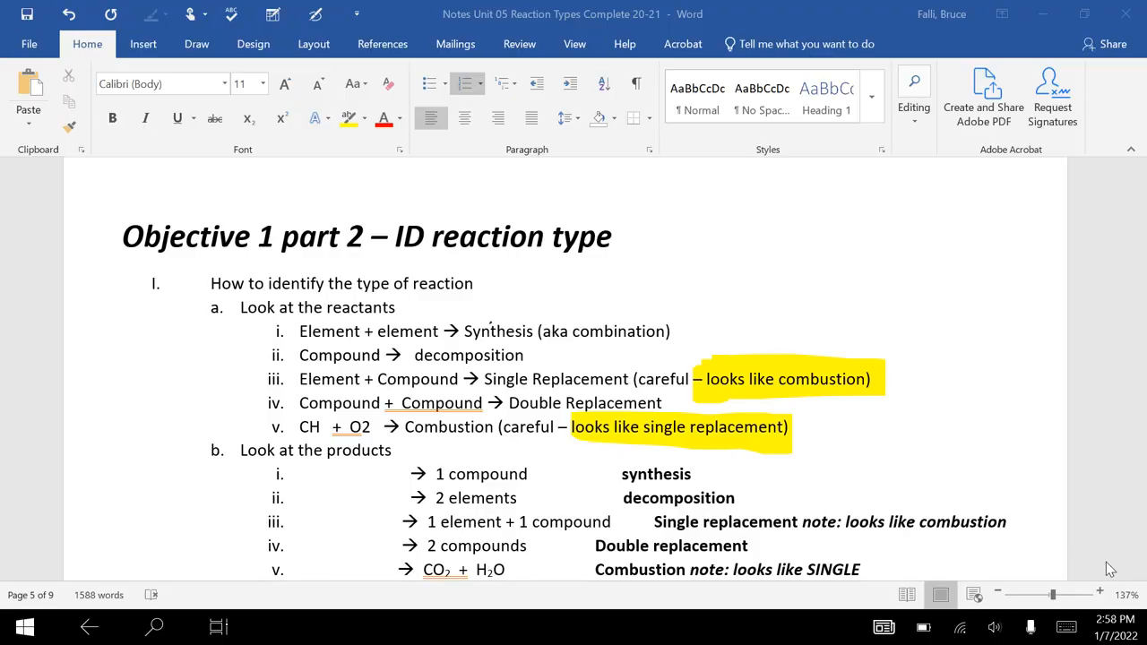
- Enable pen annotation and write a pink handwritten name beside the Objective 1 heading
{"action": "left_click", "coordinate": [197, 43]}
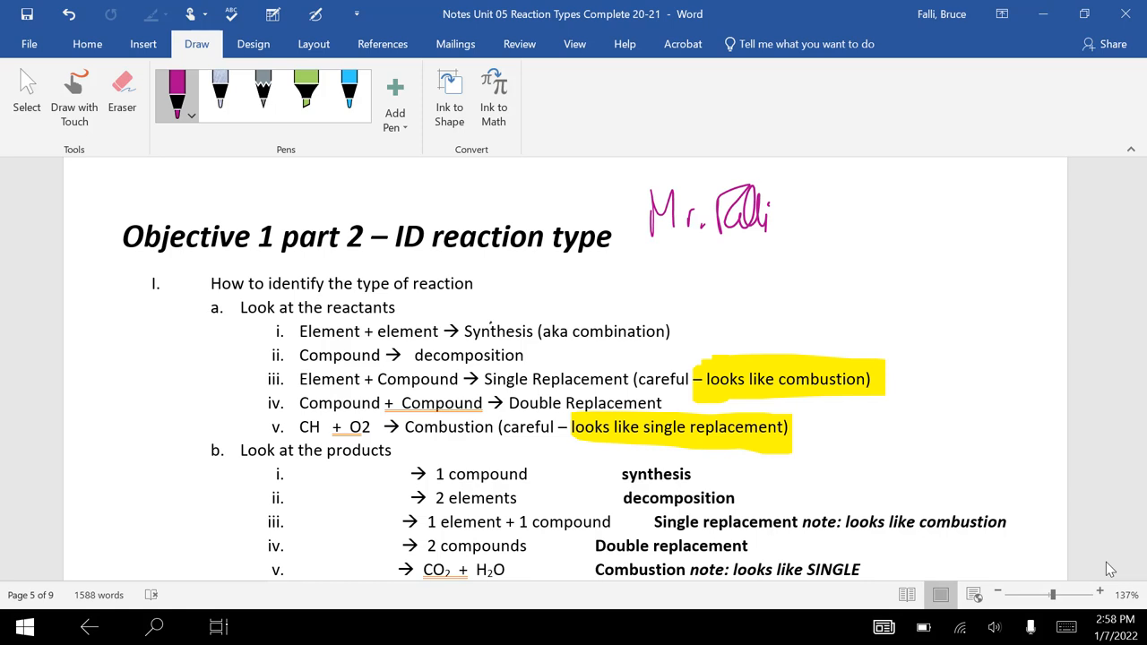
{"action": "left_click", "coordinate": [1101, 595]}
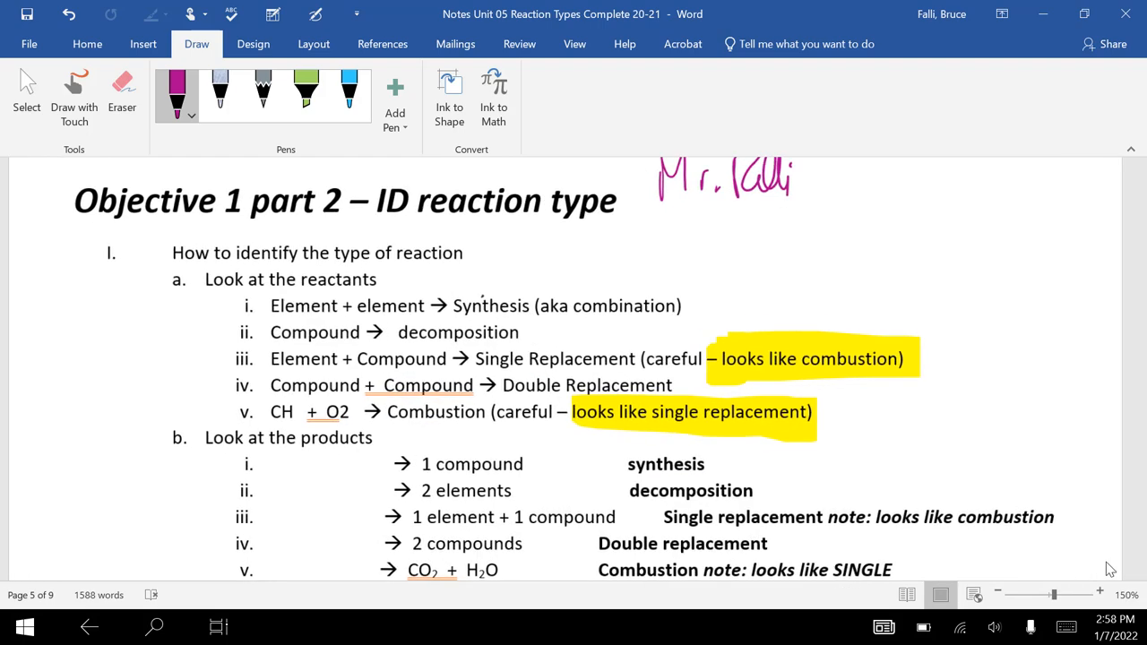
{"action": "scroll", "scroll_direction": "down", "scroll_amount": 3}
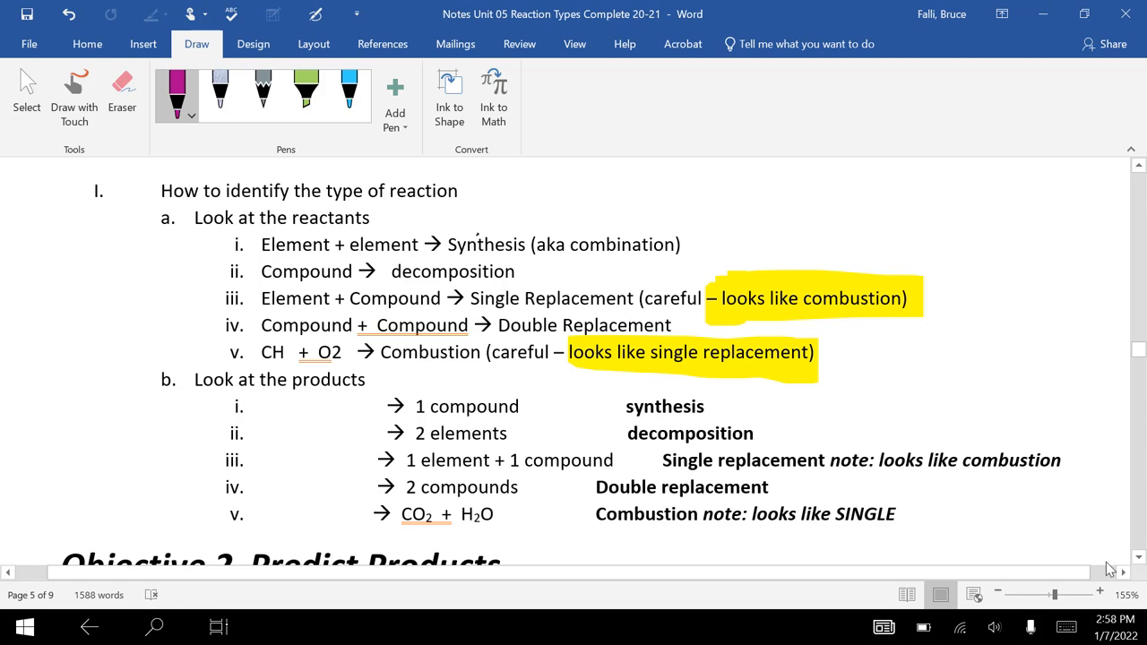
- Highlight Synthesis in green and ink its pattern A + B → AB beside it
{"action": "left_click", "coordinate": [305, 89]}
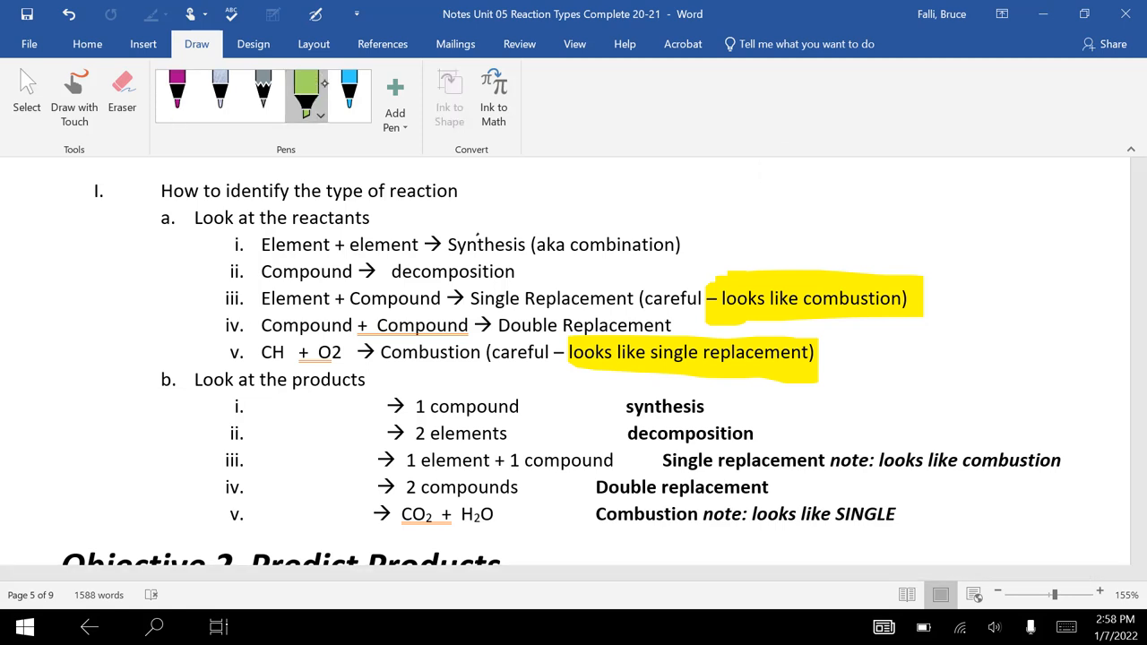
{"action": "left_click_drag", "start_coordinate": [447, 244], "coordinate": [528, 243]}
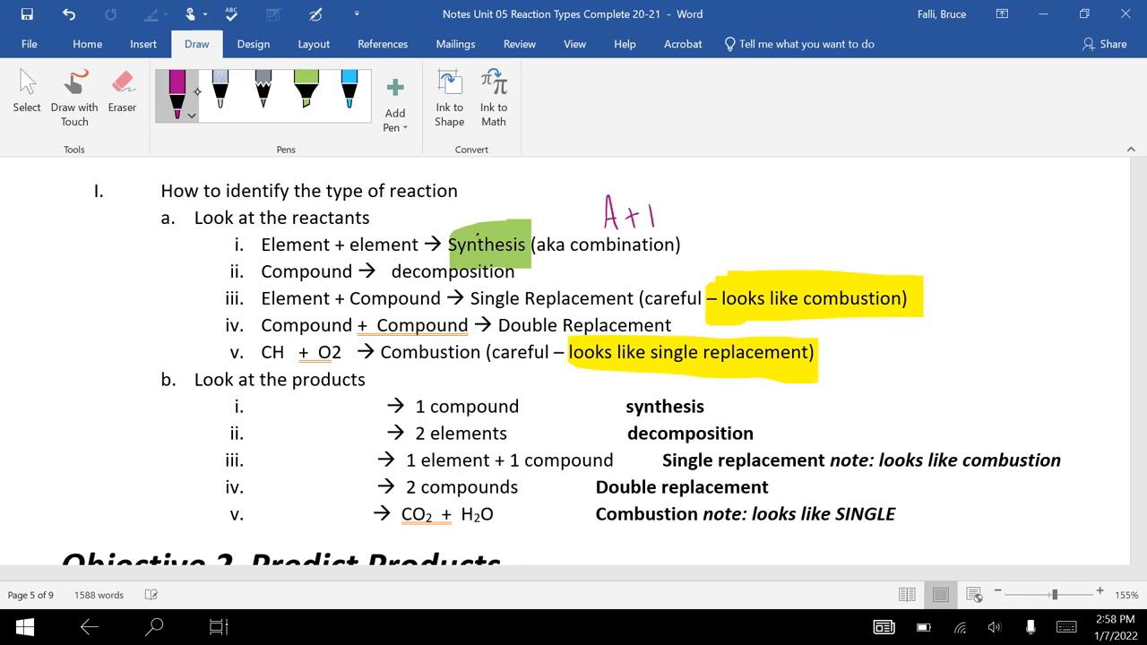
{"action": "left_click_drag", "start_coordinate": [645, 219], "coordinate": [731, 216]}
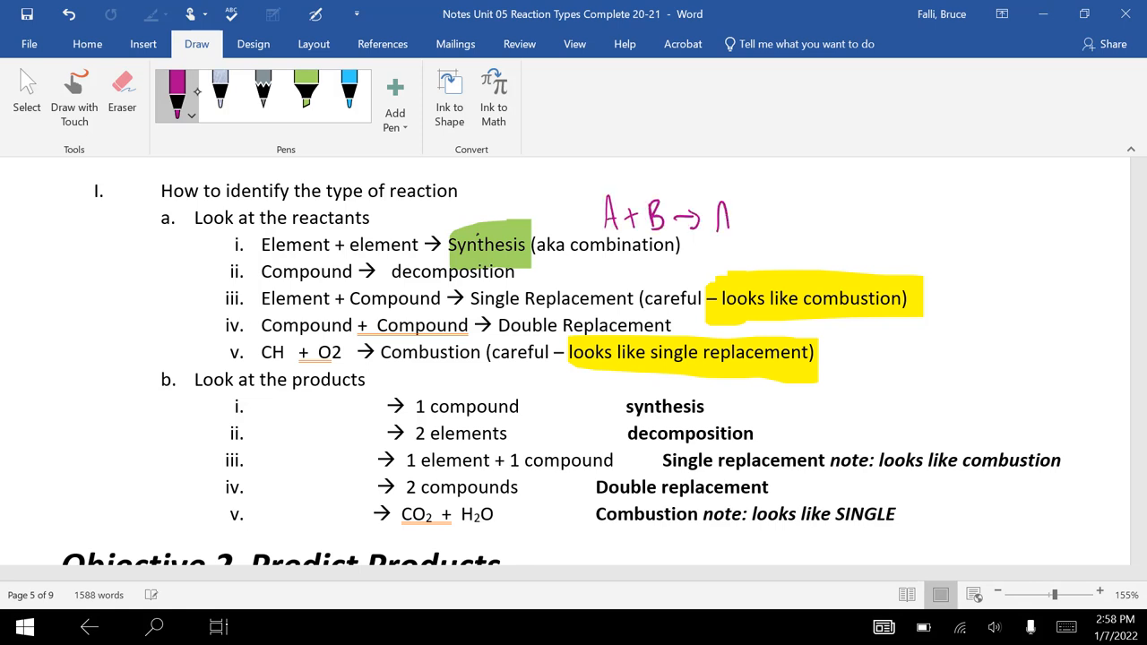
{"action": "left_click_drag", "start_coordinate": [717, 215], "coordinate": [749, 224]}
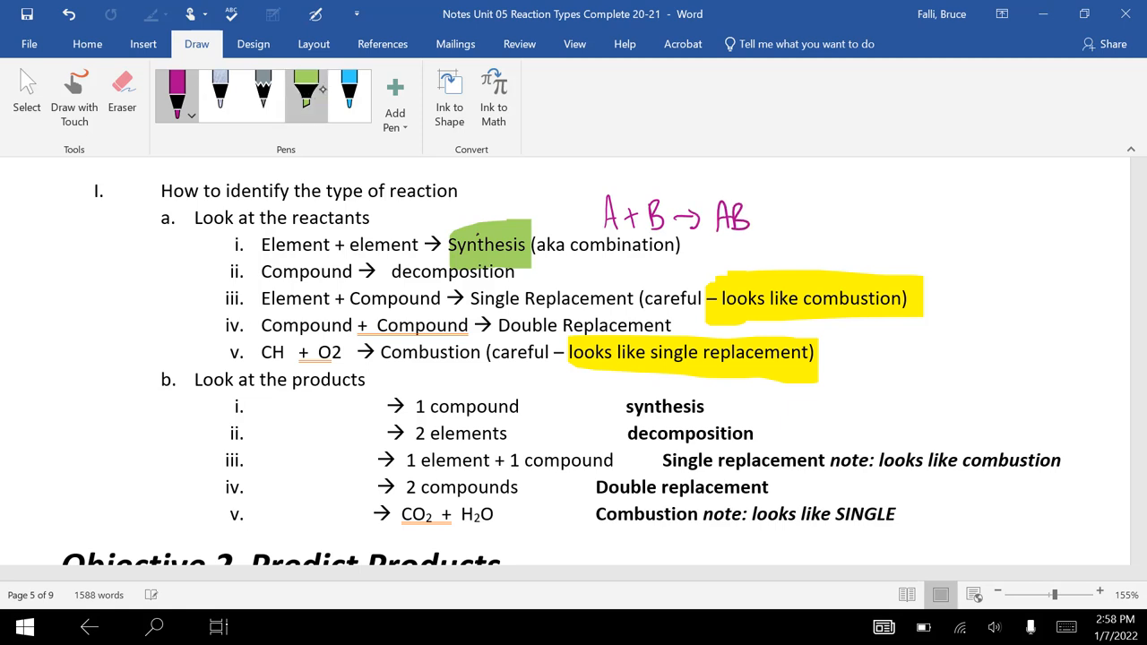
- Highlight decomposition and Single Replacement, inking AB → A + B and A + BC → beside them
{"action": "left_click", "coordinate": [319, 115]}
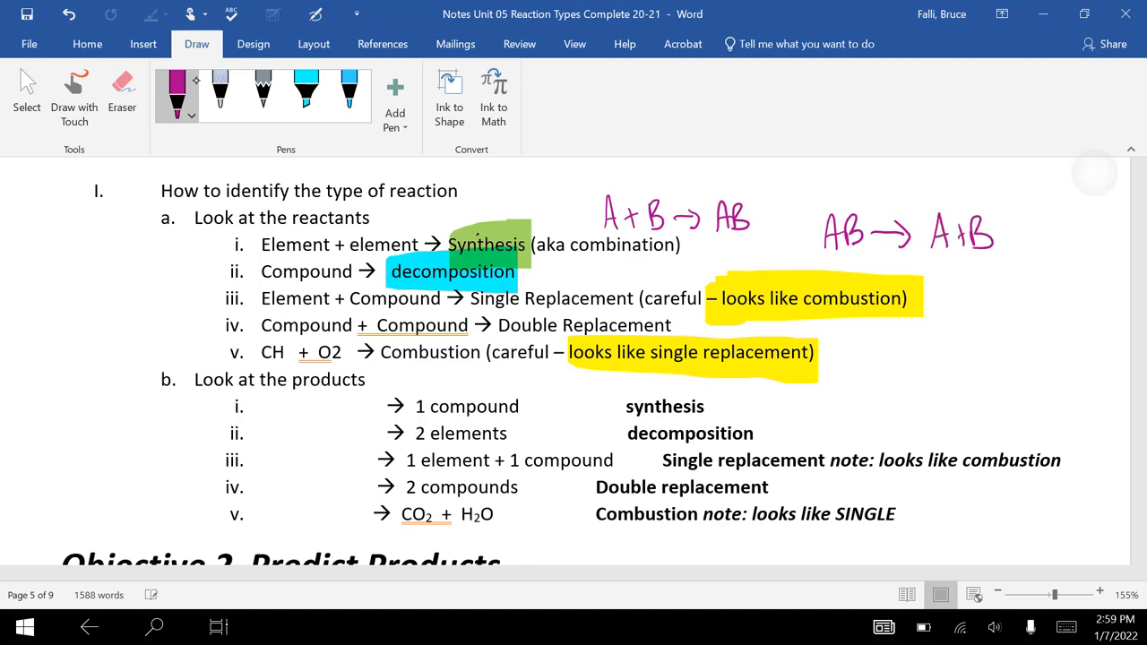
{"action": "mouse_move", "coordinate": [964, 235]}
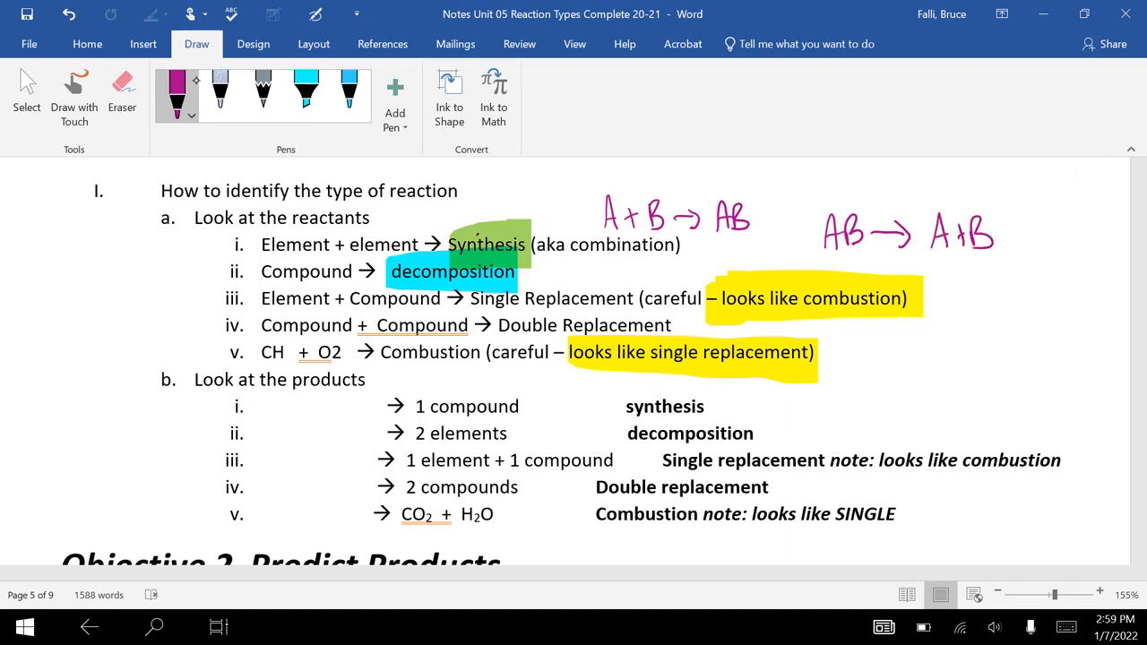
{"action": "left_click", "coordinate": [306, 90]}
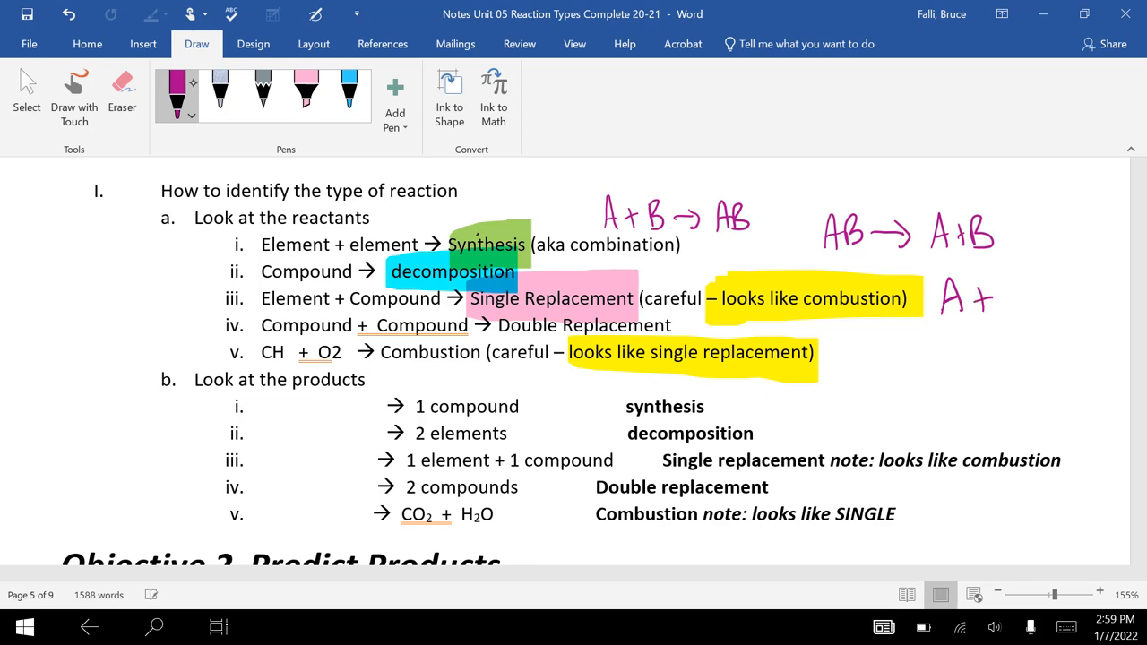
{"action": "left_click_drag", "start_coordinate": [1004, 314], "coordinate": [1031, 283]}
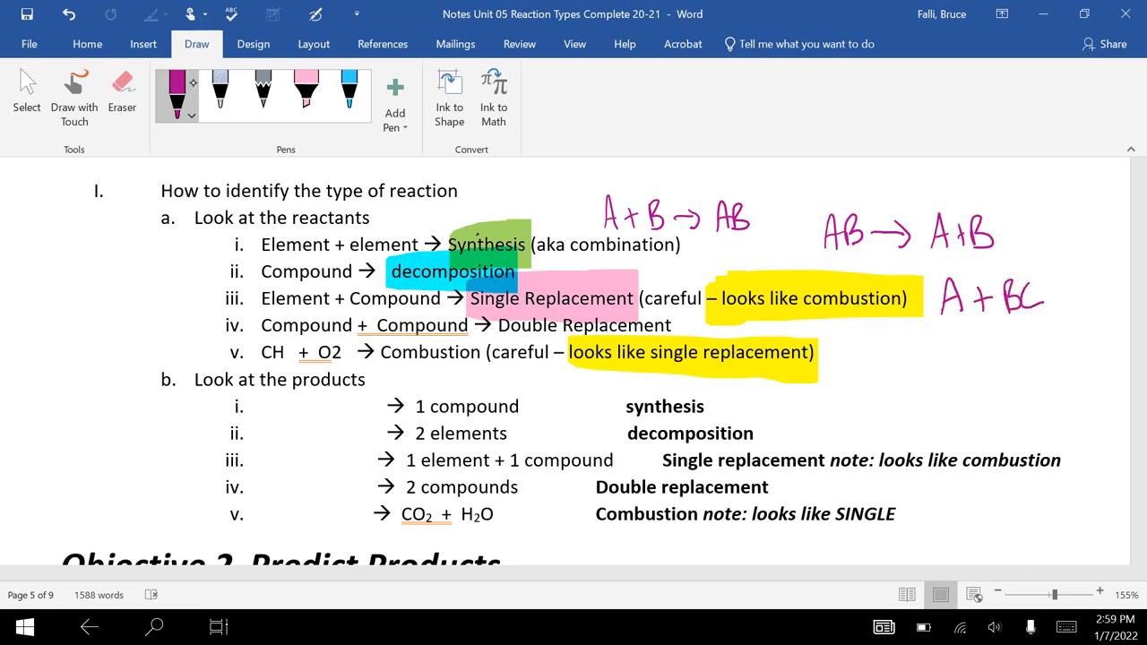
{"action": "left_click_drag", "start_coordinate": [1040, 296], "coordinate": [1076, 291]}
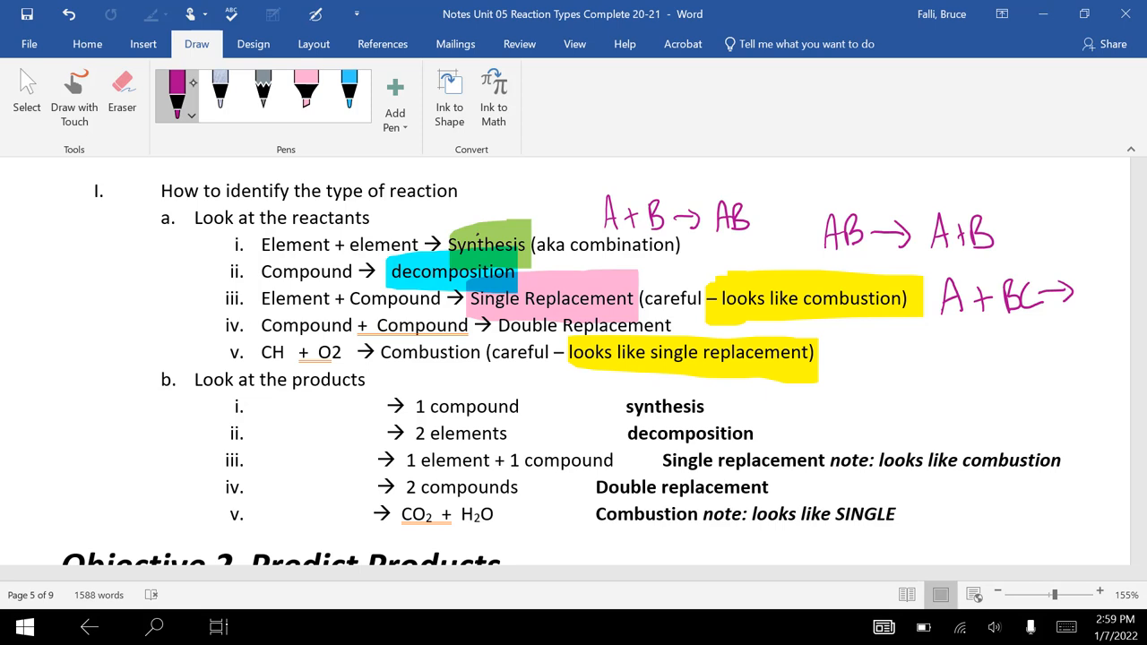
- Circle CH and O2, write the blah placeholders, combine and fell apart, and underline CO2 and H2O
{"action": "left_click_drag", "start_coordinate": [505, 344], "coordinate": [654, 339]}
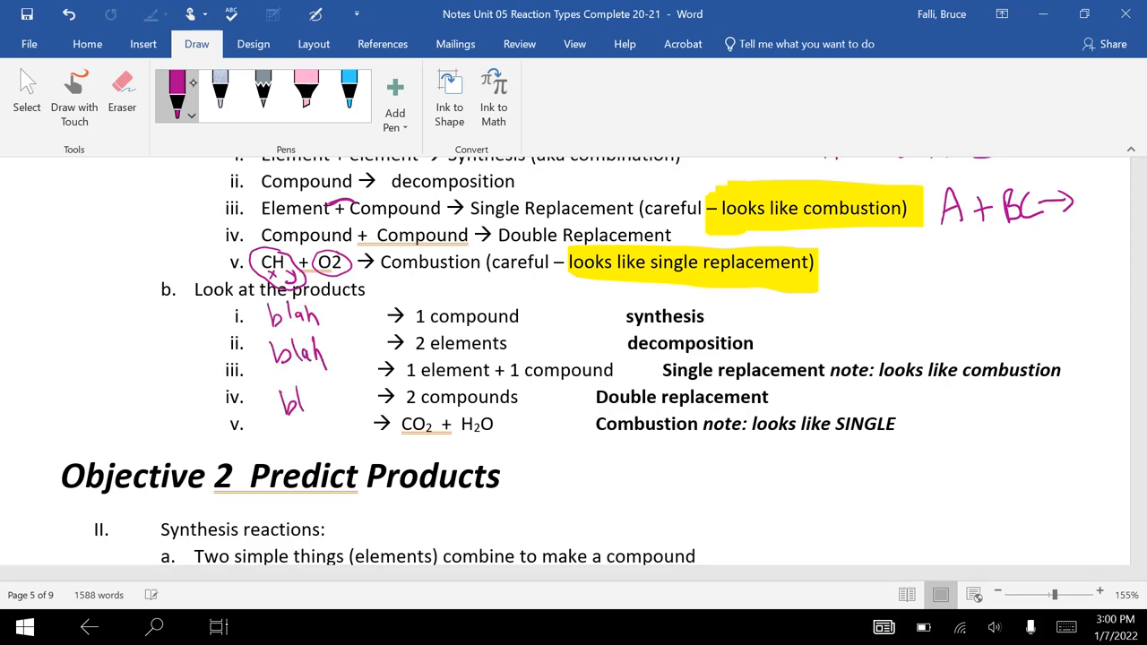
{"action": "left_click_drag", "start_coordinate": [276, 402], "coordinate": [337, 401]}
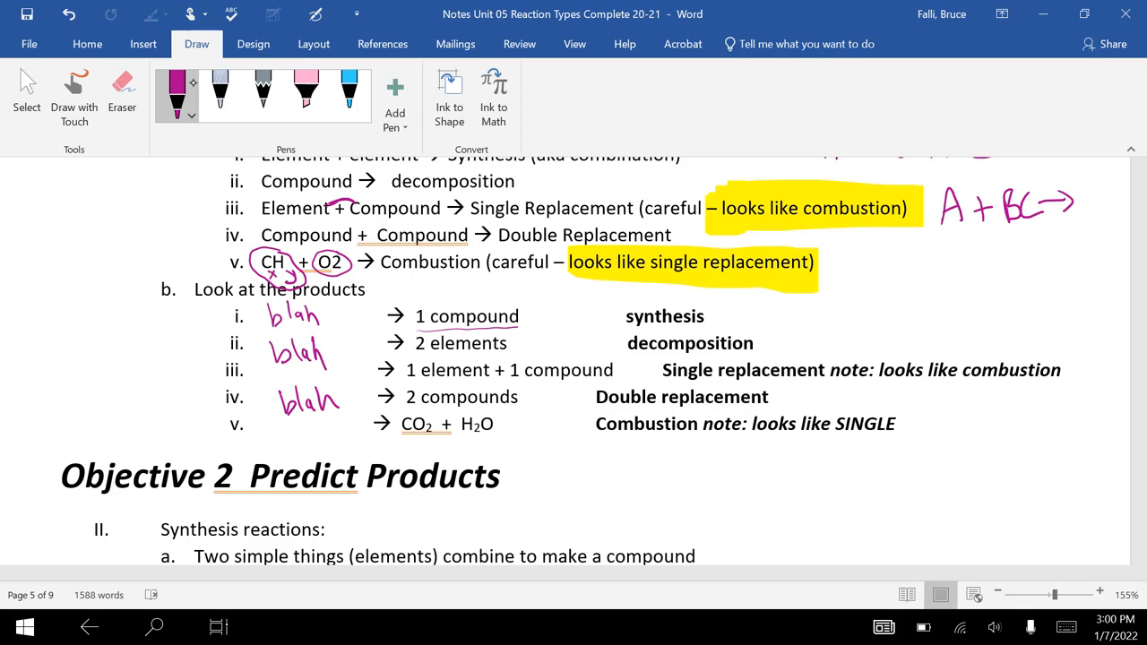
{"action": "left_click_drag", "start_coordinate": [422, 352], "coordinate": [509, 352]}
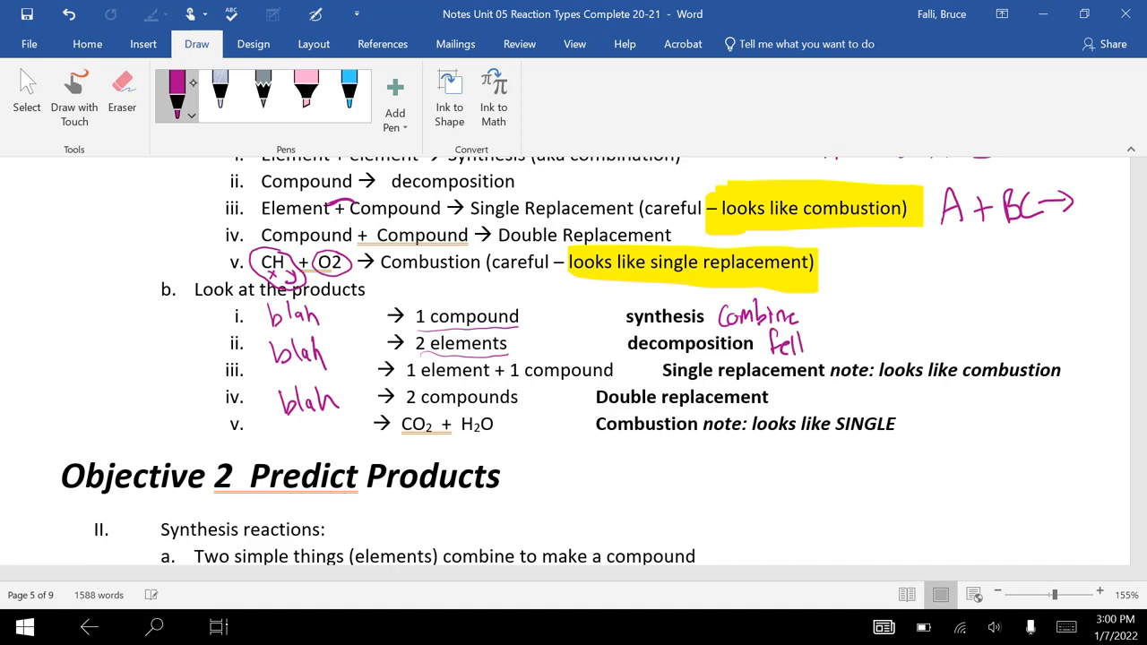
{"action": "left_click_drag", "start_coordinate": [813, 344], "coordinate": [854, 344]}
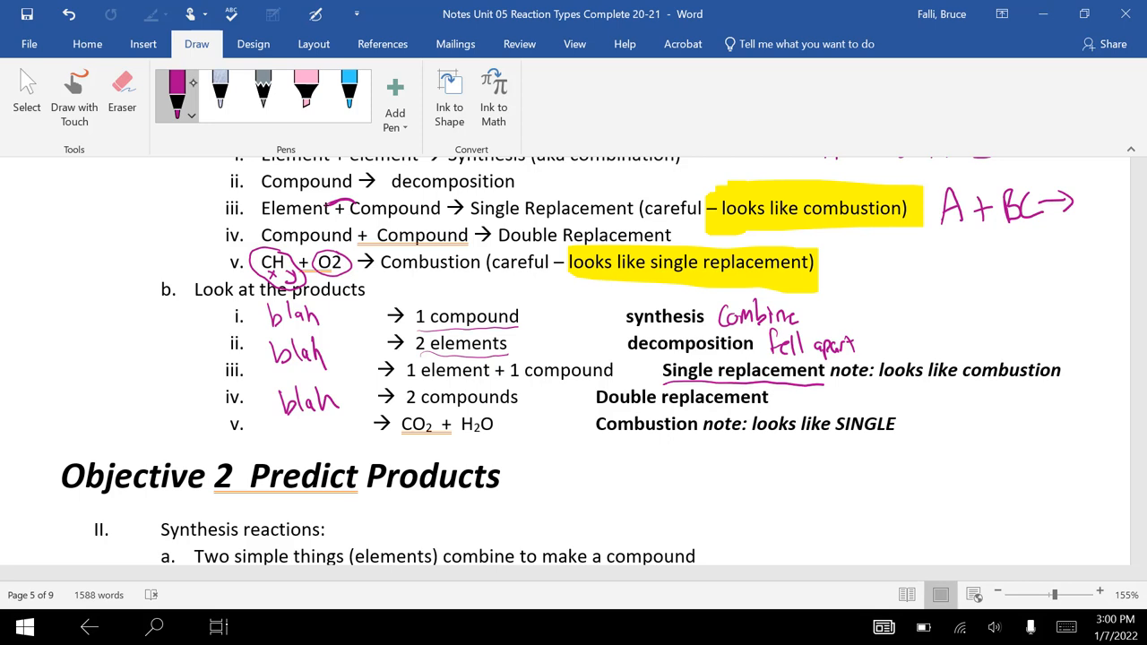
{"action": "left_click_drag", "start_coordinate": [401, 438], "coordinate": [434, 438]}
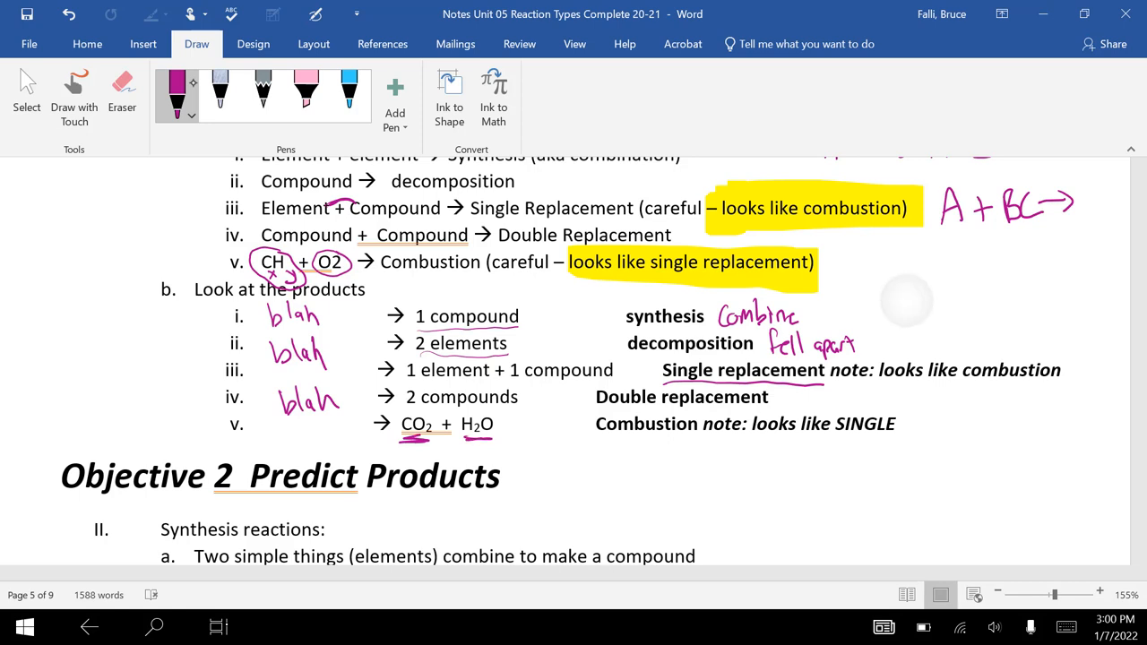
- Underline AB in the synthesis pattern and mark the diatomic elements H2 through F2
{"action": "scroll", "scroll_direction": "down", "scroll_amount": 3}
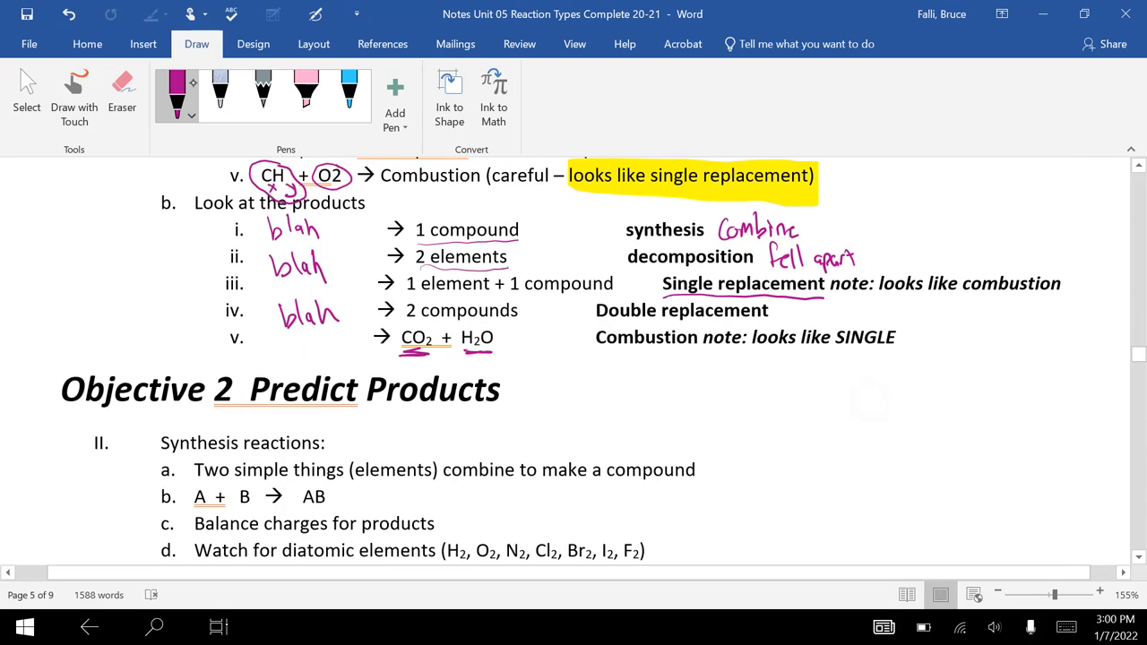
{"action": "scroll", "scroll_direction": "down", "scroll_amount": 3}
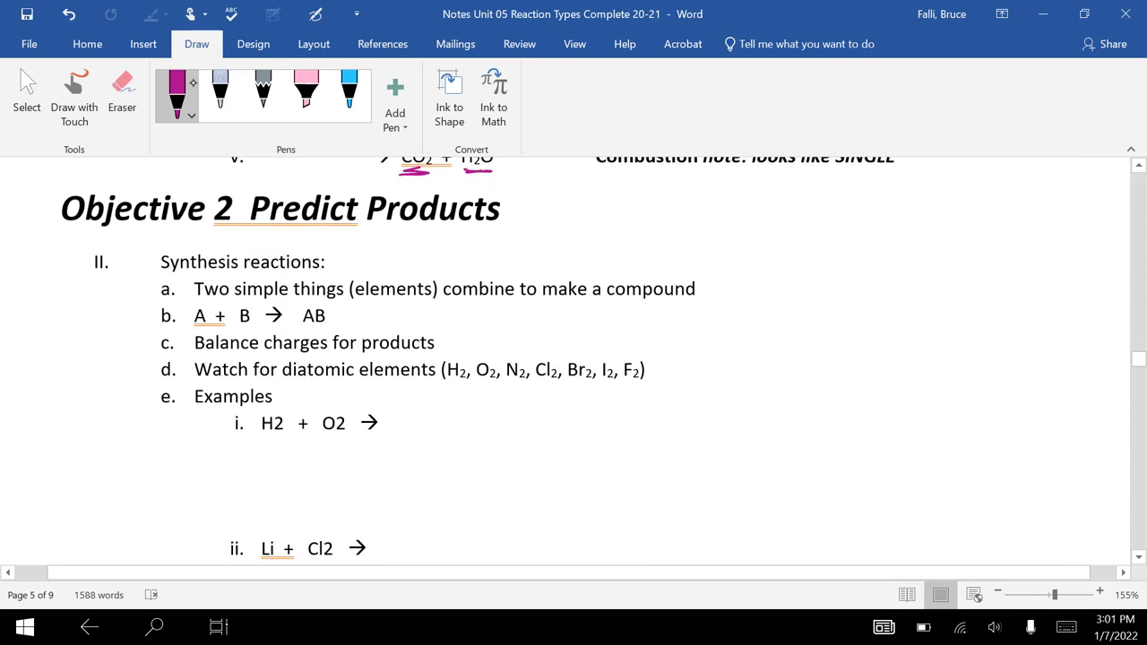
{"action": "scroll", "scroll_direction": "down", "scroll_amount": 3}
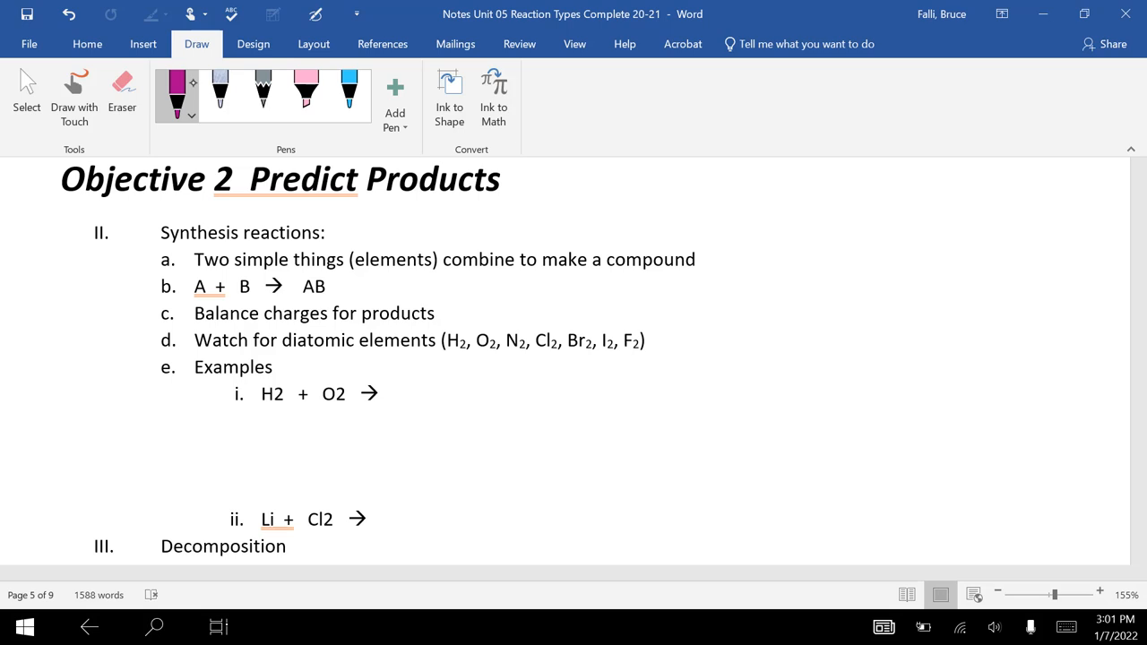
{"action": "left_click_drag", "start_coordinate": [298, 298], "coordinate": [328, 297]}
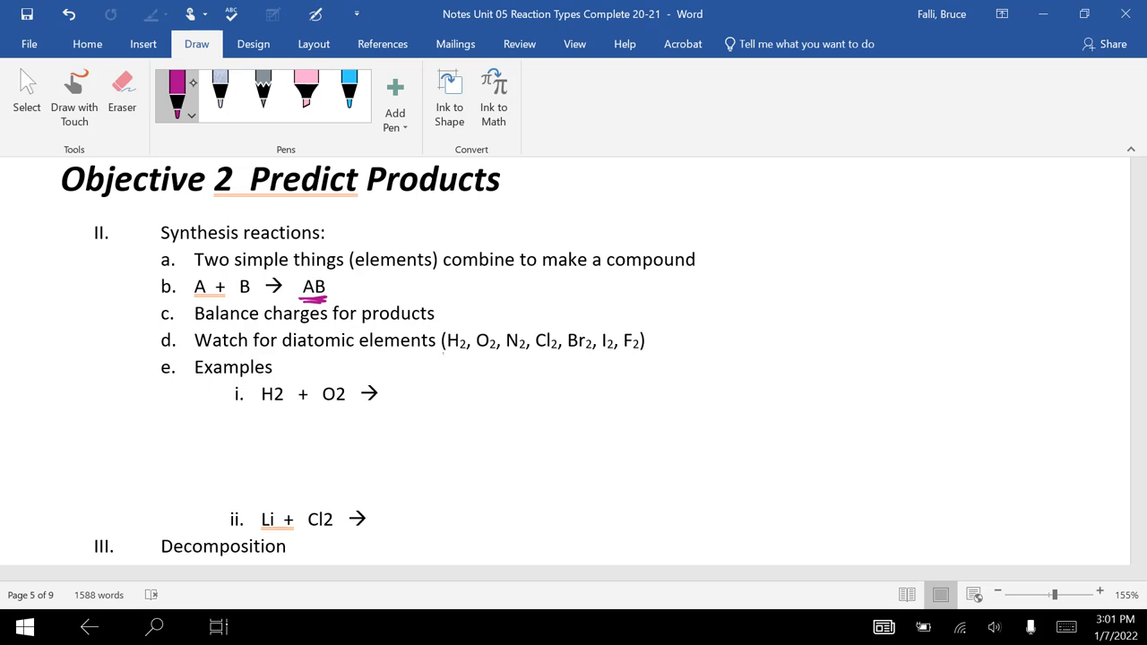
{"action": "left_click_drag", "start_coordinate": [448, 359], "coordinate": [556, 359]}
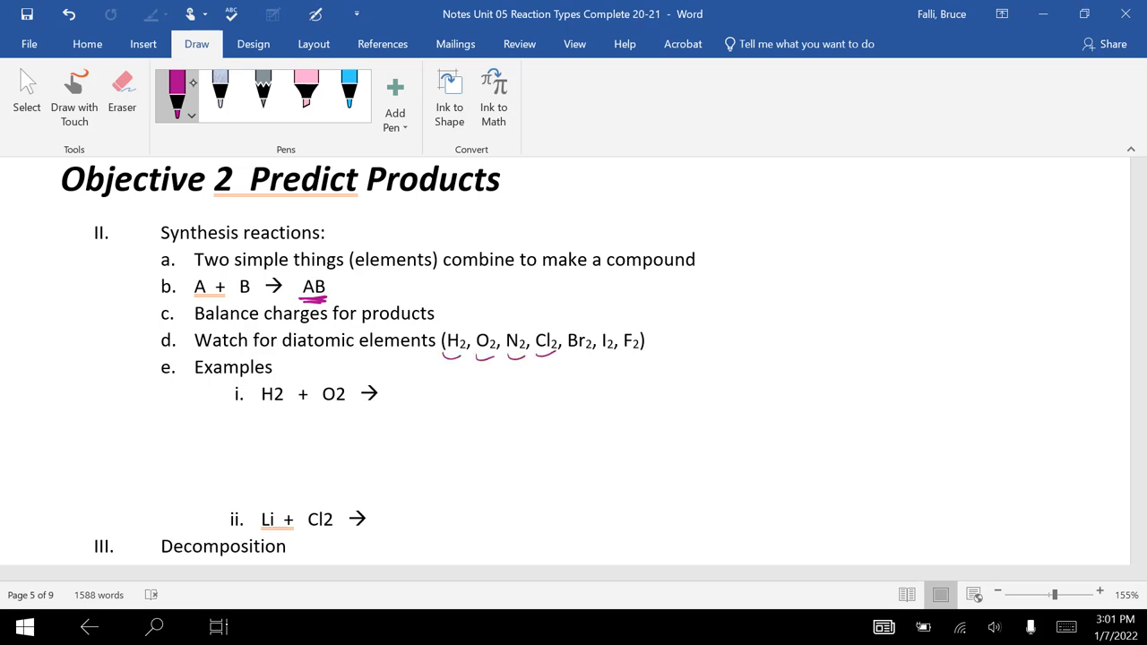
{"action": "left_click_drag", "start_coordinate": [570, 357], "coordinate": [649, 363]}
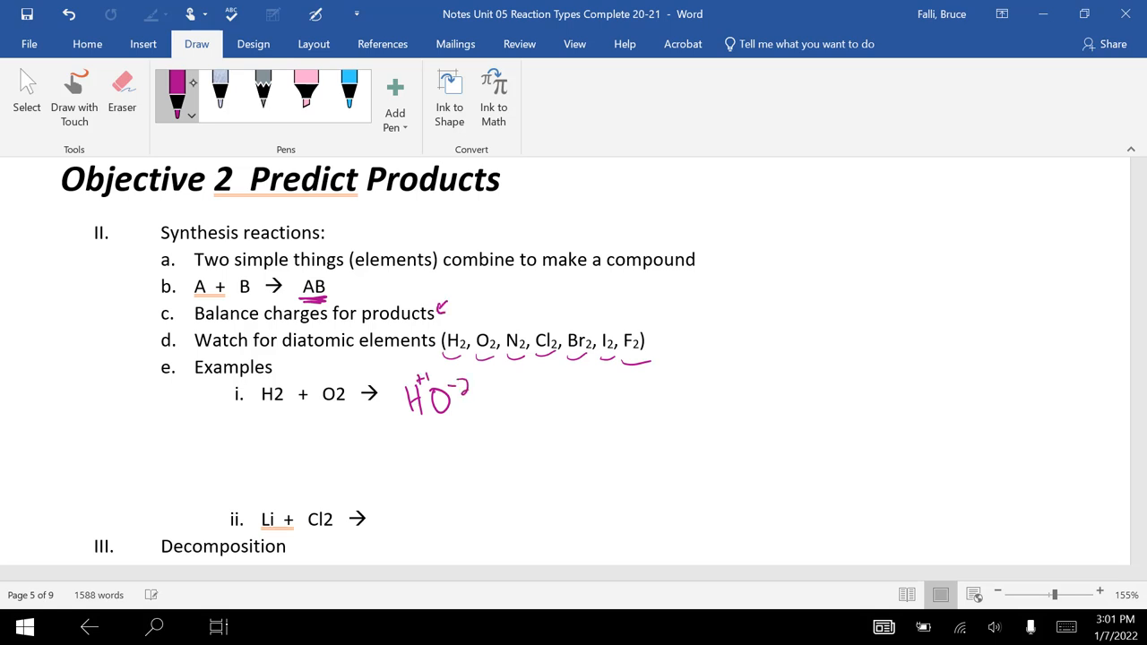
- Sketch the charge diagram with a zero, then scribble out the trial charges after H2 + O2
{"action": "left_click_drag", "start_coordinate": [699, 296], "coordinate": [708, 380]}
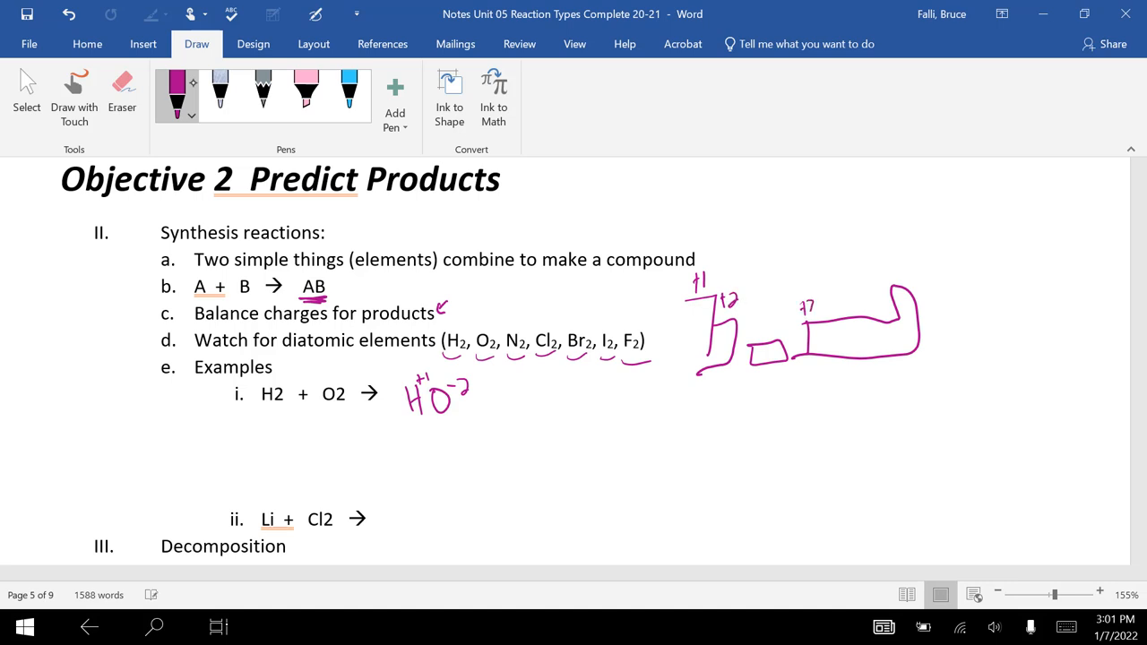
{"action": "left_click_drag", "start_coordinate": [804, 308], "coordinate": [861, 308]}
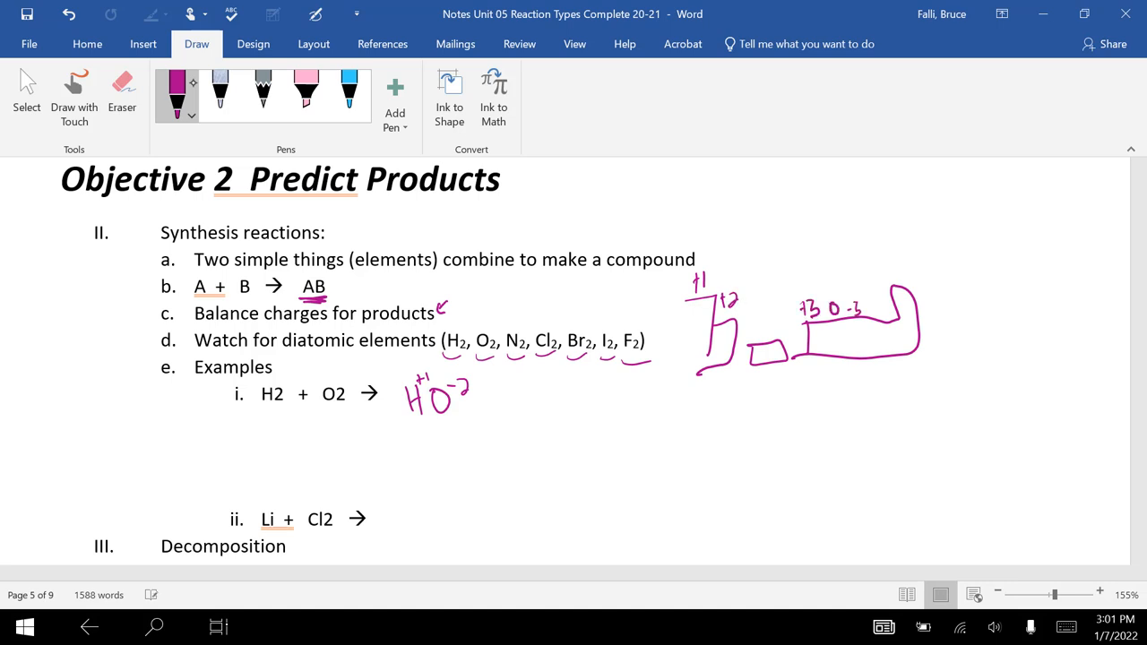
{"action": "left_click_drag", "start_coordinate": [869, 322], "coordinate": [905, 269]}
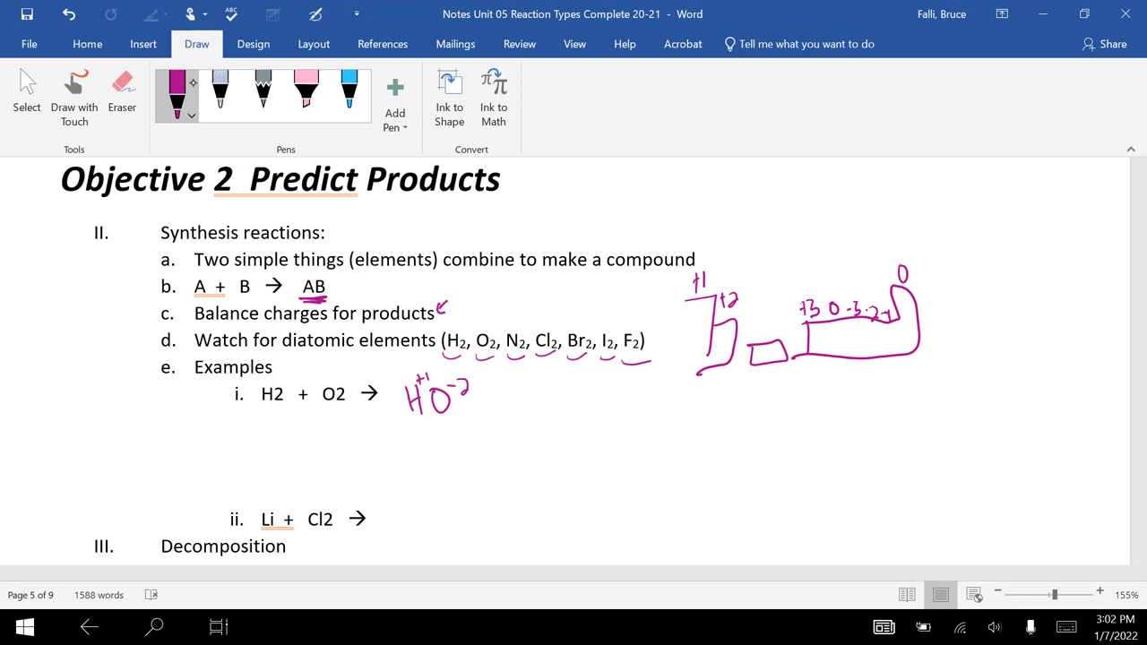
{"action": "left_click", "coordinate": [875, 331]}
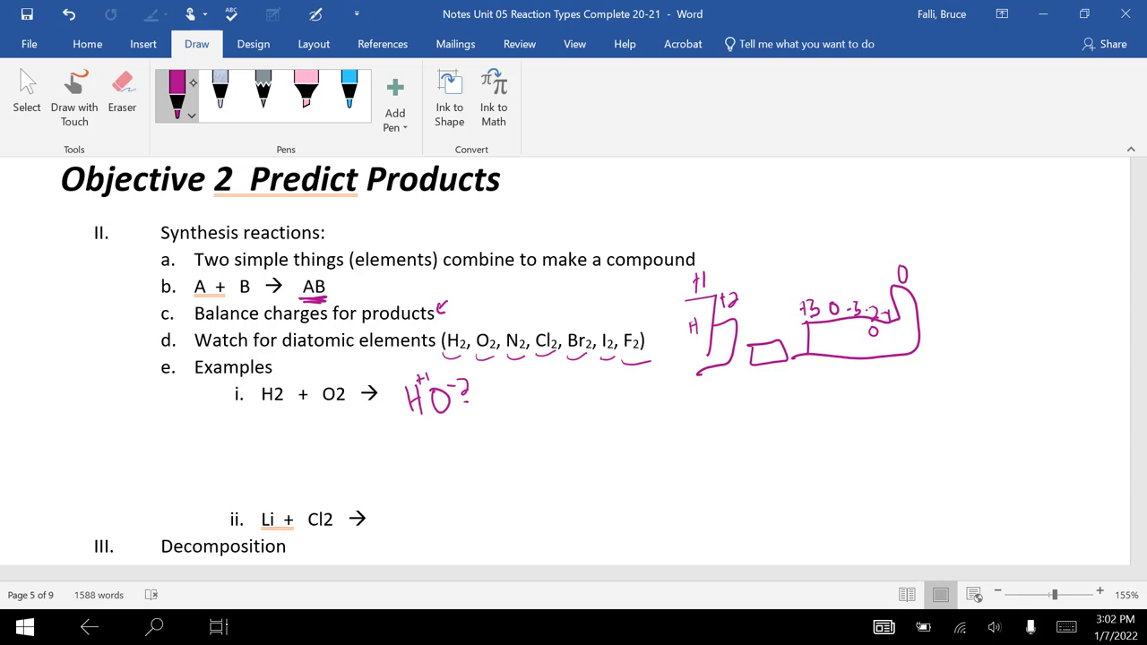
{"action": "left_click_drag", "start_coordinate": [520, 394], "coordinate": [574, 421]}
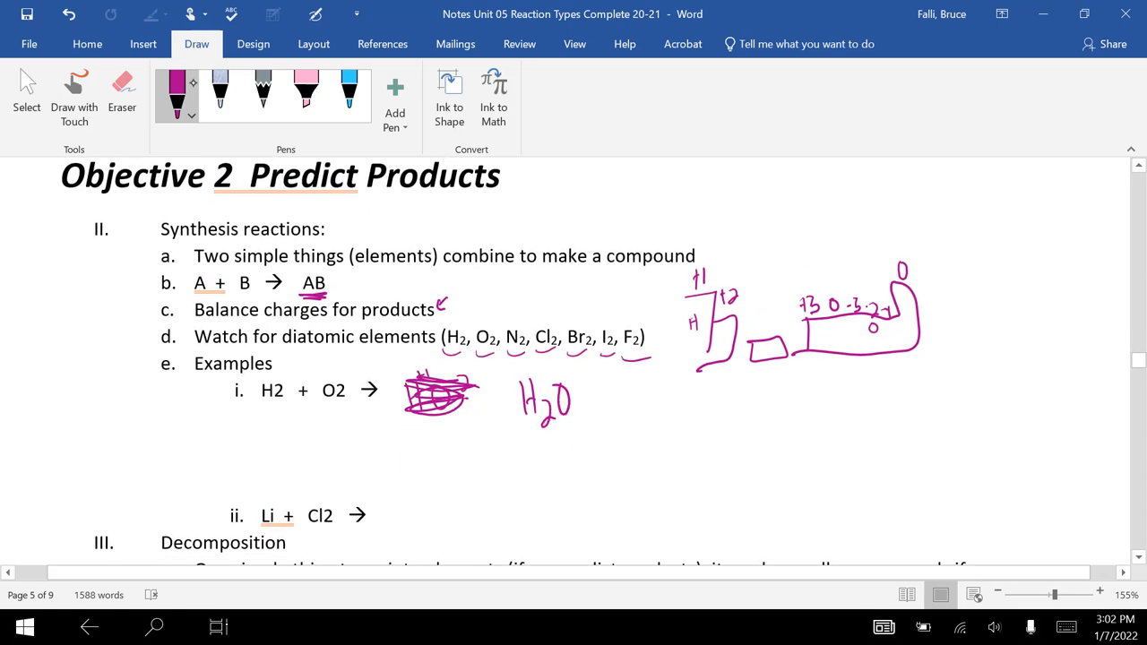
- Ink LiCl as the product after the Li + Cl2 arrow
{"action": "scroll", "scroll_direction": "down", "scroll_amount": 3}
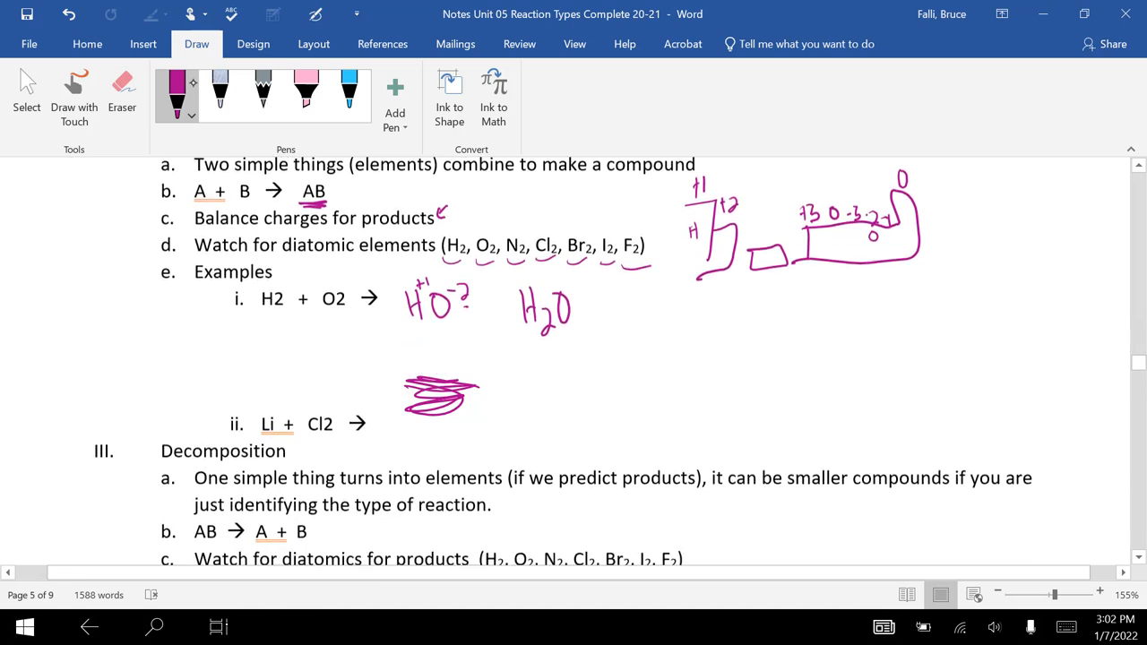
{"action": "scroll", "scroll_direction": "down", "scroll_amount": 3}
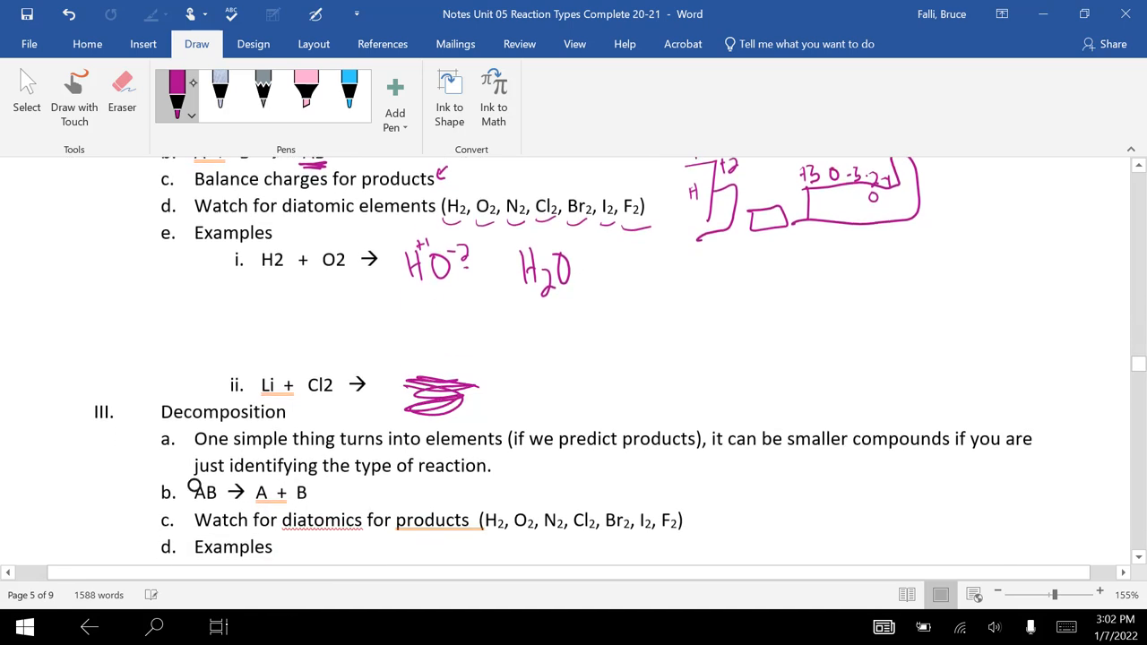
{"action": "left_click", "coordinate": [122, 89]}
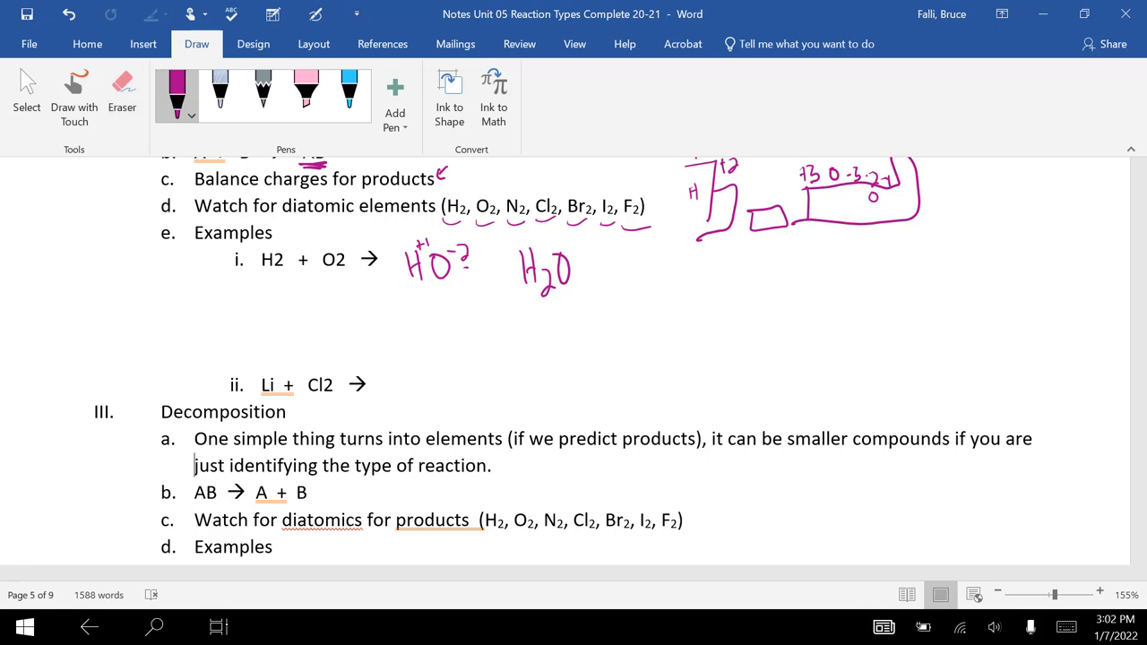
{"action": "left_click_drag", "start_coordinate": [394, 367], "coordinate": [426, 395]}
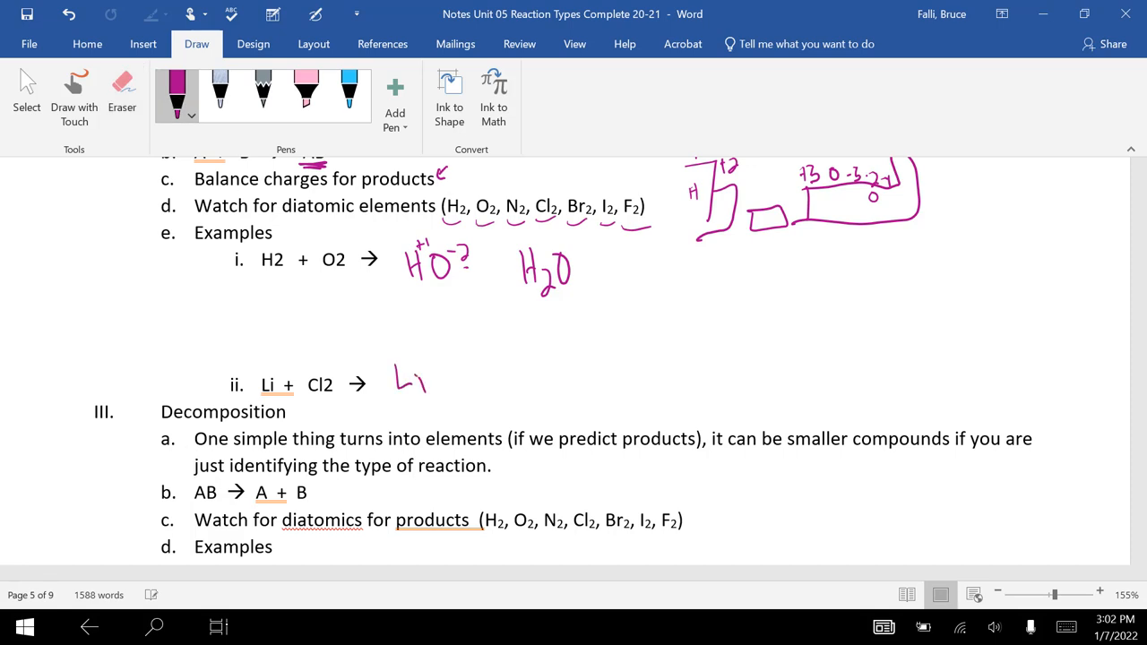
{"action": "left_click_drag", "start_coordinate": [439, 377], "coordinate": [457, 385]}
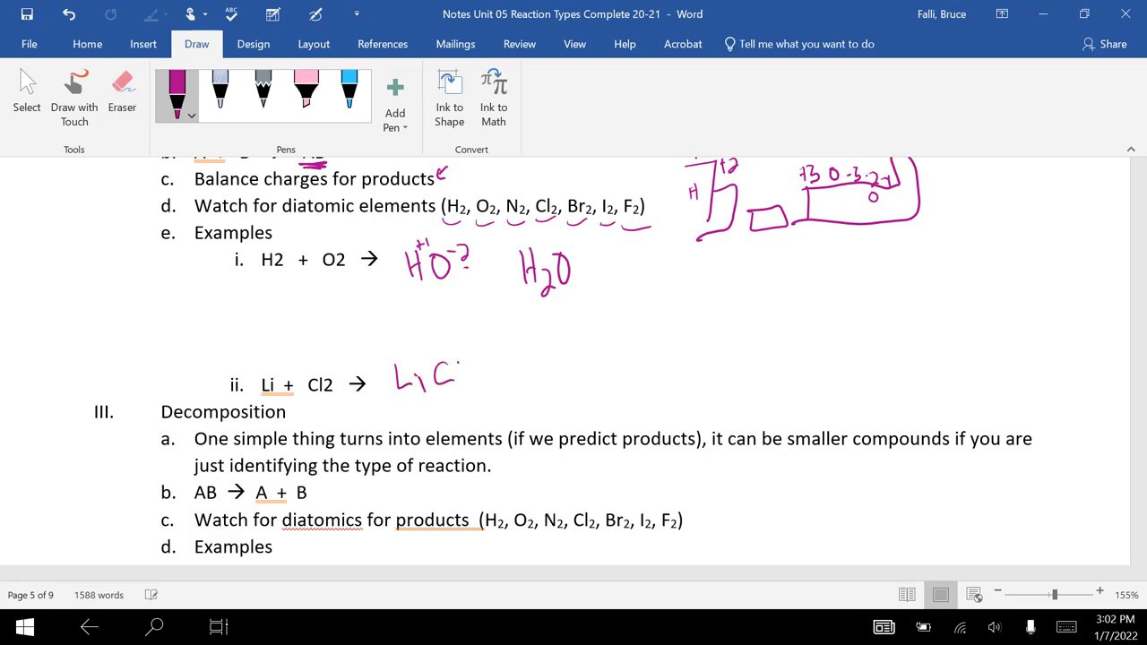
{"action": "left_click_drag", "start_coordinate": [448, 371], "coordinate": [463, 391]}
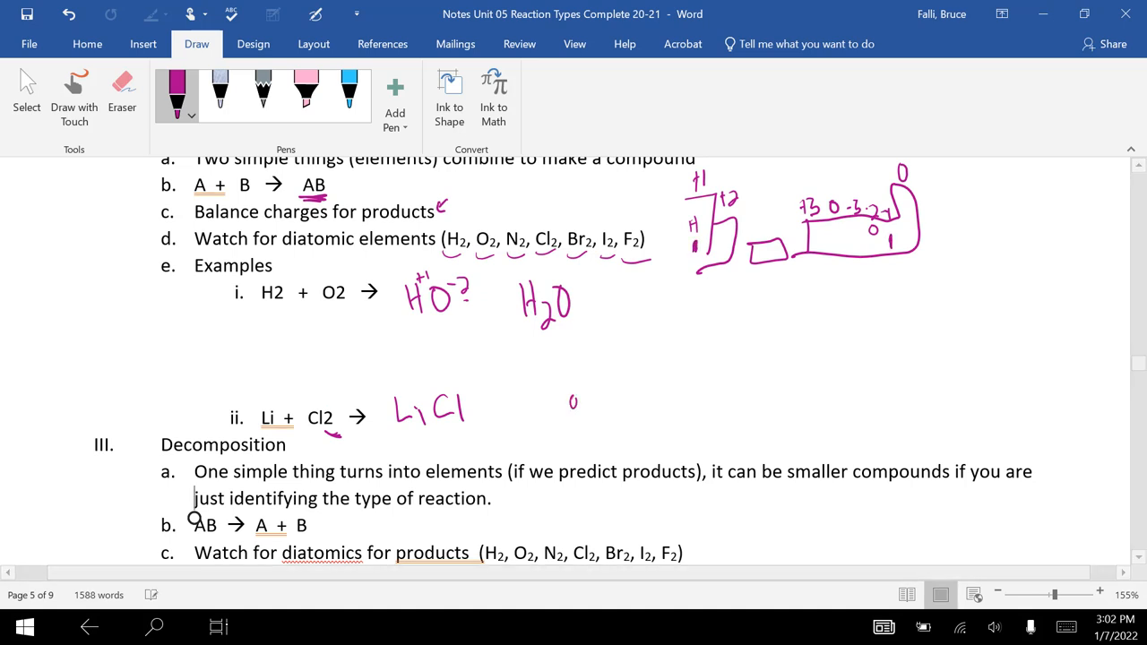
- Doodle a small smiley below LiCl and then erase it
{"action": "left_click_drag", "start_coordinate": [570, 397], "coordinate": [600, 427]}
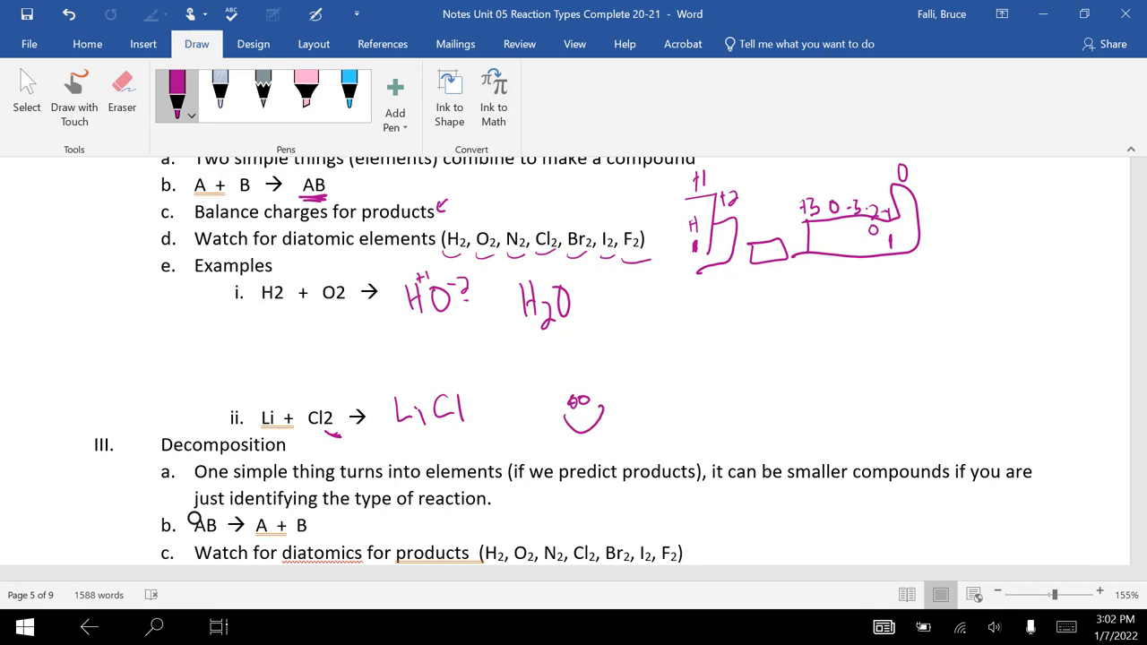
{"action": "scroll", "scroll_direction": "down", "scroll_amount": 3}
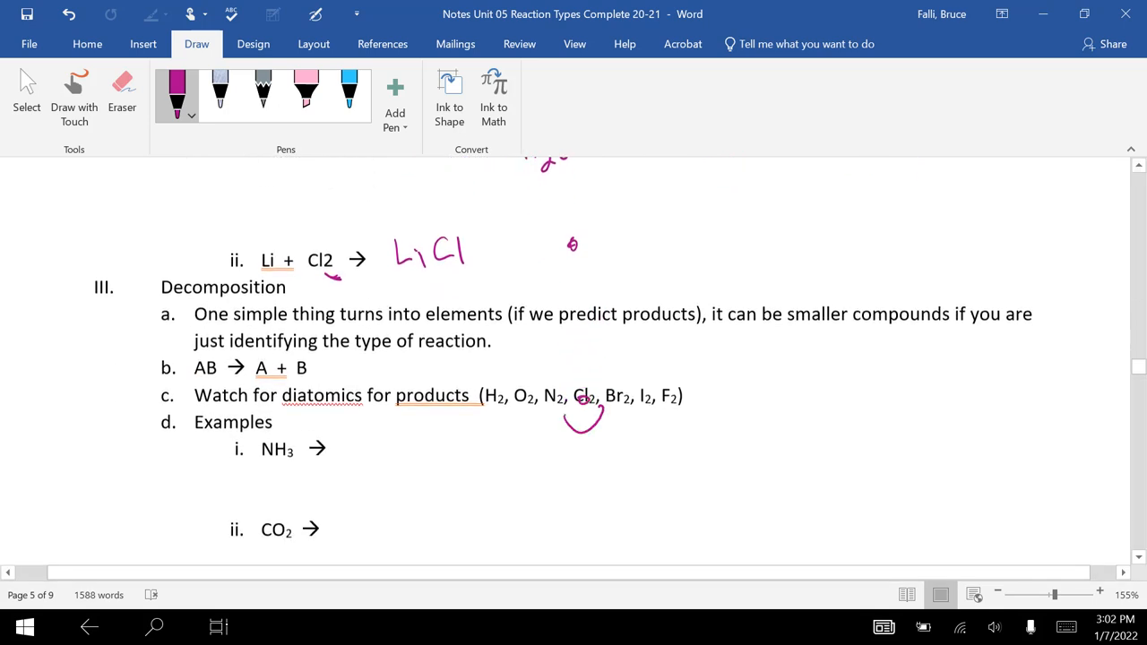
{"action": "scroll", "scroll_direction": "down", "scroll_amount": 3}
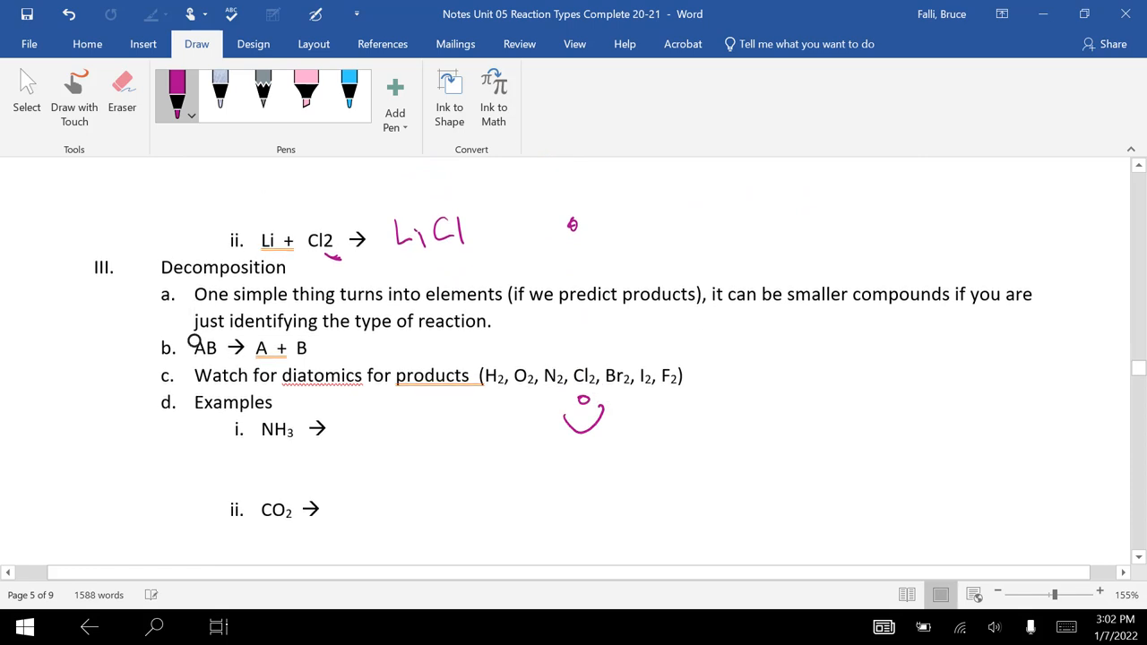
{"action": "left_click", "coordinate": [122, 93]}
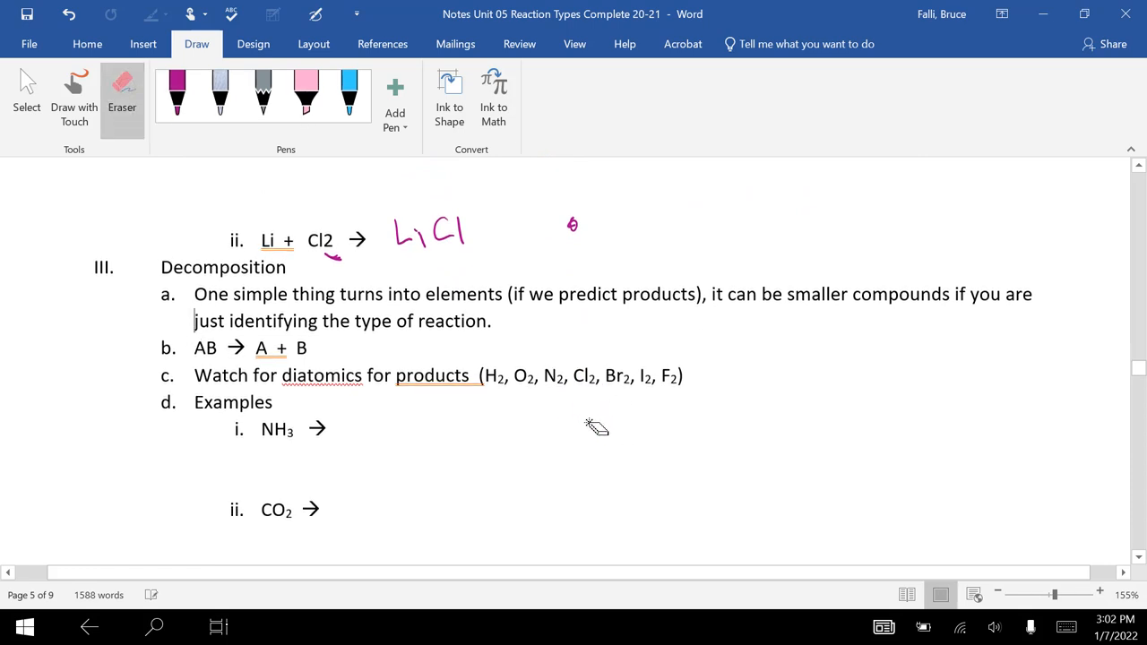
- Underline NH3, dash-underline the diatomic list and write N2 + H2 as its products
{"action": "left_click", "coordinate": [175, 94]}
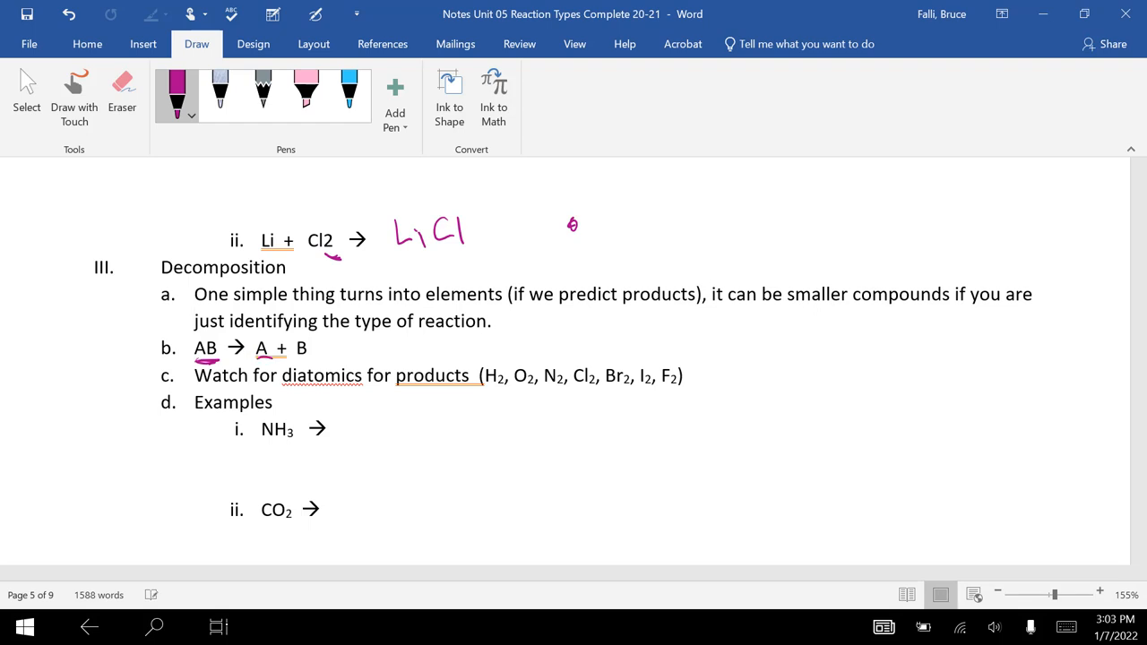
{"action": "left_click", "coordinate": [194, 321]}
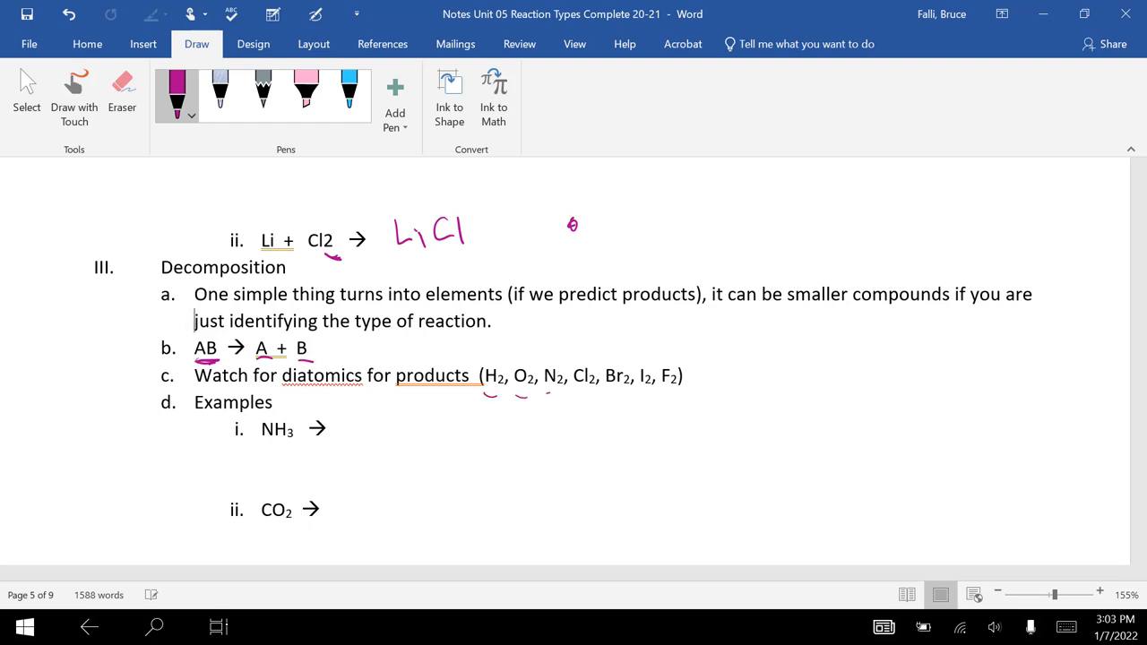
{"action": "left_click_drag", "start_coordinate": [484, 392], "coordinate": [678, 393]}
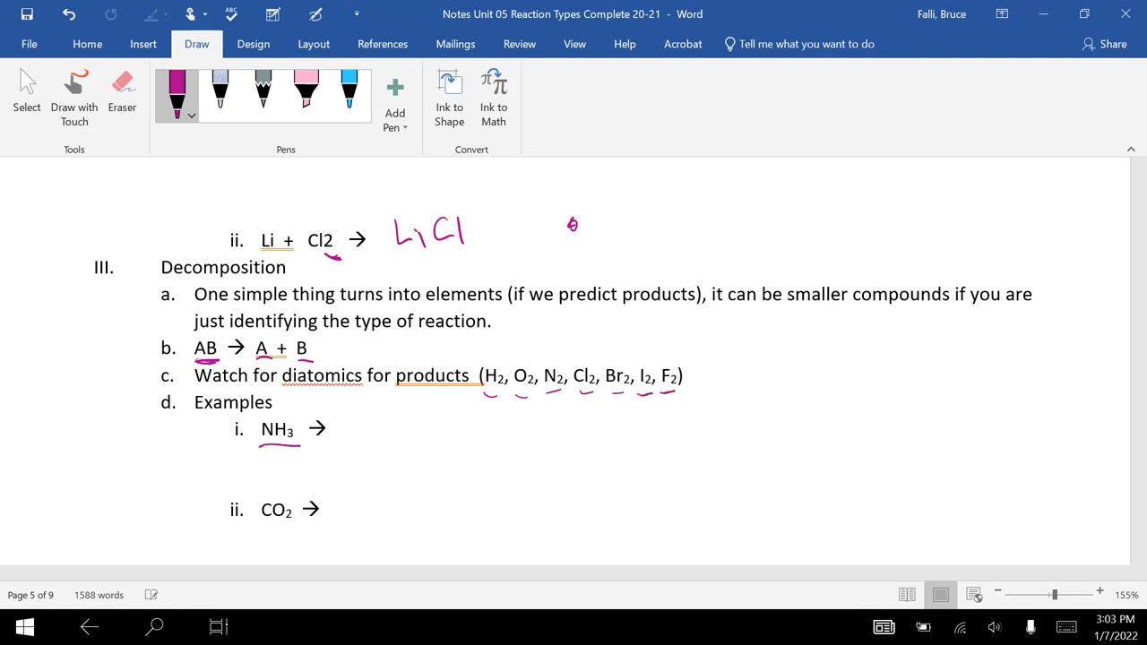
{"action": "left_click_drag", "start_coordinate": [355, 421], "coordinate": [380, 448]}
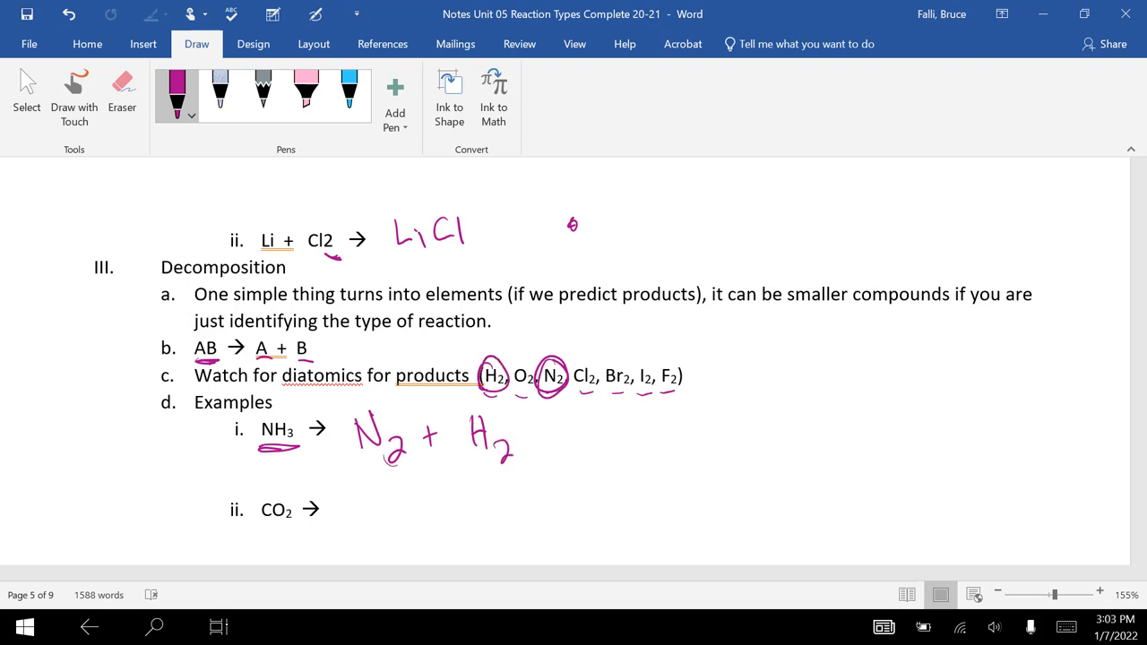
- Underline CO2 and ink C + O2 as its decomposition products
{"action": "scroll", "scroll_direction": "down", "scroll_amount": 3}
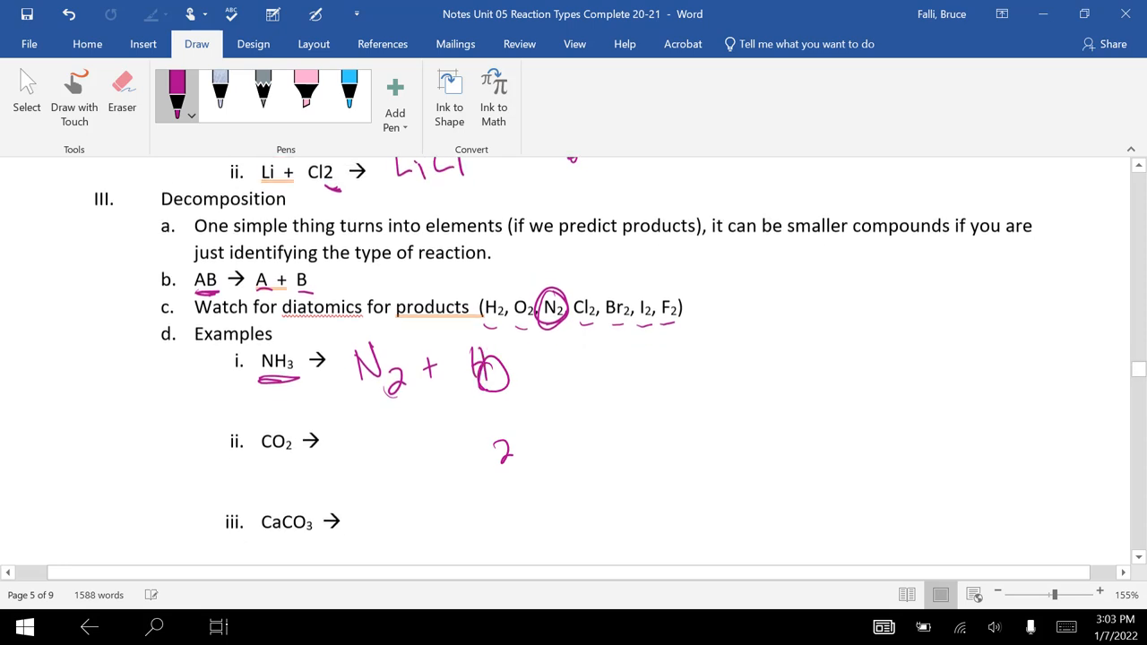
{"action": "scroll", "scroll_direction": "down", "scroll_amount": 3}
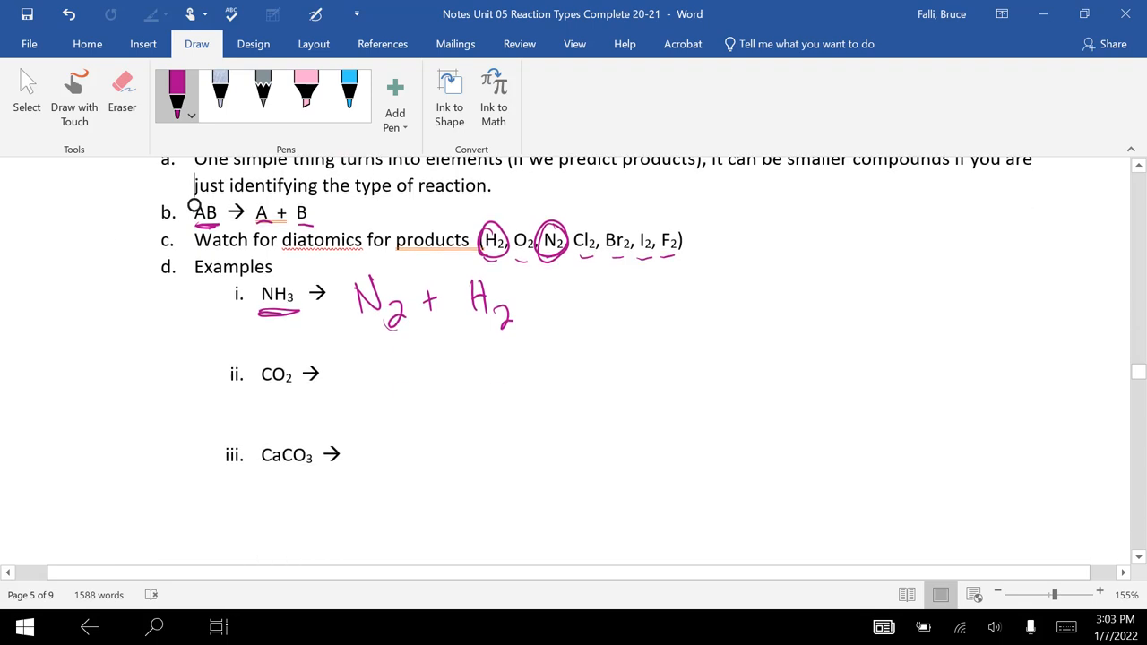
{"action": "left_click_drag", "start_coordinate": [254, 393], "coordinate": [296, 391]}
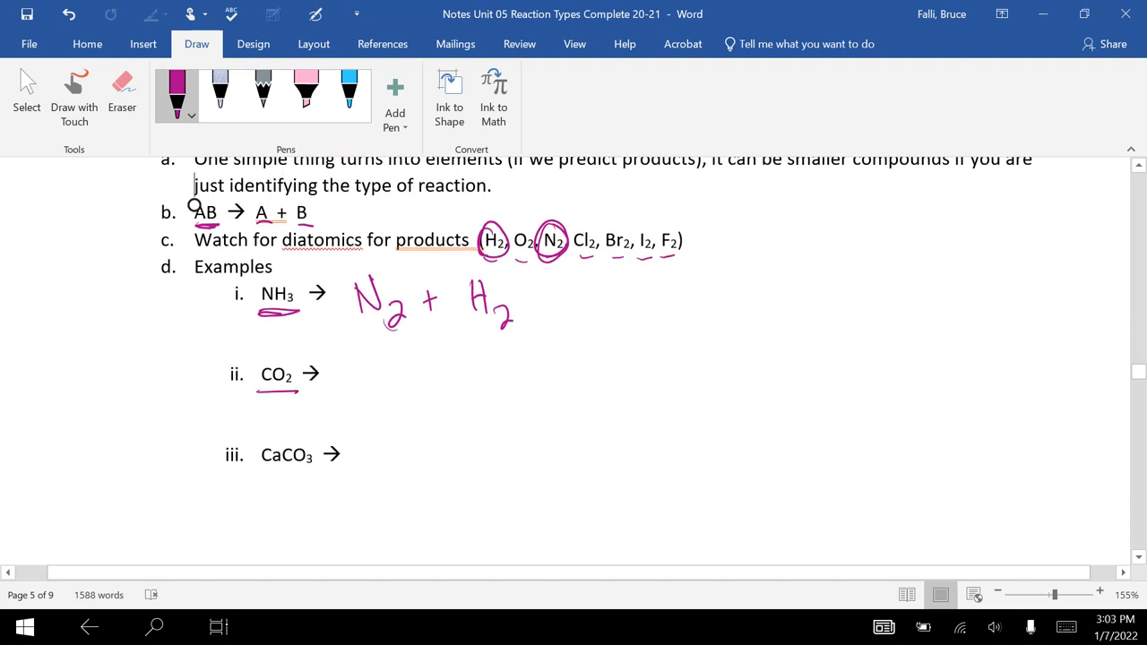
{"action": "left_click_drag", "start_coordinate": [359, 376], "coordinate": [480, 386]}
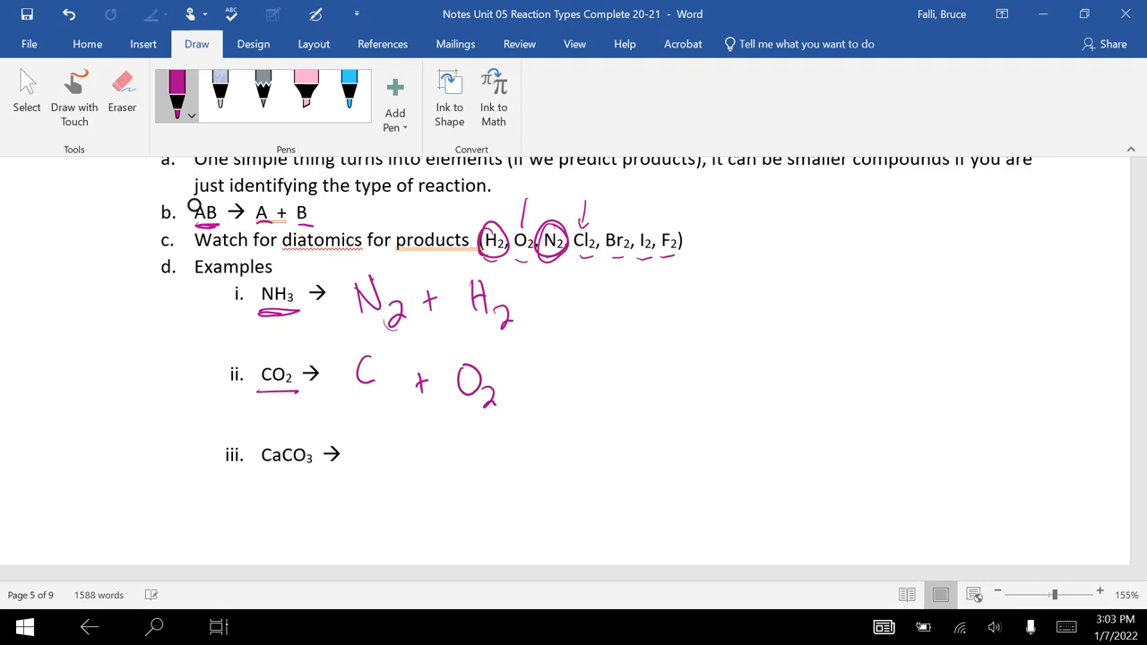
- Underline CaCO3 and ink Ca + C + O2 as its decomposition products
{"action": "left_click_drag", "start_coordinate": [260, 474], "coordinate": [315, 473]}
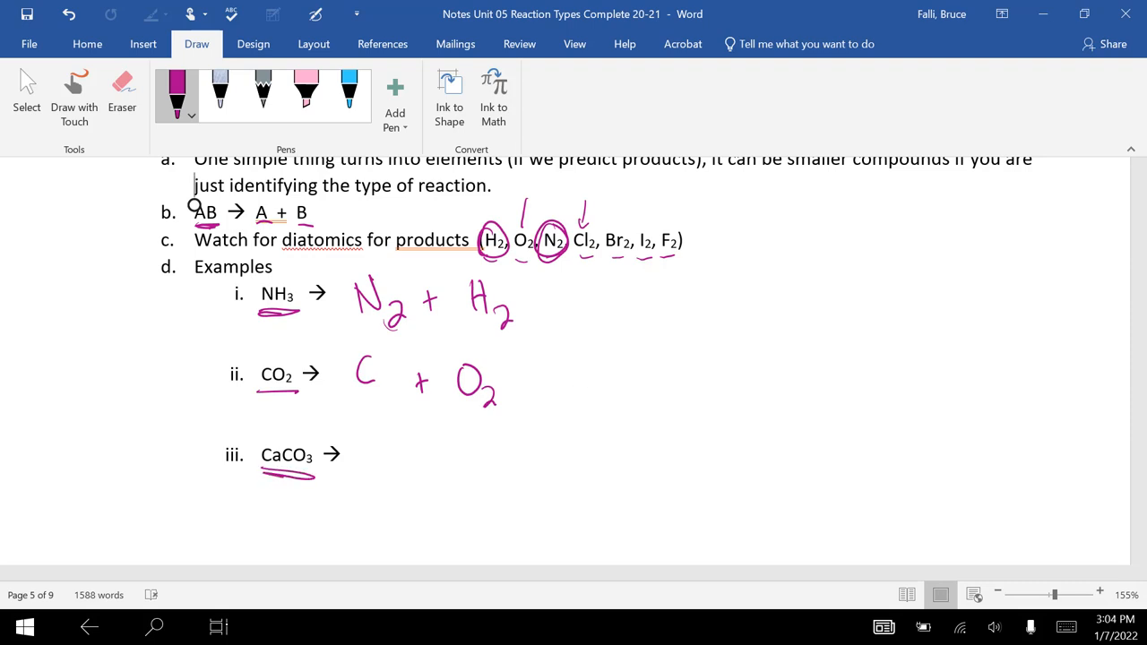
{"action": "left_click_drag", "start_coordinate": [368, 469], "coordinate": [413, 469]}
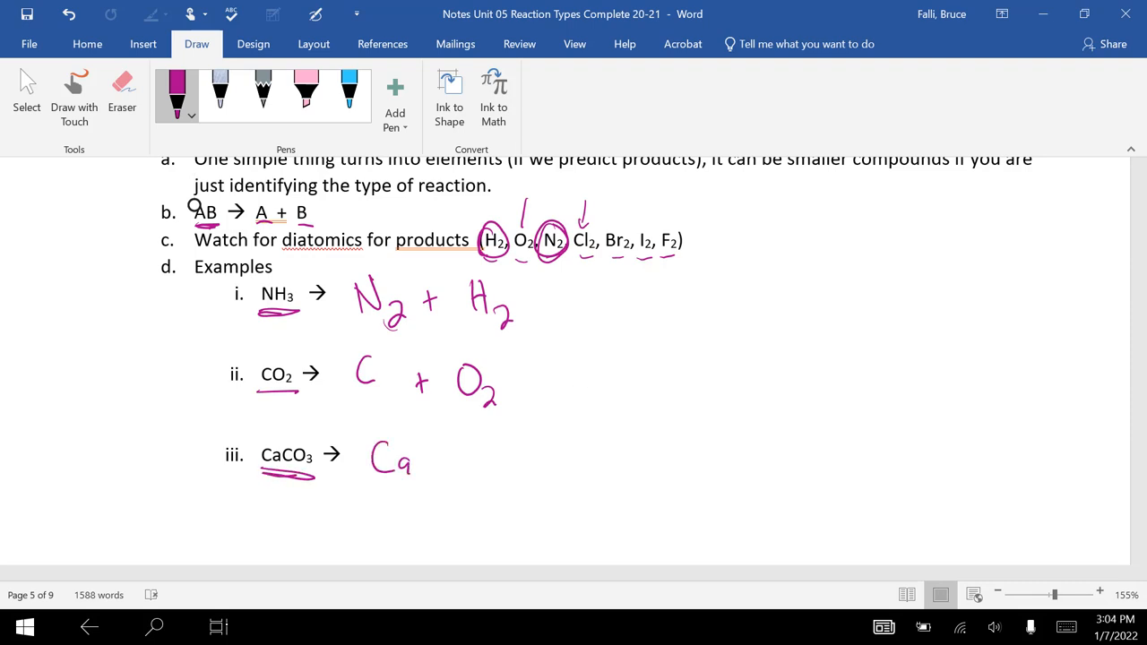
{"action": "left_click_drag", "start_coordinate": [431, 463], "coordinate": [516, 463]}
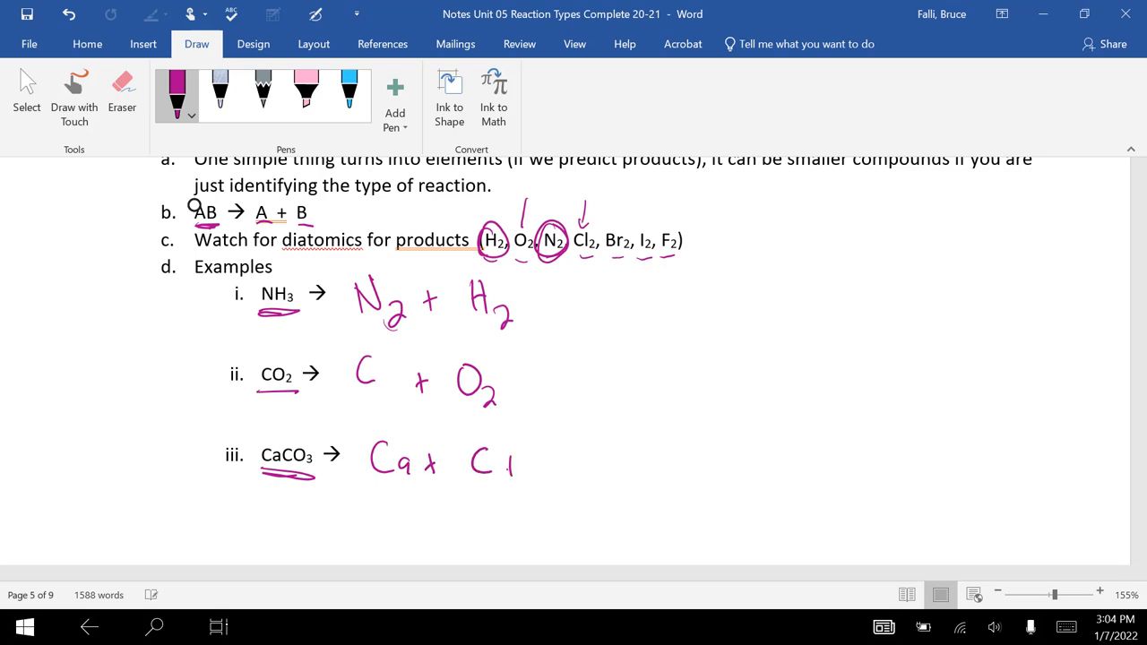
{"action": "left_click_drag", "start_coordinate": [523, 462], "coordinate": [570, 463]}
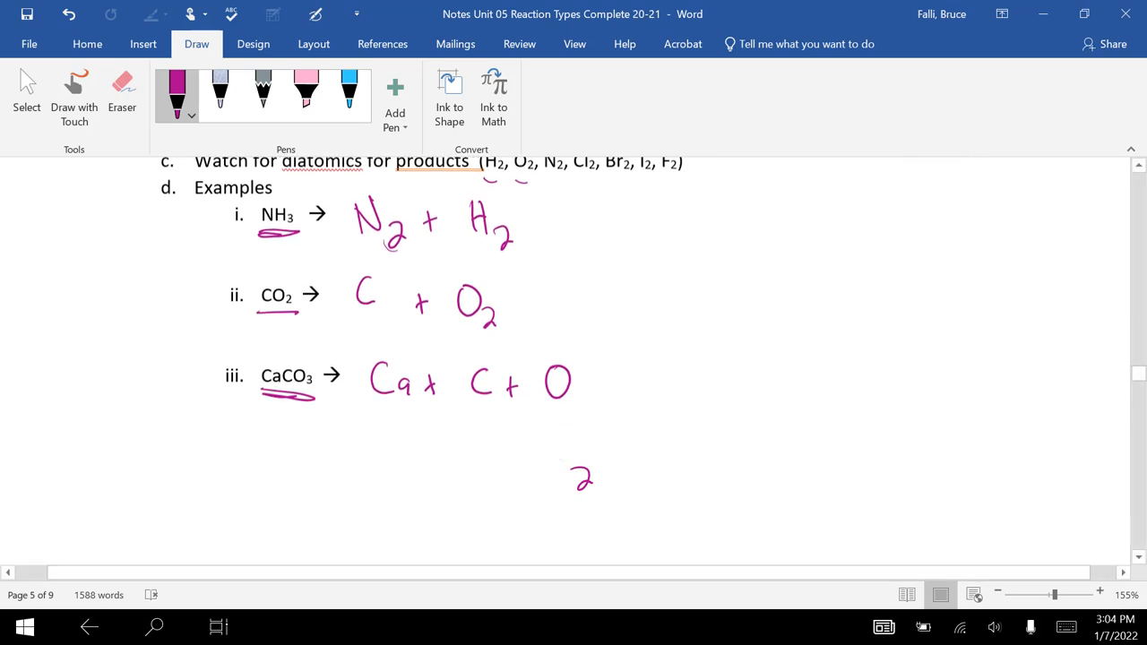
{"action": "scroll", "scroll_direction": "down", "scroll_amount": 3}
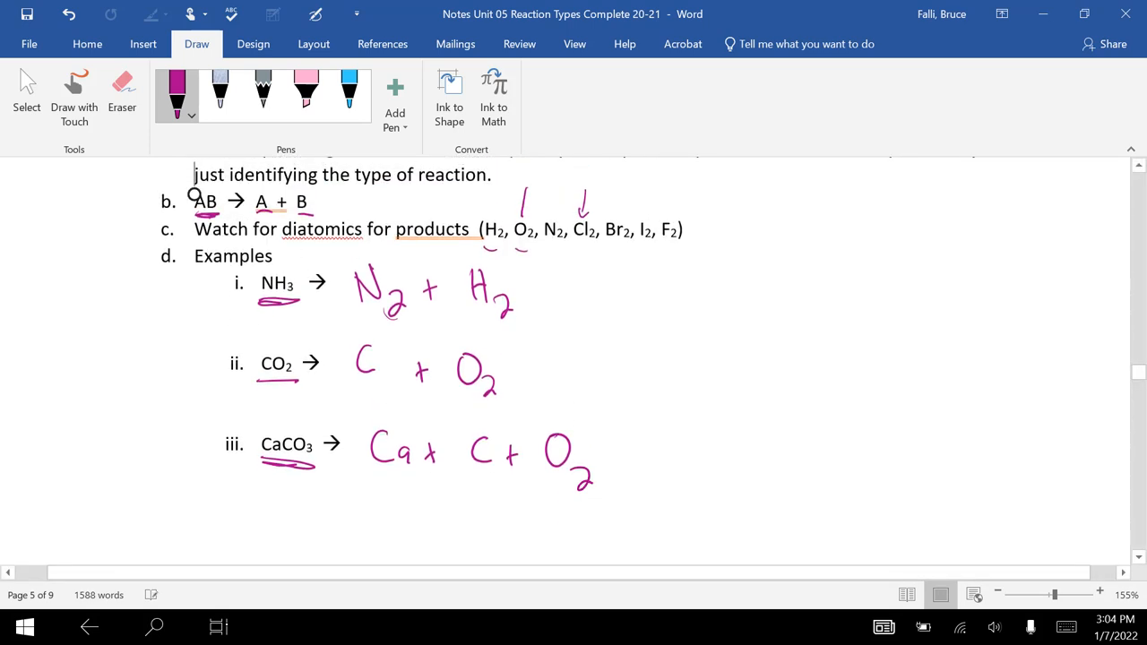
{"action": "scroll", "scroll_direction": "down", "scroll_amount": 3}
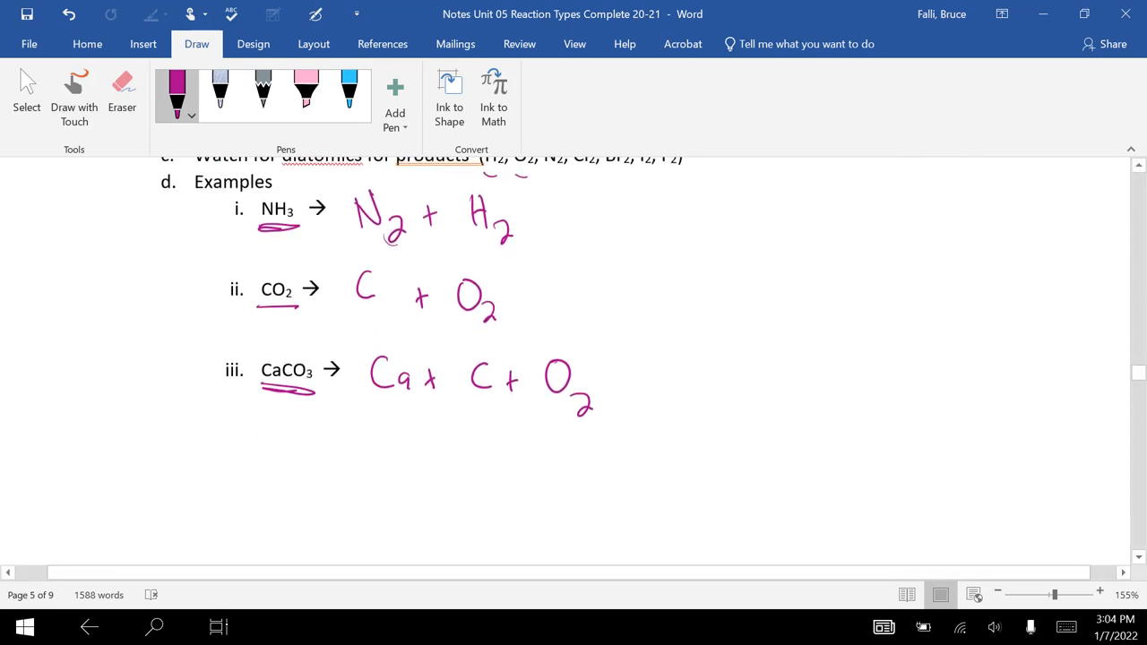
- Scroll to section IV and circle the Nonmetals list in pink
{"action": "scroll", "scroll_direction": "down", "scroll_amount": 3}
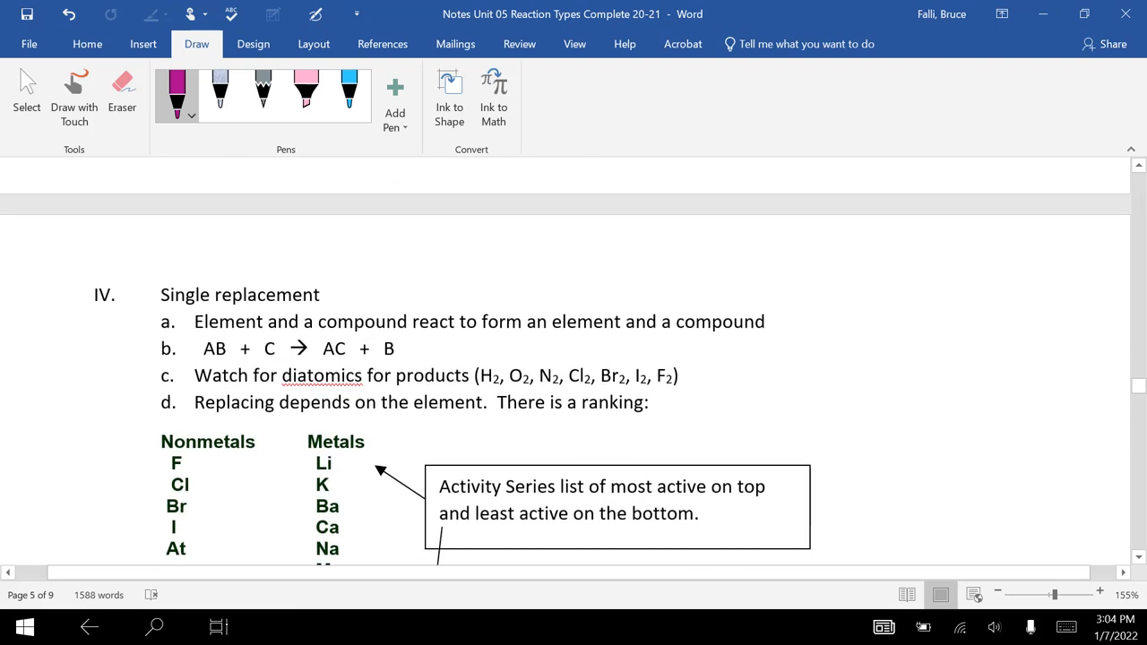
{"action": "scroll", "scroll_direction": "down", "scroll_amount": 3}
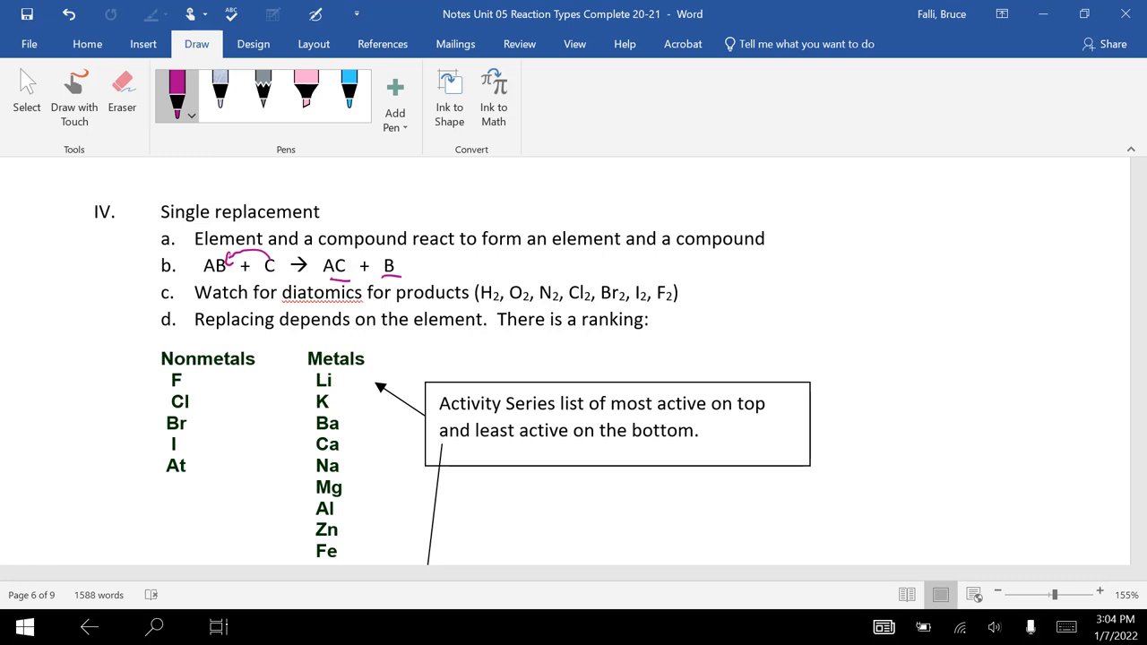
{"action": "left_click_drag", "start_coordinate": [143, 337], "coordinate": [151, 511]}
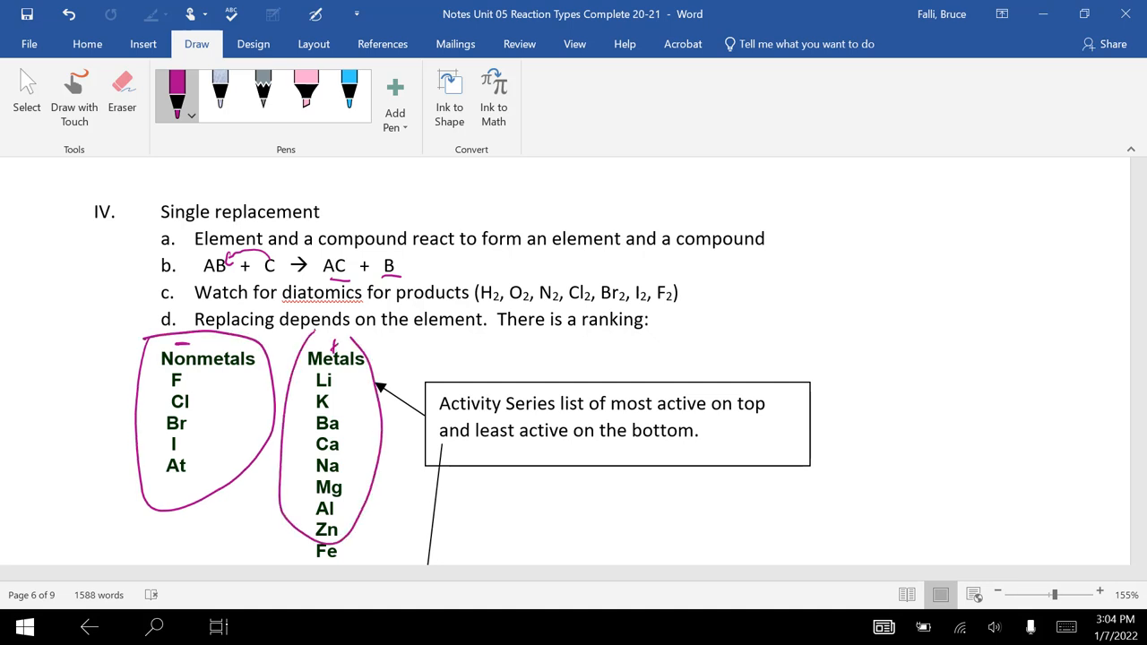
{"action": "scroll", "scroll_direction": "down", "scroll_amount": 3}
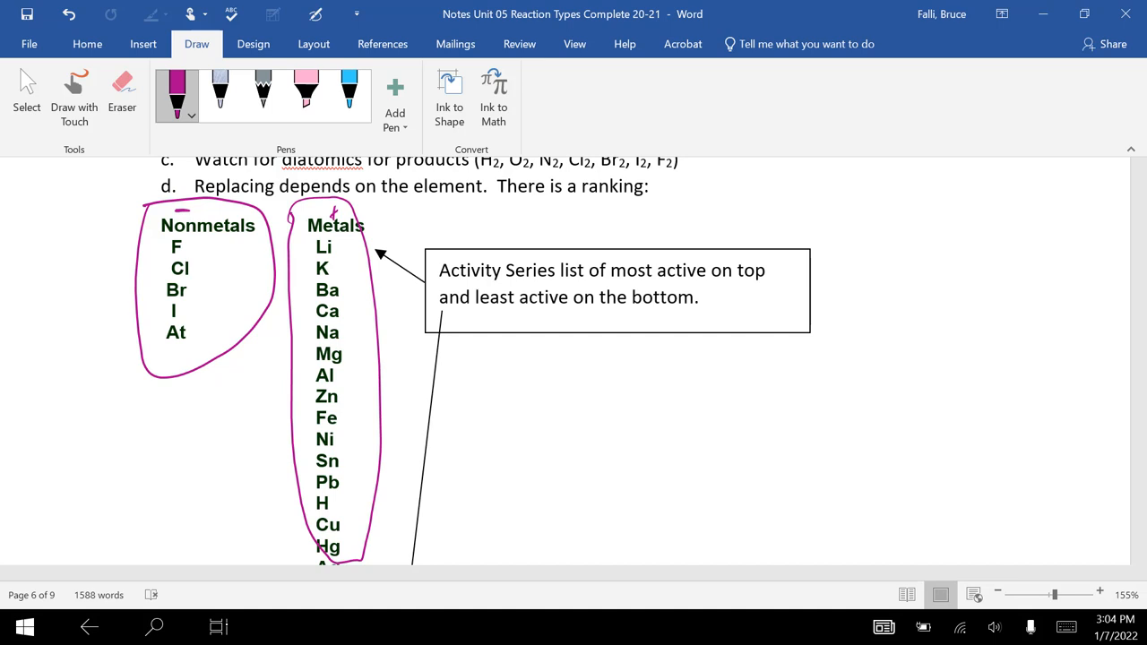
- Erase the circles and bracket the nonmetals F through At and the metals list instead
{"action": "left_click", "coordinate": [122, 93]}
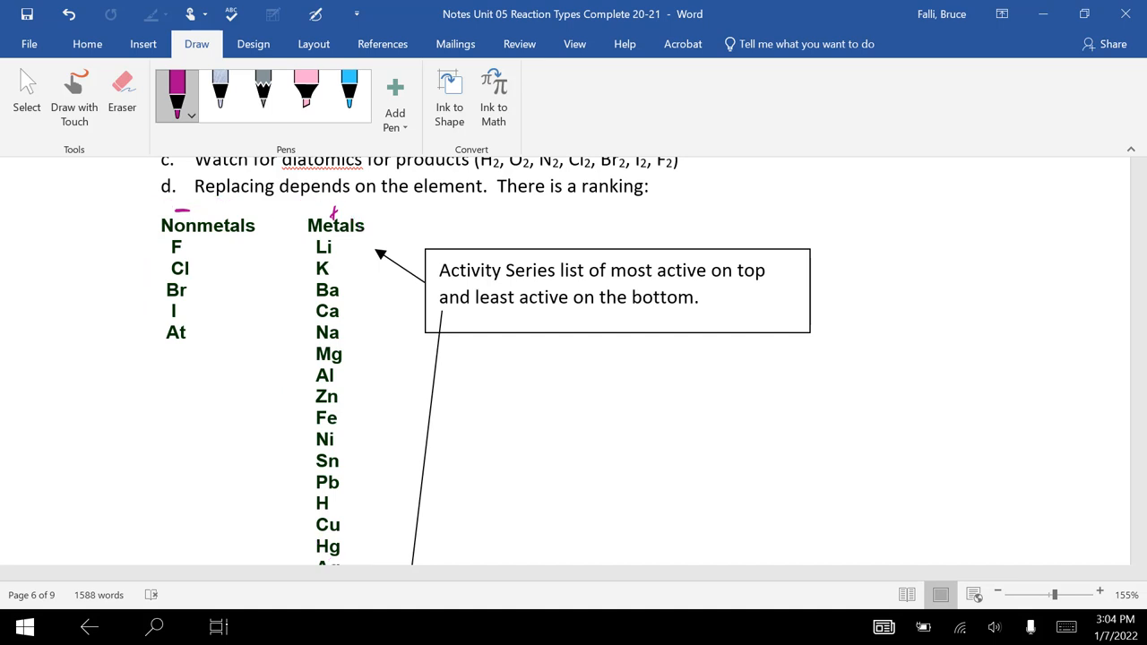
{"action": "left_click_drag", "start_coordinate": [161, 254], "coordinate": [160, 345]}
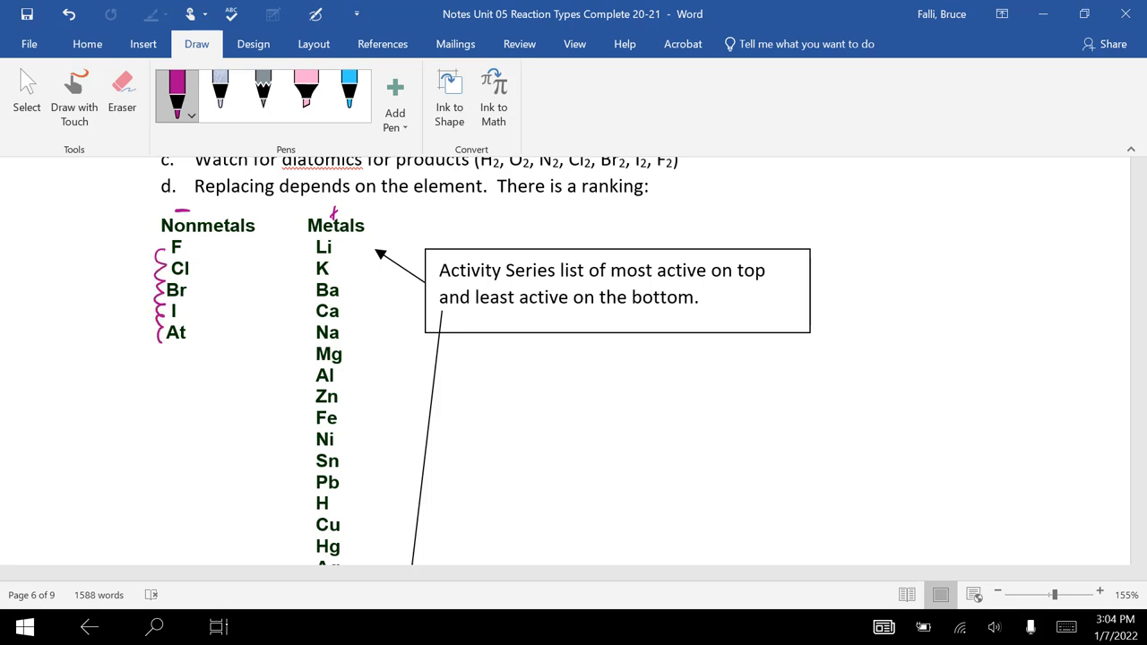
{"action": "left_click_drag", "start_coordinate": [305, 260], "coordinate": [301, 380]}
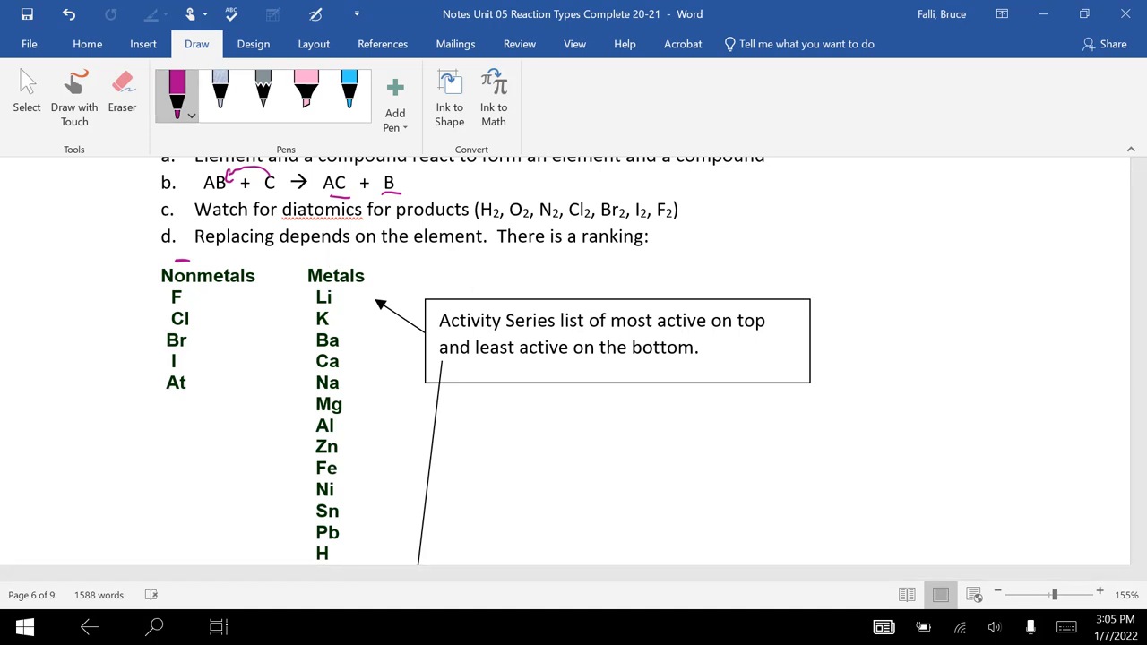
- Mark Cl and Li in the activity series and write Lil' Wayne beside the metals list
{"action": "left_click_drag", "start_coordinate": [157, 308], "coordinate": [157, 337]}
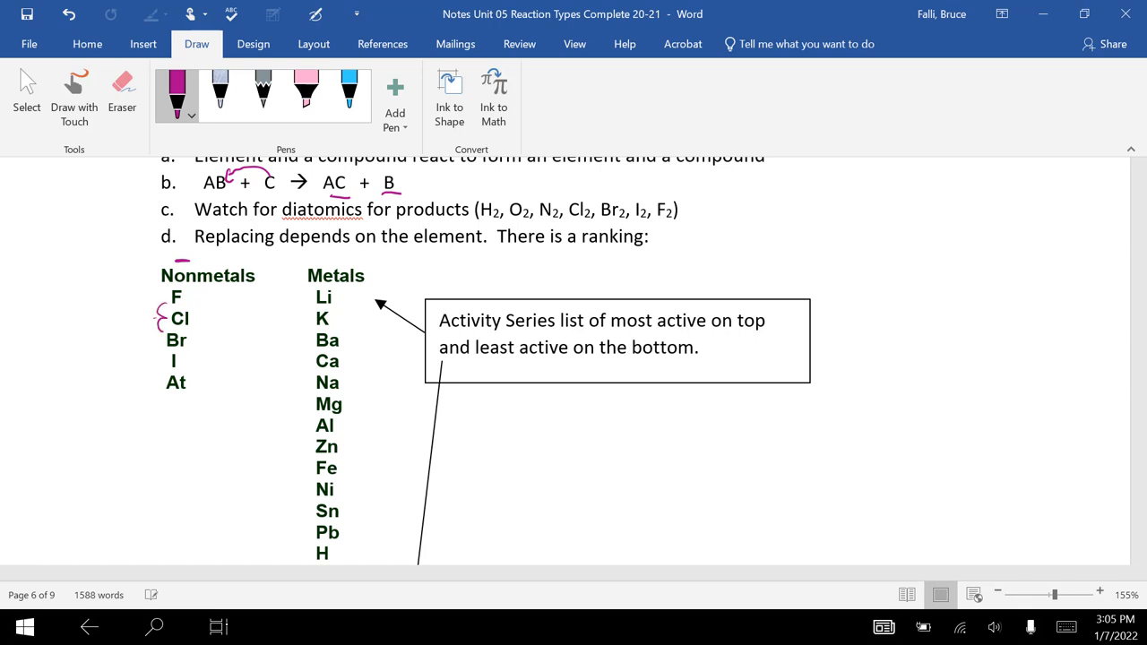
{"action": "left_click_drag", "start_coordinate": [161, 323], "coordinate": [161, 385]}
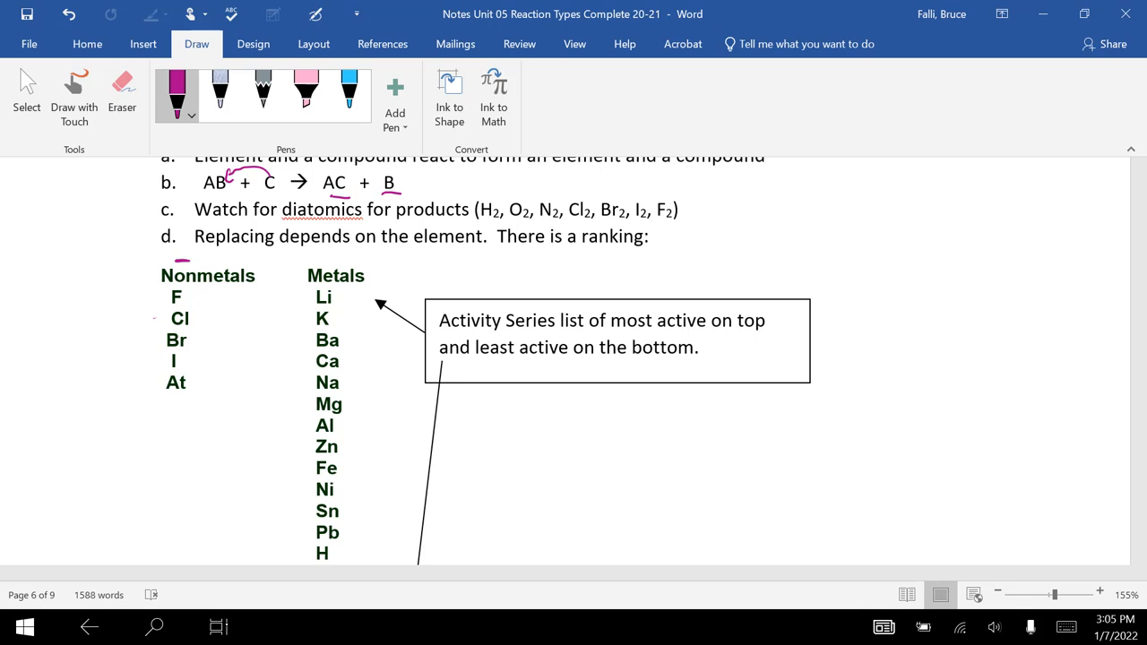
{"action": "left_click_drag", "start_coordinate": [308, 312], "coordinate": [377, 312]}
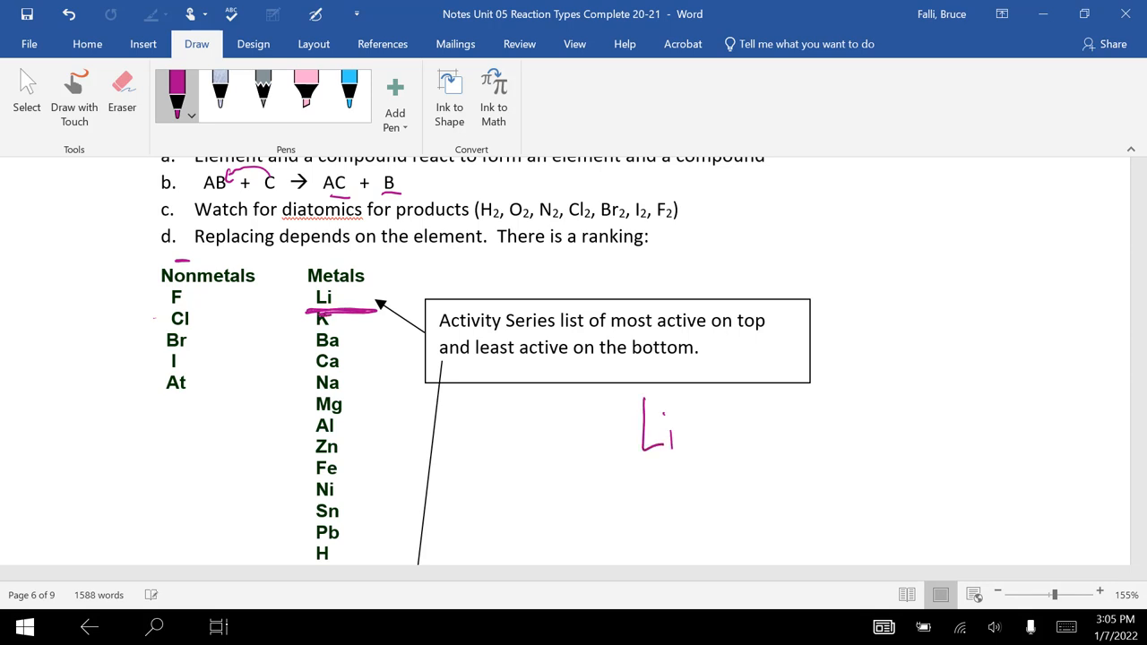
{"action": "left_click_drag", "start_coordinate": [666, 422], "coordinate": [770, 431]}
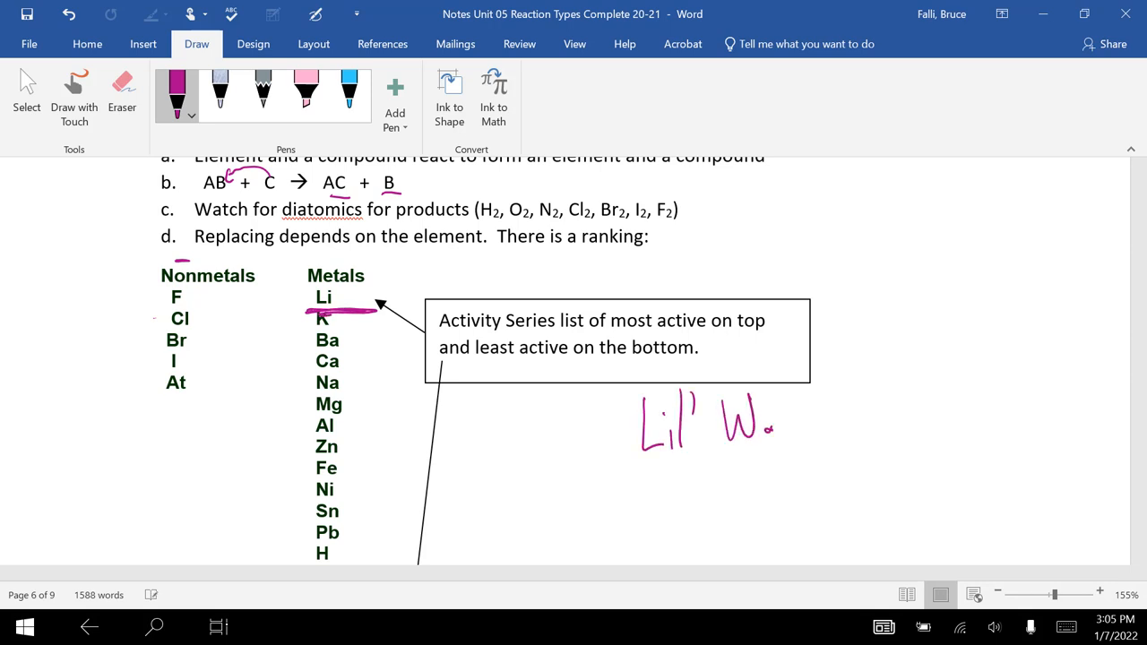
{"action": "left_click_drag", "start_coordinate": [756, 426], "coordinate": [828, 440]}
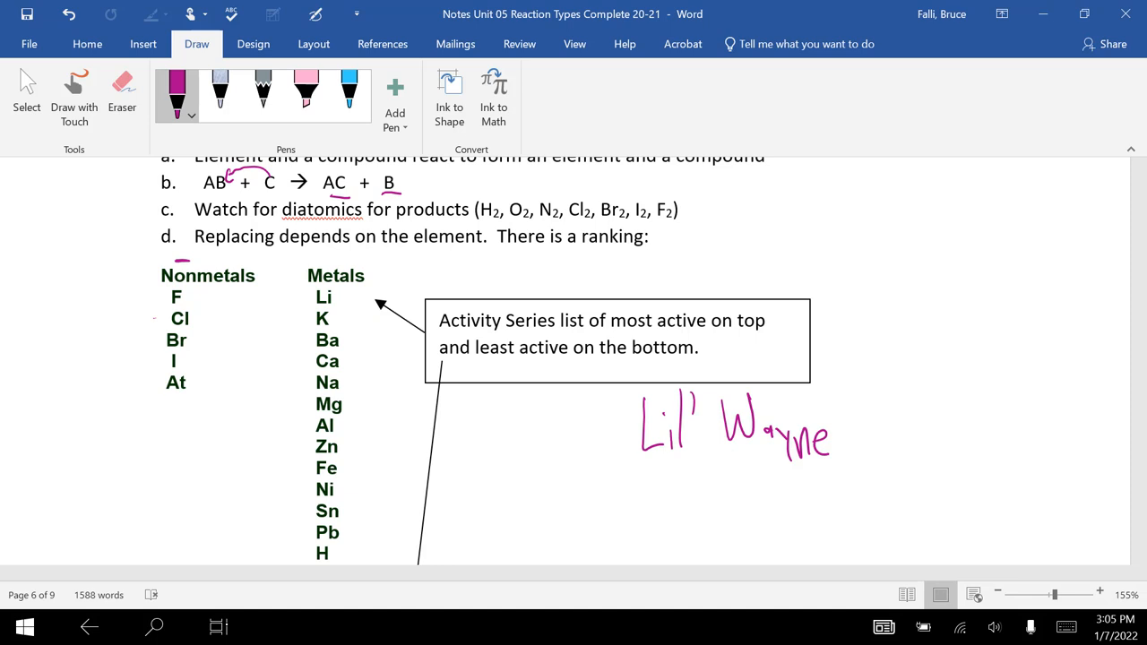
- Scroll down to the single replacement example lines
{"action": "scroll", "scroll_direction": "down", "scroll_amount": 3}
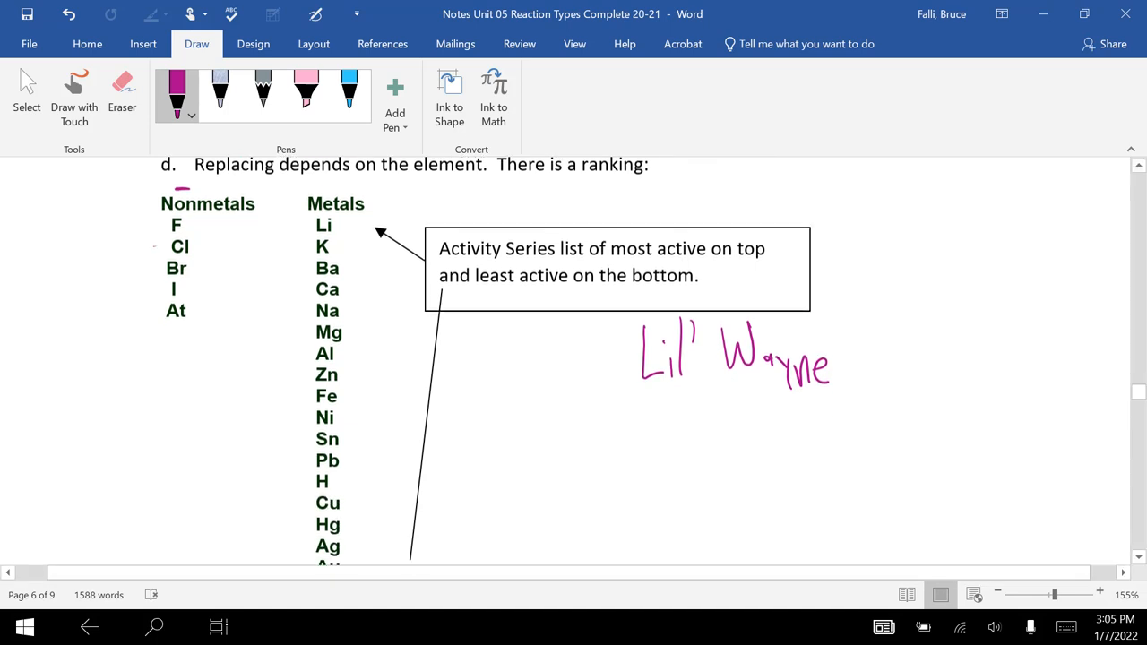
{"action": "scroll", "scroll_direction": "down", "scroll_amount": 3}
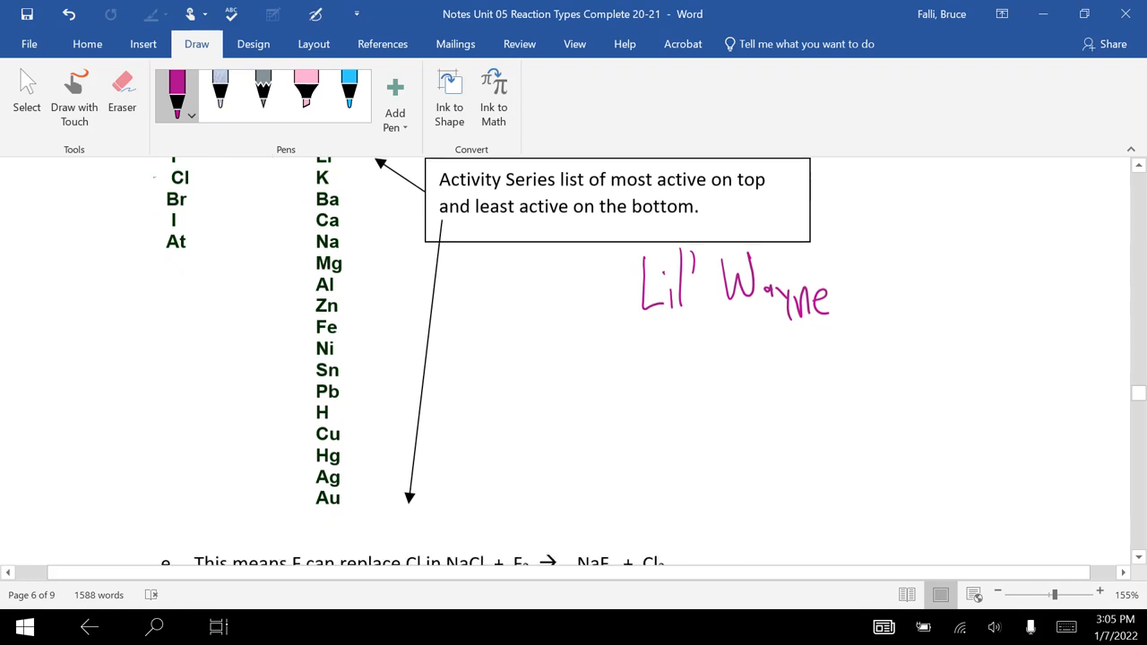
{"action": "scroll", "scroll_direction": "down", "scroll_amount": 3}
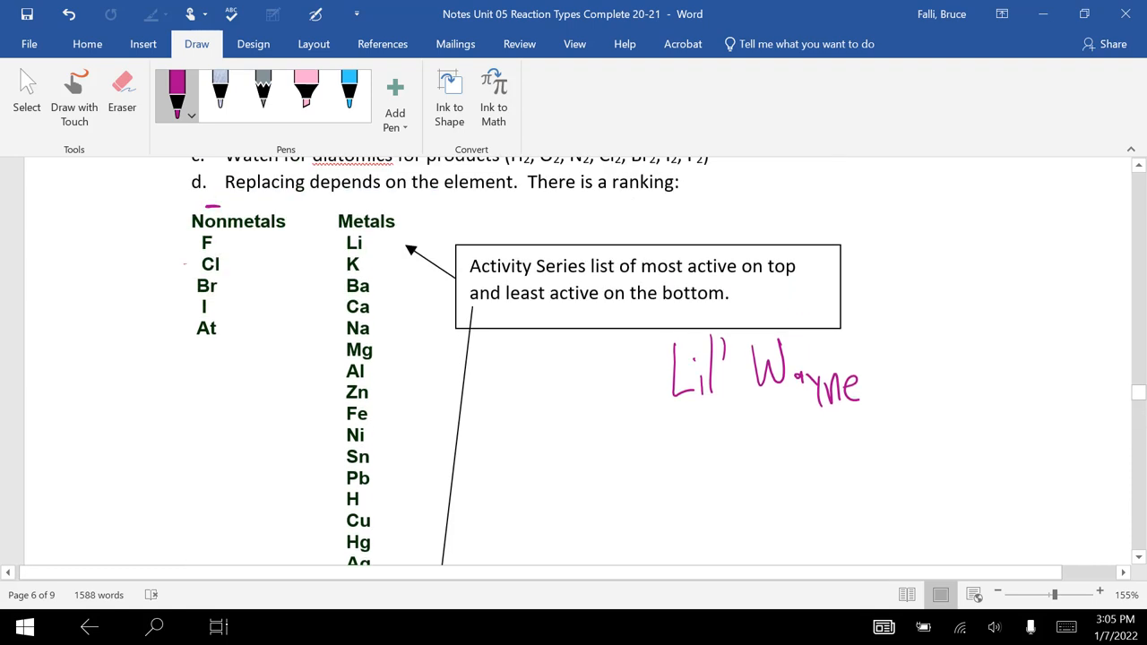
{"action": "scroll", "scroll_direction": "down", "scroll_amount": 3}
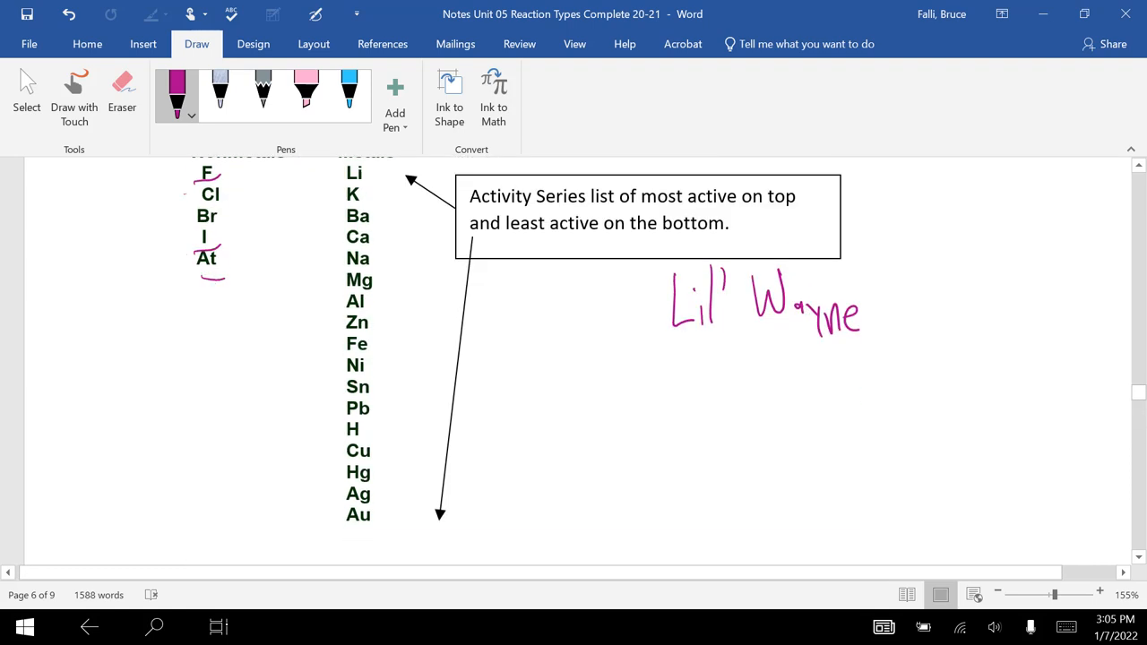
{"action": "scroll", "scroll_direction": "down", "scroll_amount": 3}
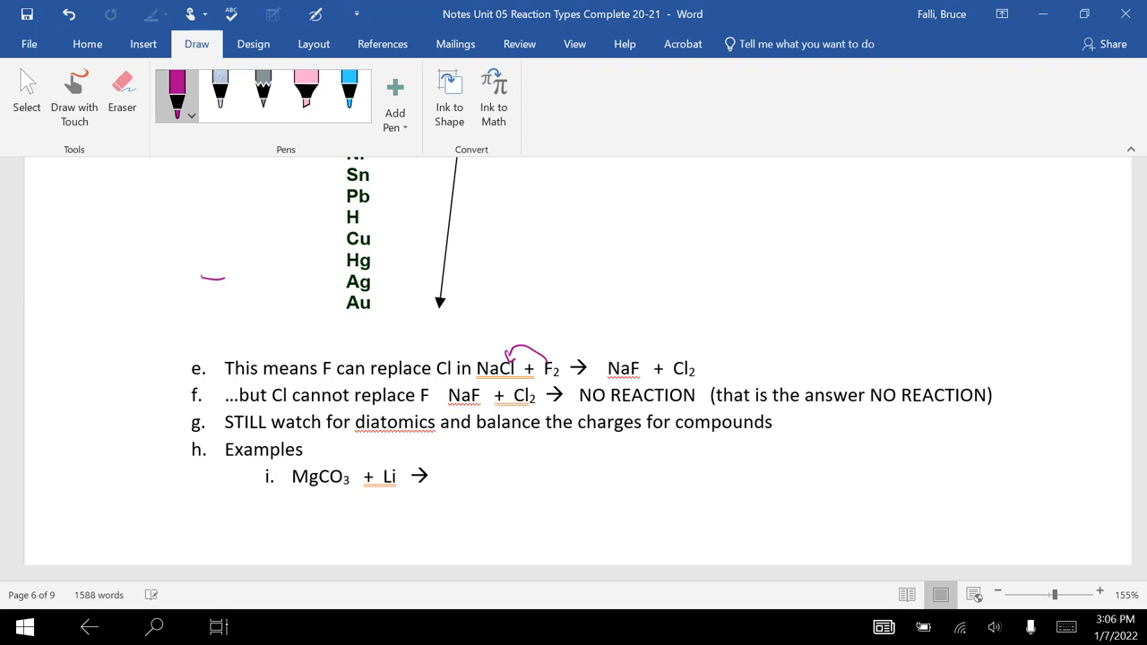
- Mark Pb and circle Li and Mg in the metals activity ranking
{"action": "scroll", "scroll_direction": "down", "scroll_amount": 3}
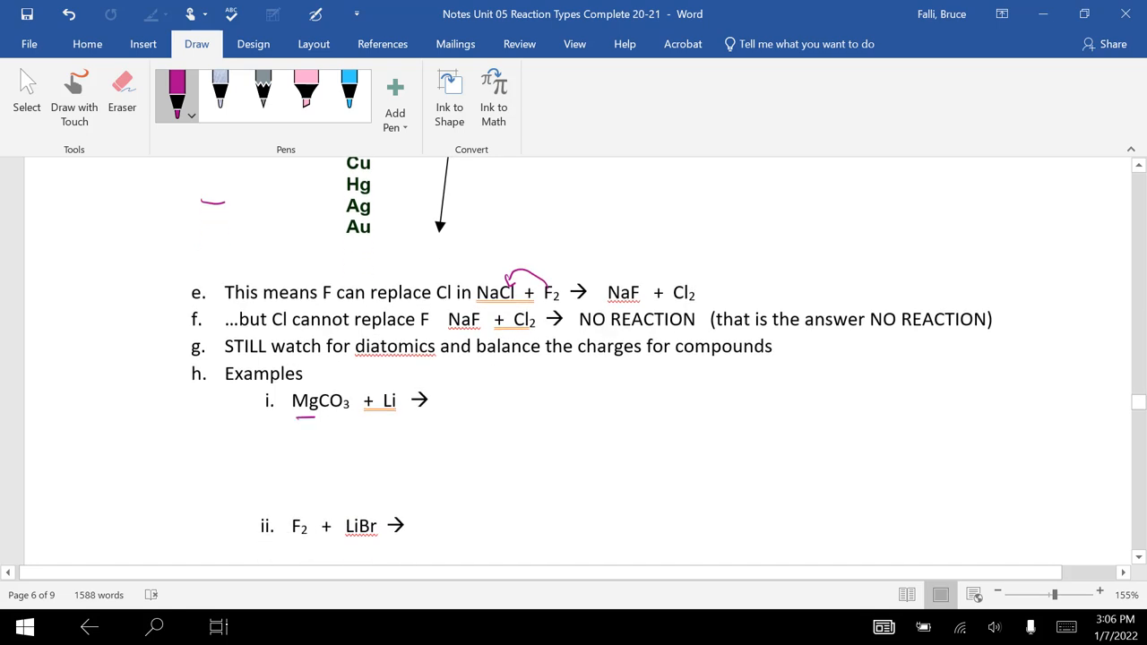
{"action": "left_click_drag", "start_coordinate": [362, 416], "coordinate": [398, 416]}
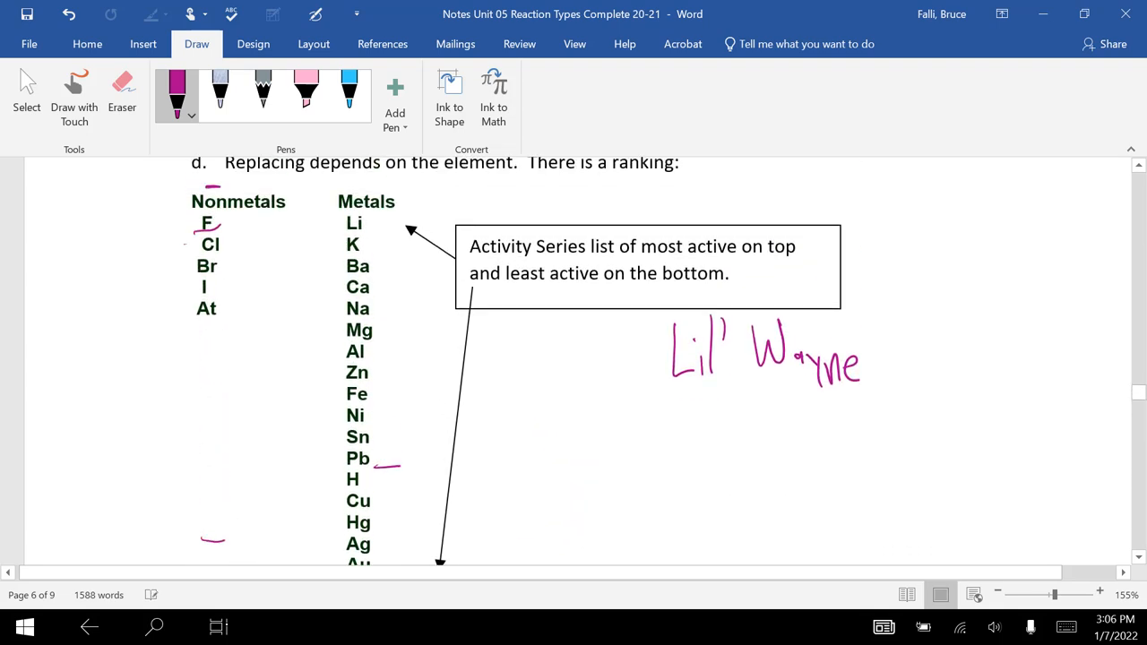
{"action": "left_click_drag", "start_coordinate": [340, 215], "coordinate": [367, 231]}
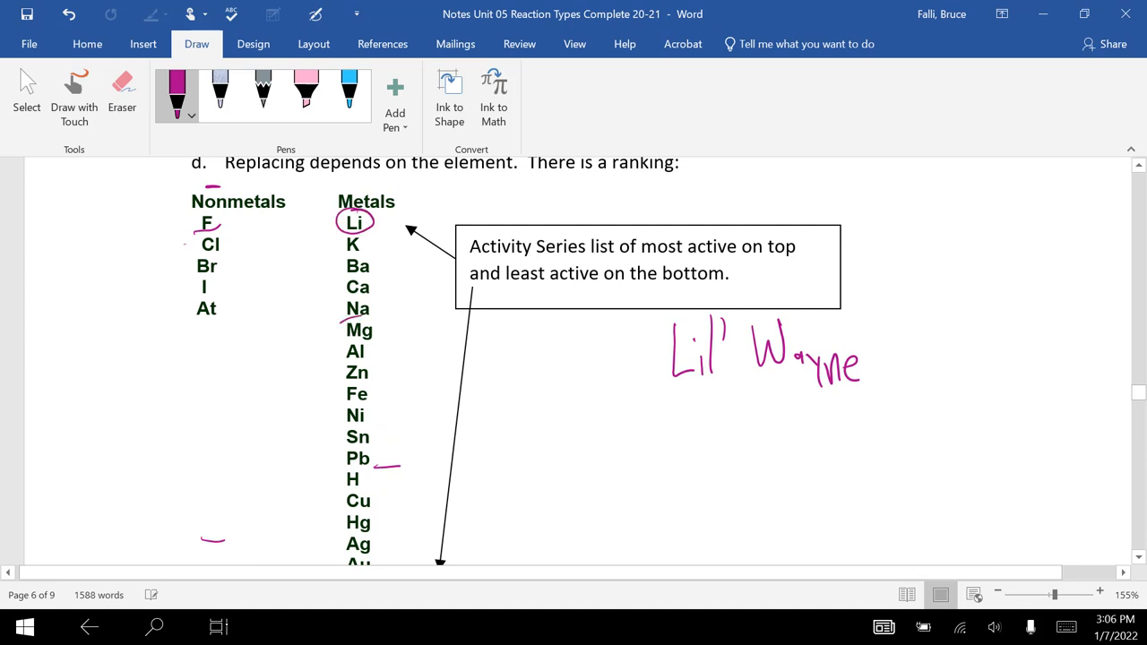
{"action": "left_click_drag", "start_coordinate": [340, 337], "coordinate": [380, 323]}
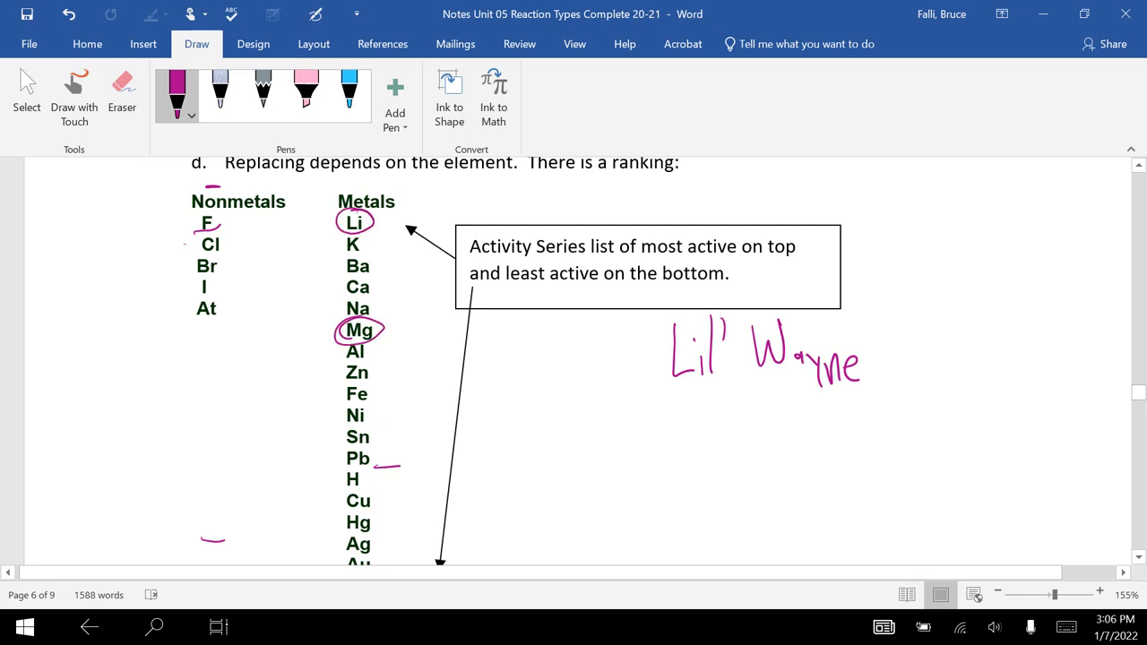
{"action": "scroll", "scroll_direction": "down", "scroll_amount": 3}
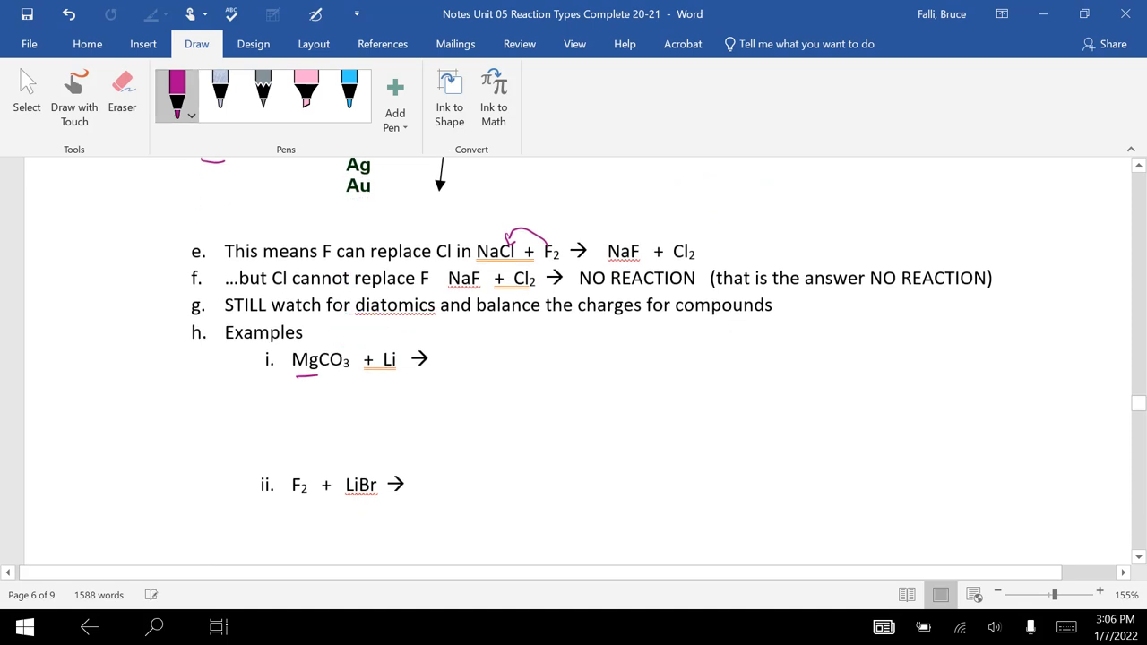
- Ink + Mg after LiCO3, add lithium's subscript 2 and +1 charge, and underline Li2CO3
{"action": "left_click_drag", "start_coordinate": [452, 337], "coordinate": [475, 371]}
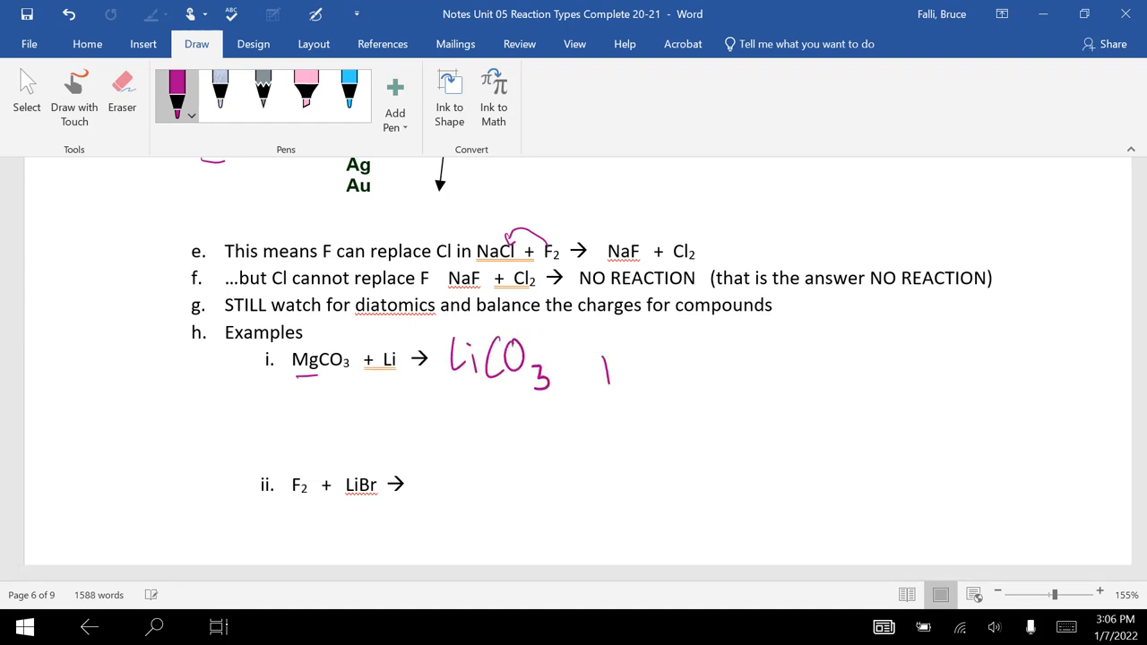
{"action": "left_click_drag", "start_coordinate": [592, 358], "coordinate": [708, 394]}
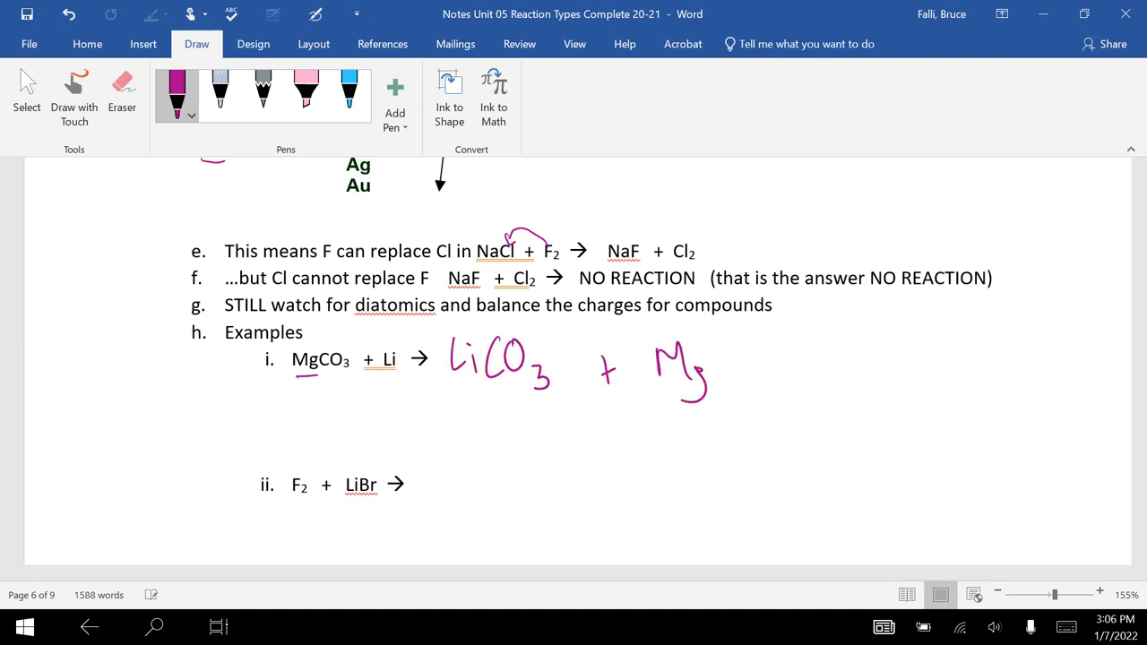
{"action": "left_click_drag", "start_coordinate": [444, 405], "coordinate": [565, 405]}
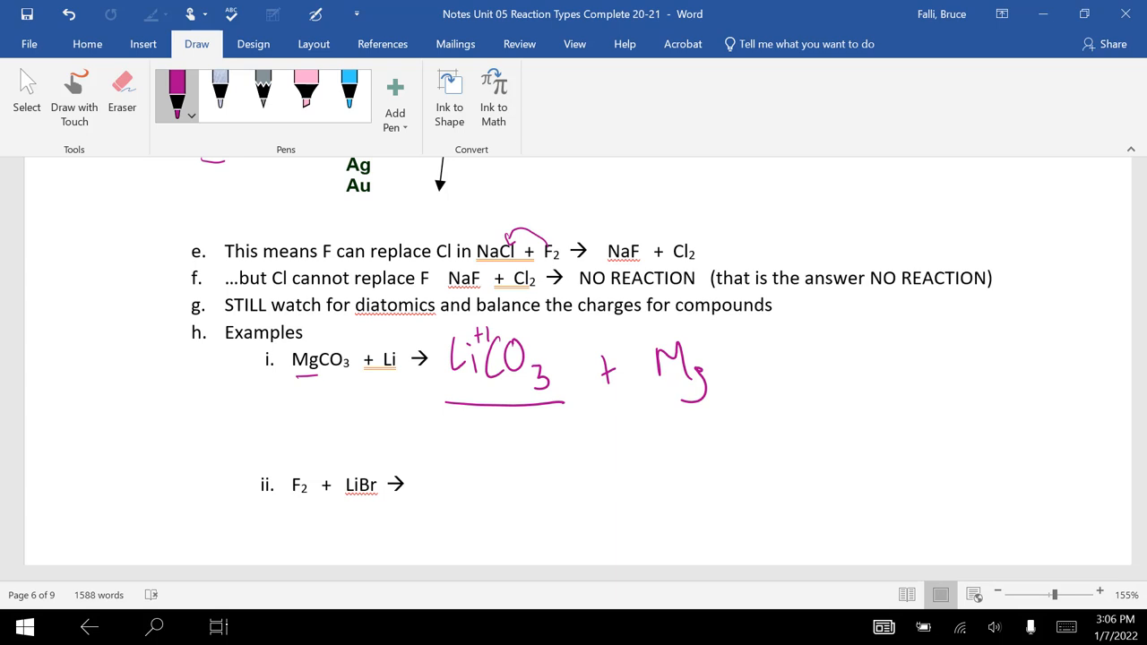
{"action": "left_click_drag", "start_coordinate": [534, 344], "coordinate": [555, 337]}
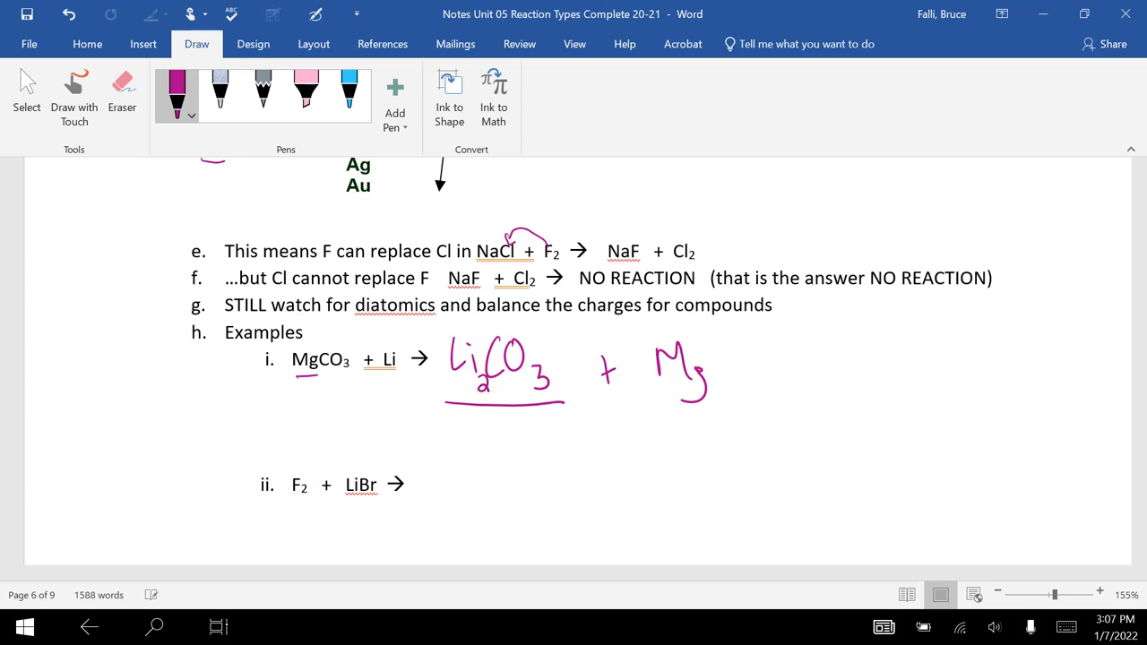
- Underline LiBr in example ii and circle F and Br in the nonmetals ranking
{"action": "scroll", "scroll_direction": "down", "scroll_amount": 3}
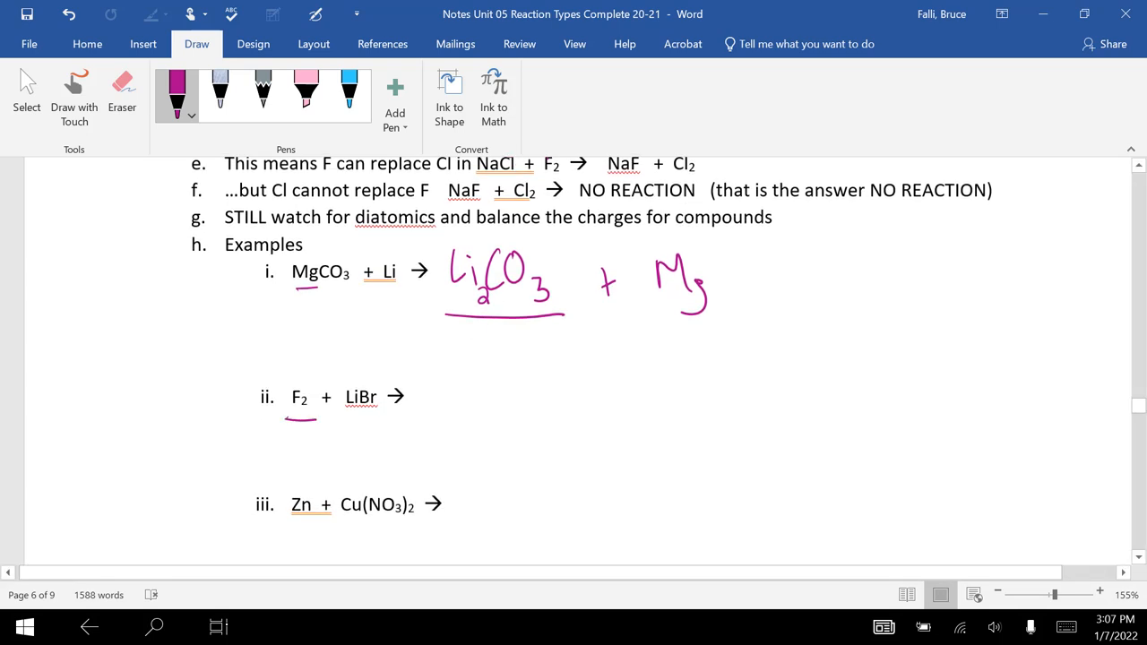
{"action": "left_click_drag", "start_coordinate": [344, 414], "coordinate": [375, 414]}
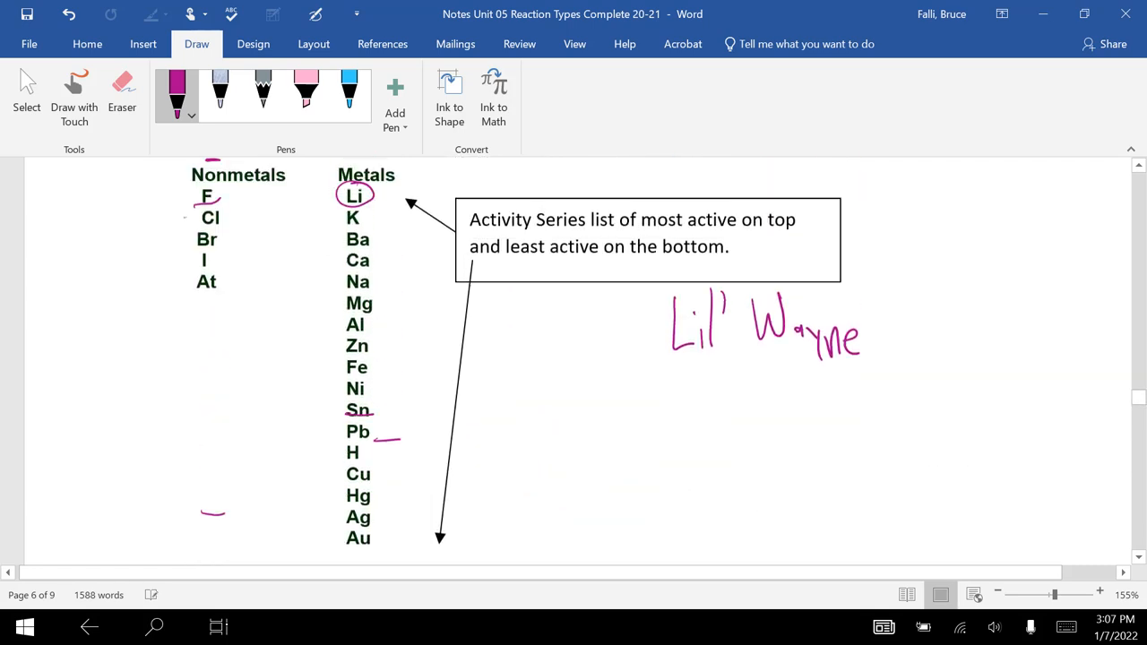
{"action": "scroll", "scroll_direction": "down", "scroll_amount": 3}
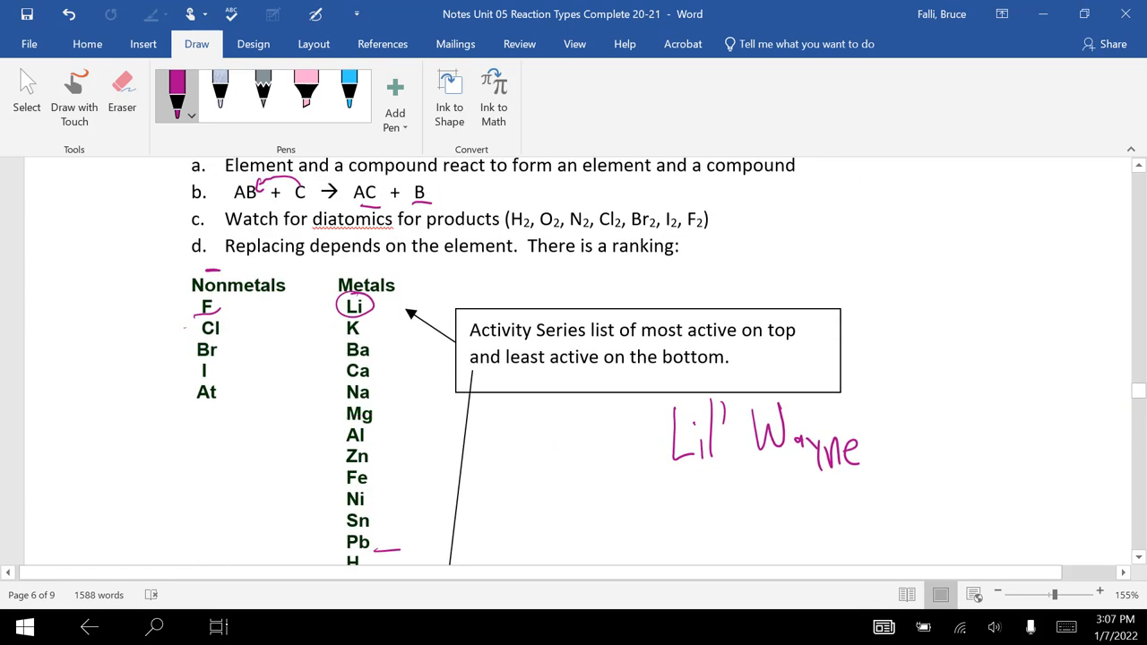
{"action": "left_click_drag", "start_coordinate": [206, 305], "coordinate": [207, 359]}
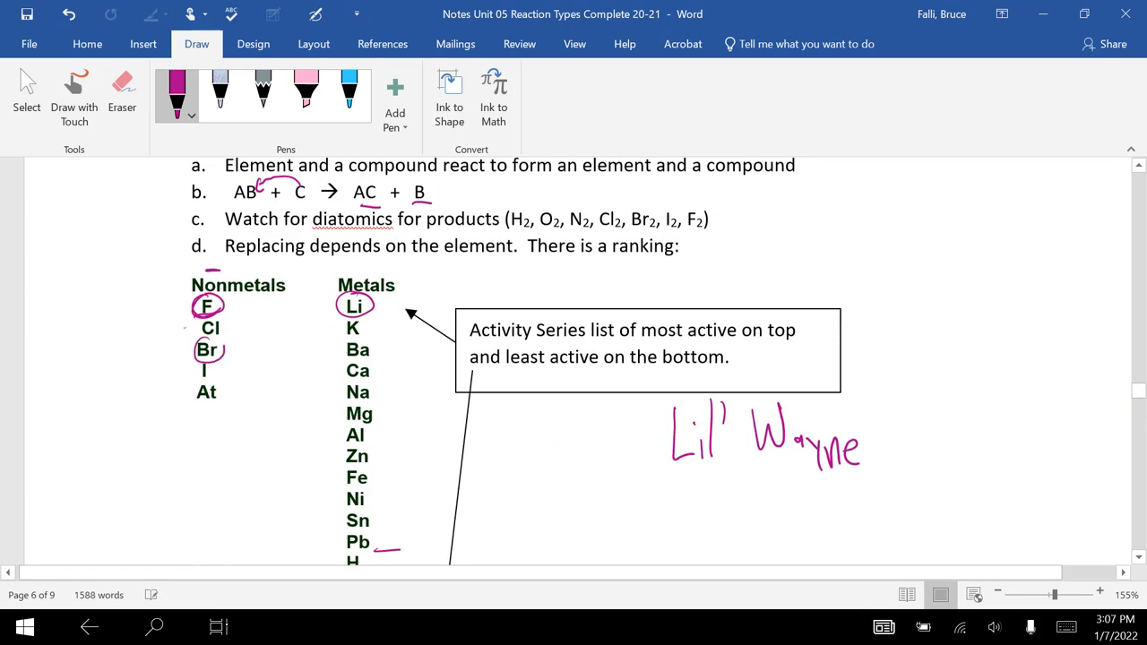
{"action": "left_click_drag", "start_coordinate": [188, 350], "coordinate": [229, 349]}
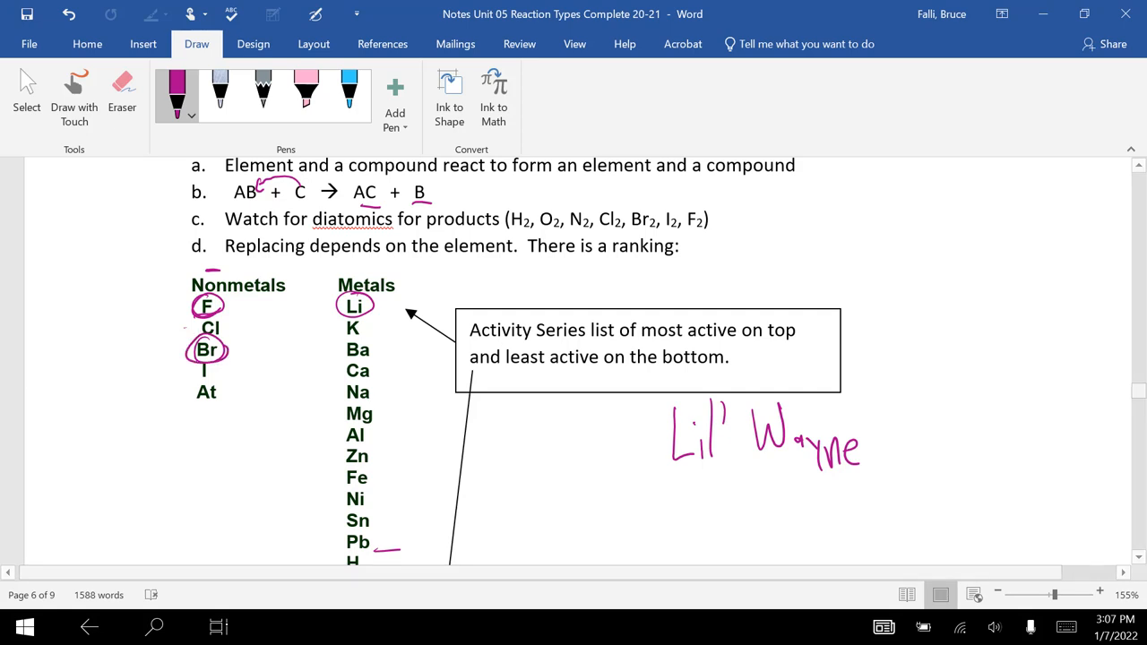
- Ink LiF + Br2 as example ii's product, marking fluoride's -1 charge and bromine's subscript 2
{"action": "scroll", "scroll_direction": "down", "scroll_amount": 3}
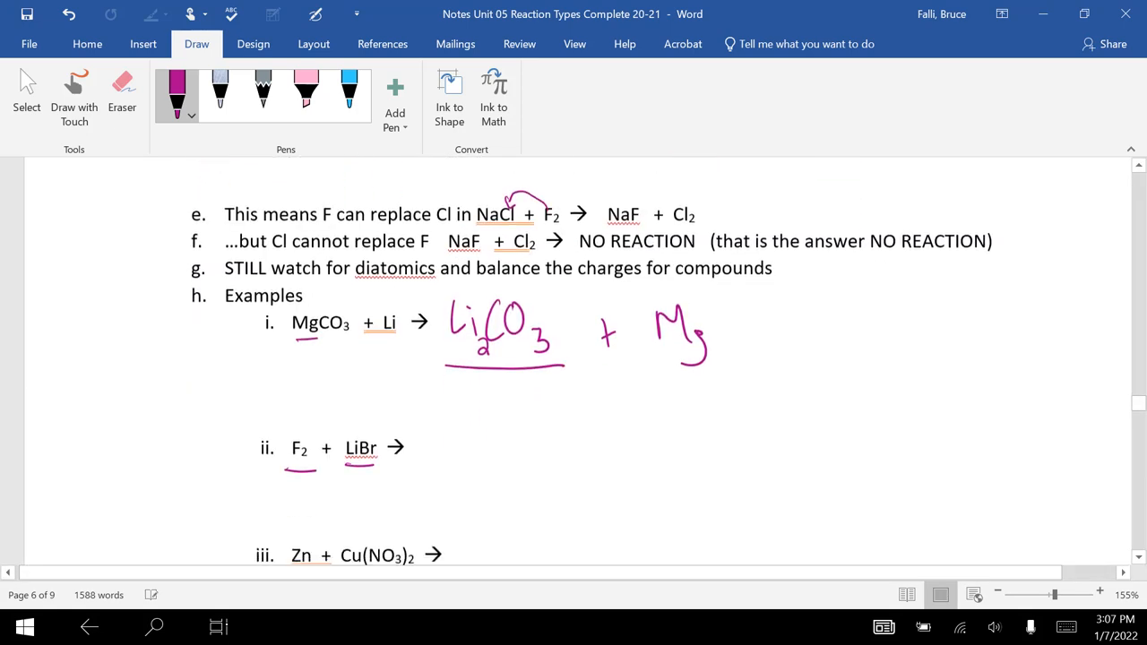
{"action": "scroll", "scroll_direction": "down", "scroll_amount": 3}
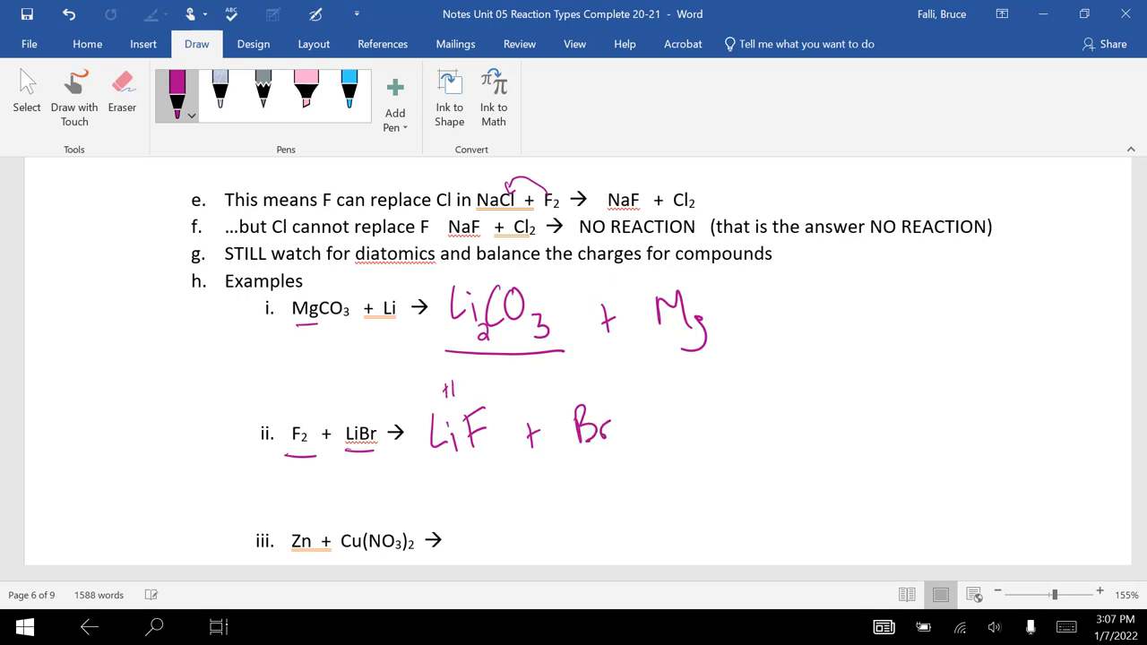
{"action": "left_click_drag", "start_coordinate": [502, 388], "coordinate": [487, 394]}
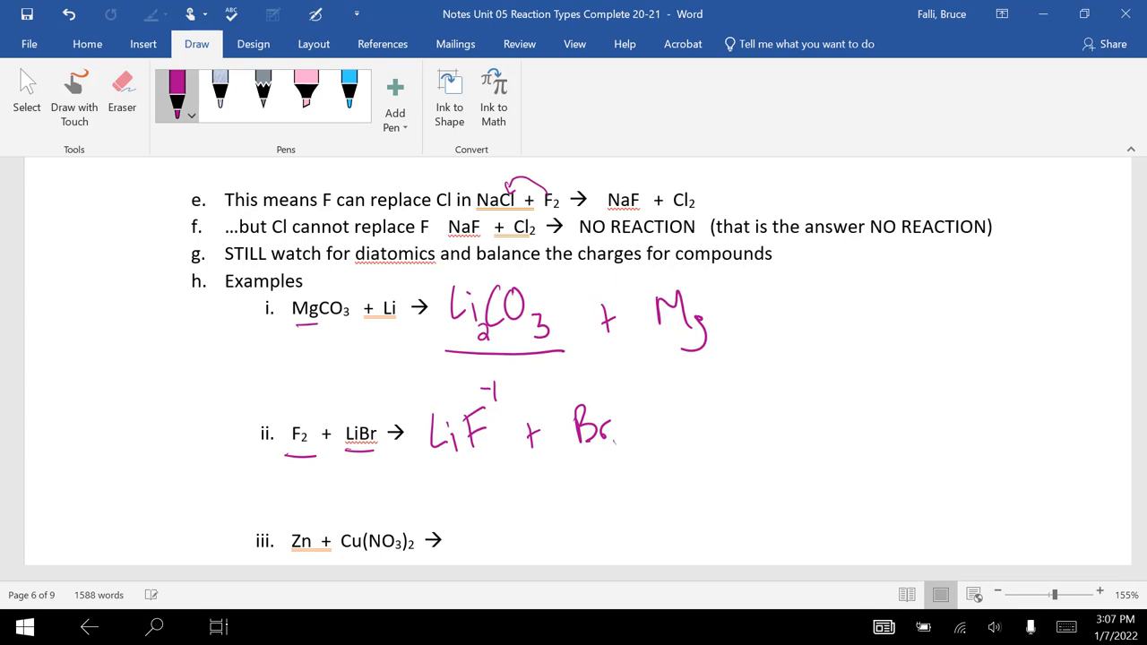
{"action": "left_click_drag", "start_coordinate": [613, 436], "coordinate": [627, 457]}
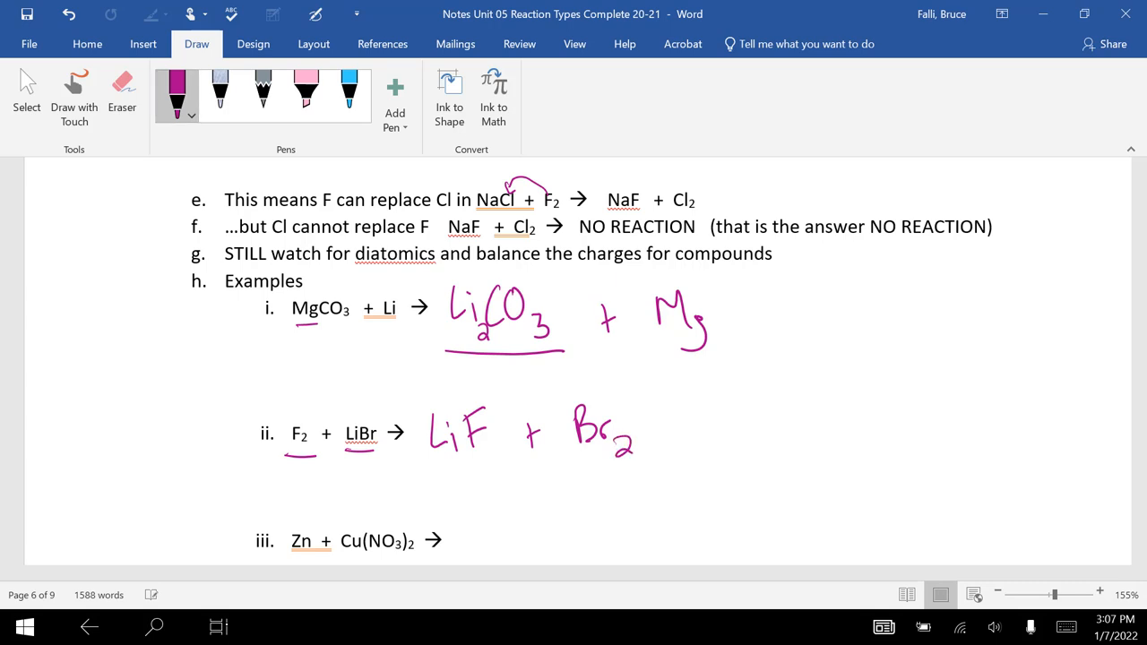
{"action": "scroll", "scroll_direction": "down", "scroll_amount": 3}
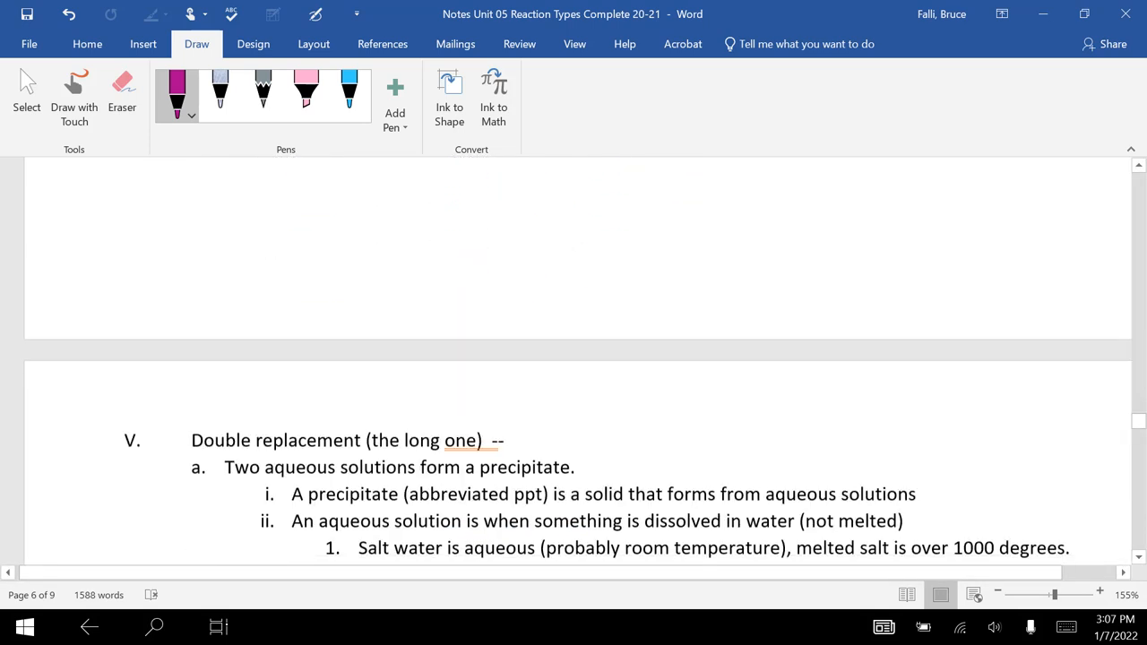
{"action": "scroll", "scroll_direction": "down", "scroll_amount": 3}
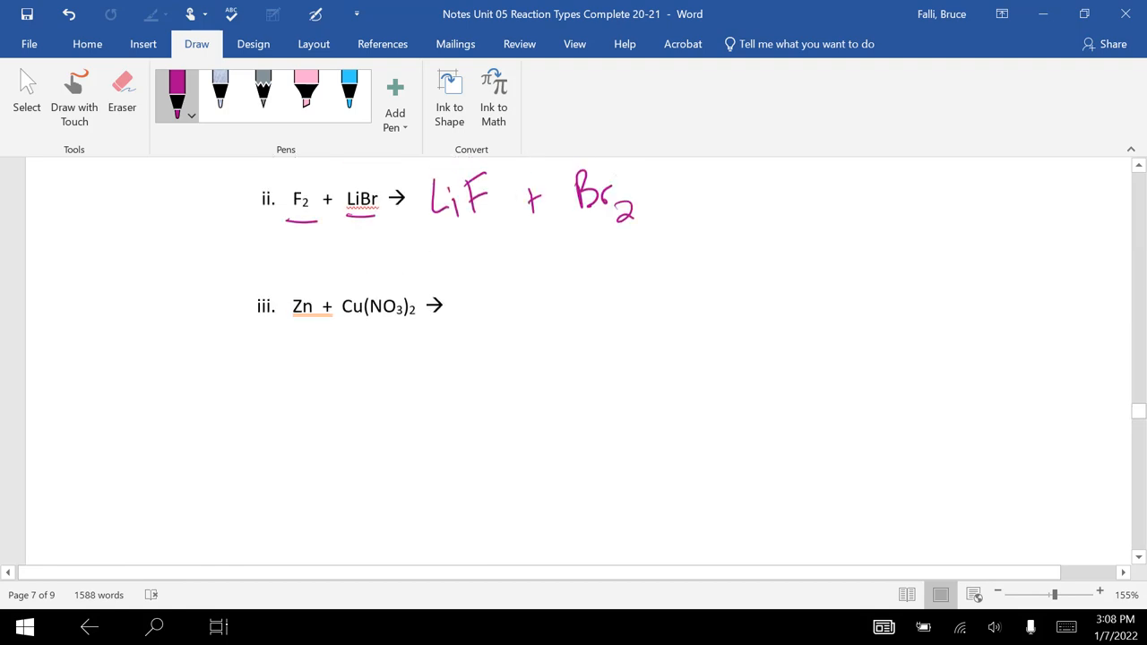
- Handwrite Zn NO3 + Cu after example iii's arrow with the +2 and -1 charges
{"action": "left_click_drag", "start_coordinate": [291, 323], "coordinate": [309, 321]}
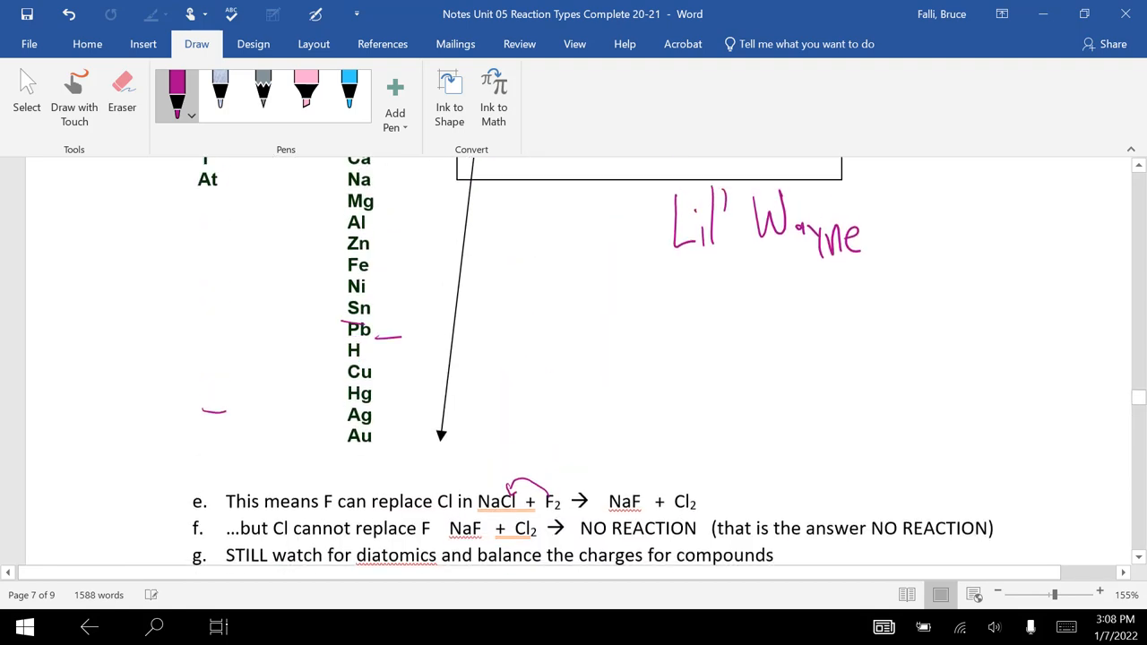
{"action": "scroll", "scroll_direction": "down", "scroll_amount": 3}
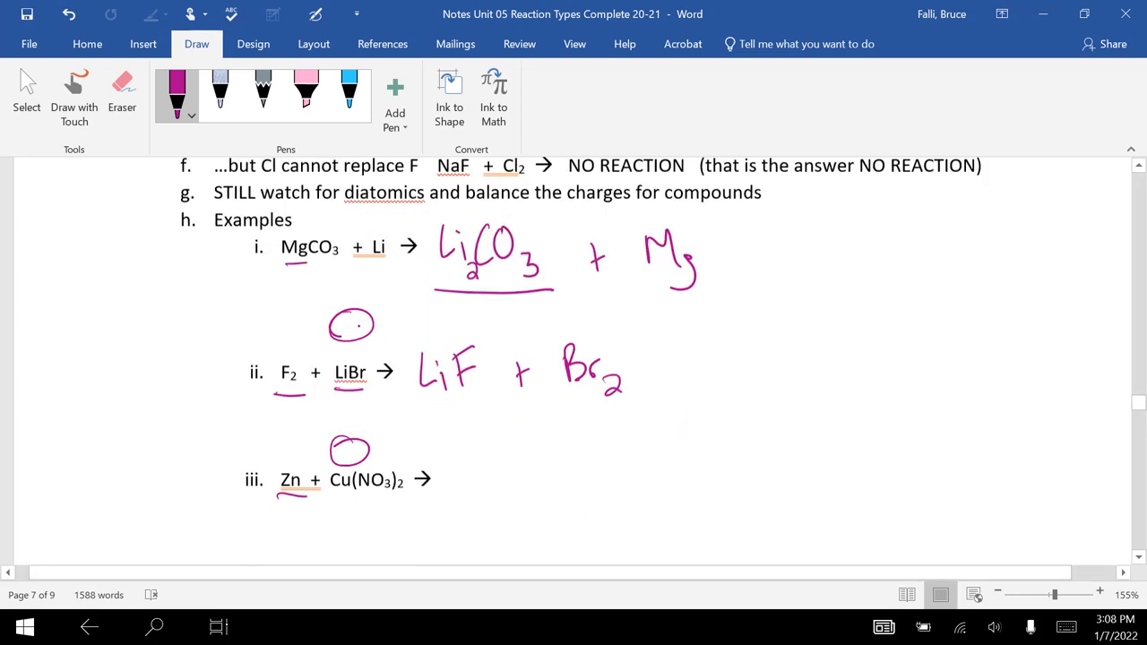
{"action": "scroll", "scroll_direction": "down", "scroll_amount": 3}
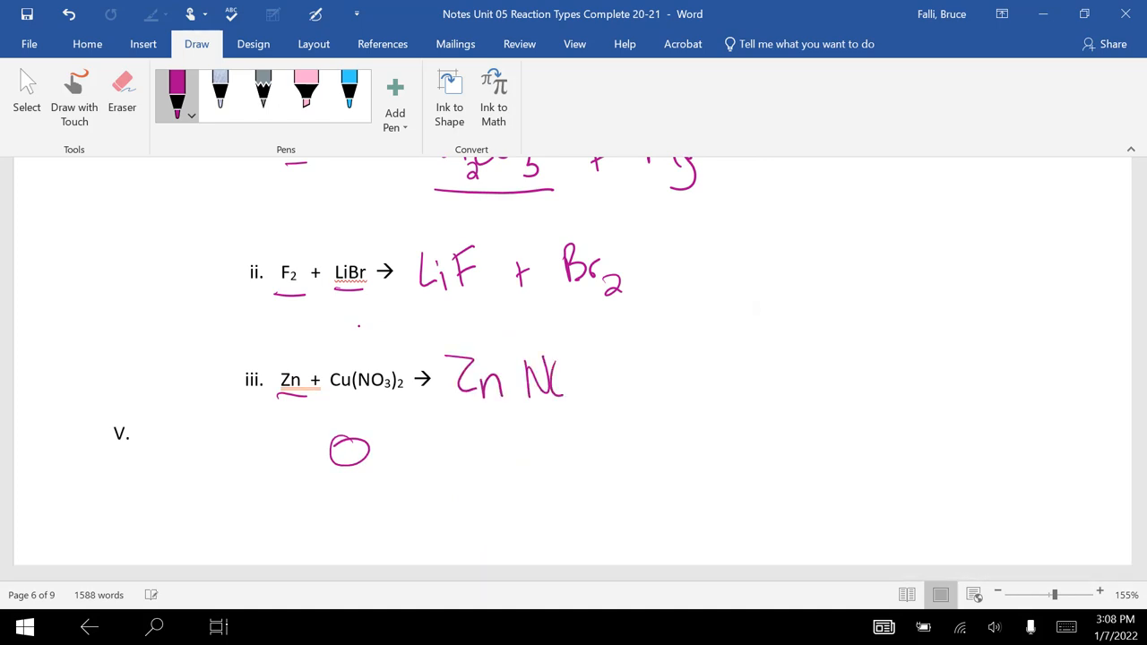
{"action": "left_click_drag", "start_coordinate": [538, 368], "coordinate": [667, 394]}
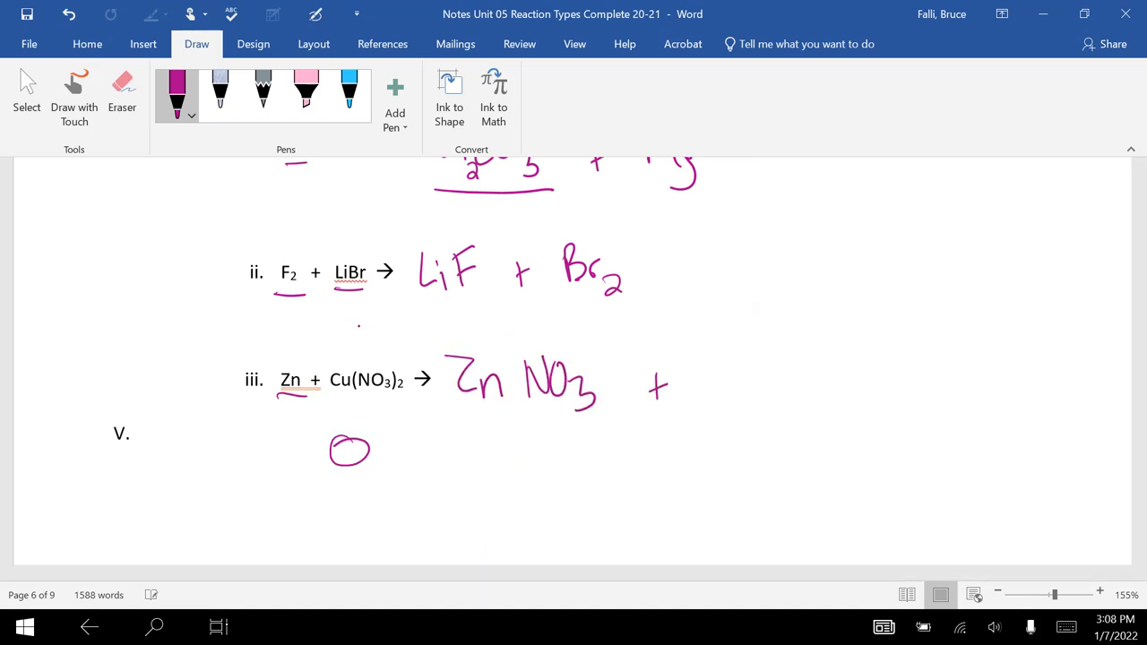
{"action": "left_click_drag", "start_coordinate": [708, 367], "coordinate": [753, 403]}
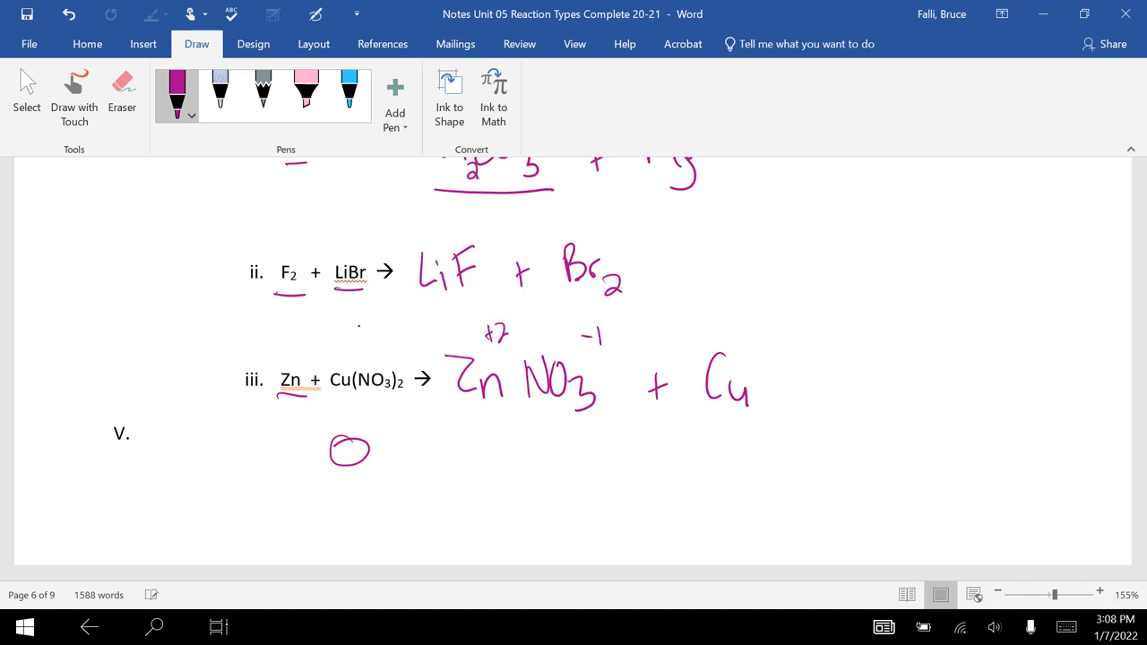
- Draw parentheses around the nitrate to make Zn(NO3)2
{"action": "left_click_drag", "start_coordinate": [534, 344], "coordinate": [535, 421]}
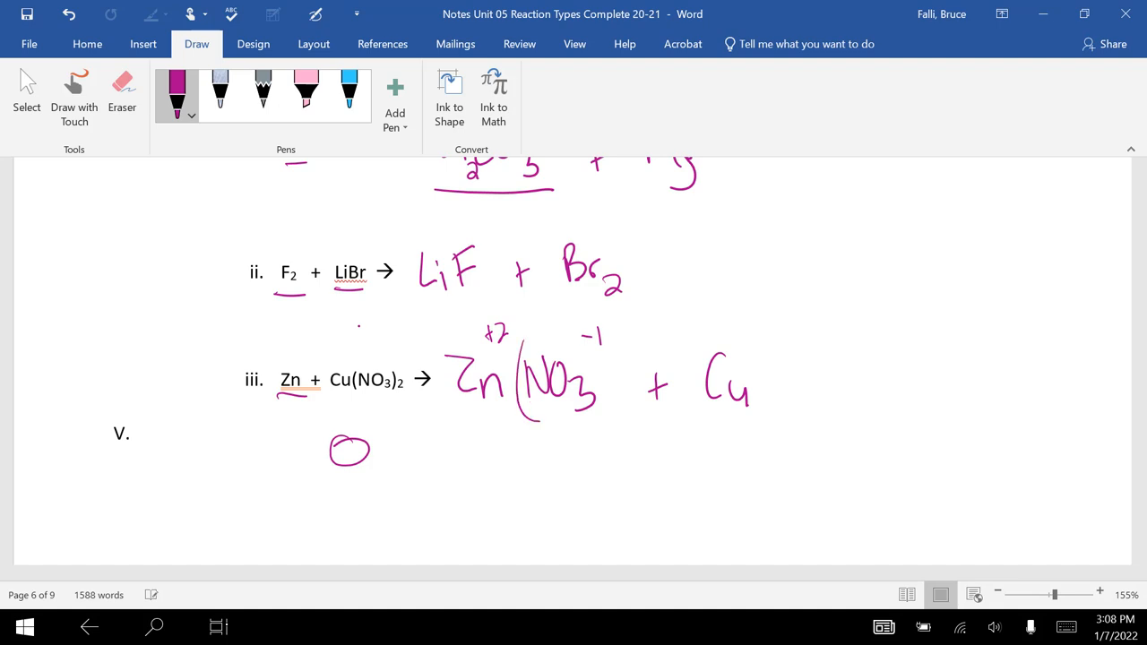
{"action": "left_click_drag", "start_coordinate": [609, 344], "coordinate": [613, 430]}
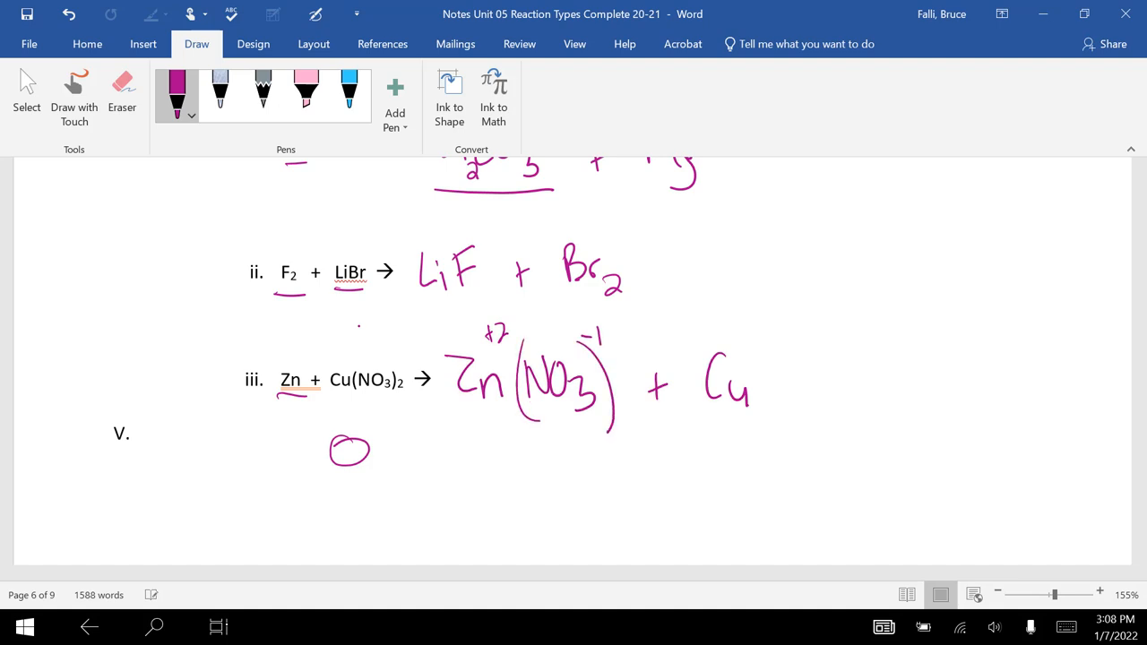